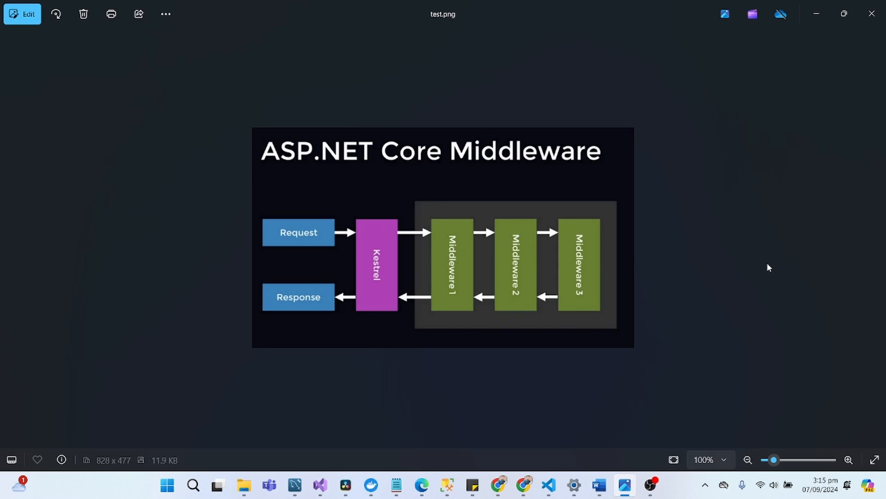
pyautogui.moveTo(764, 260)
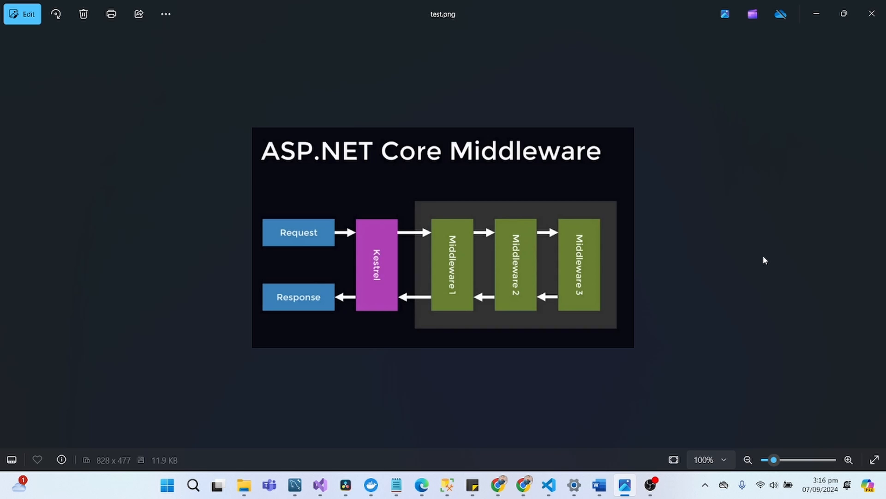
pyautogui.moveTo(502, 379)
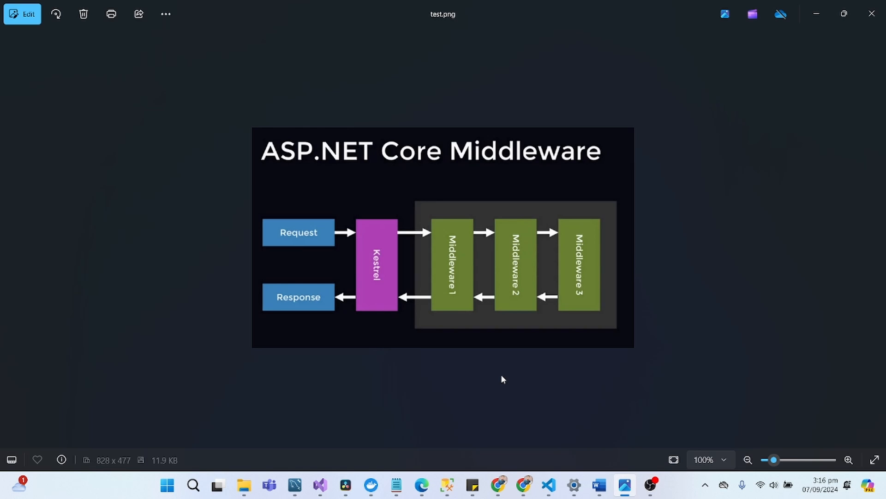
pyautogui.moveTo(344, 485)
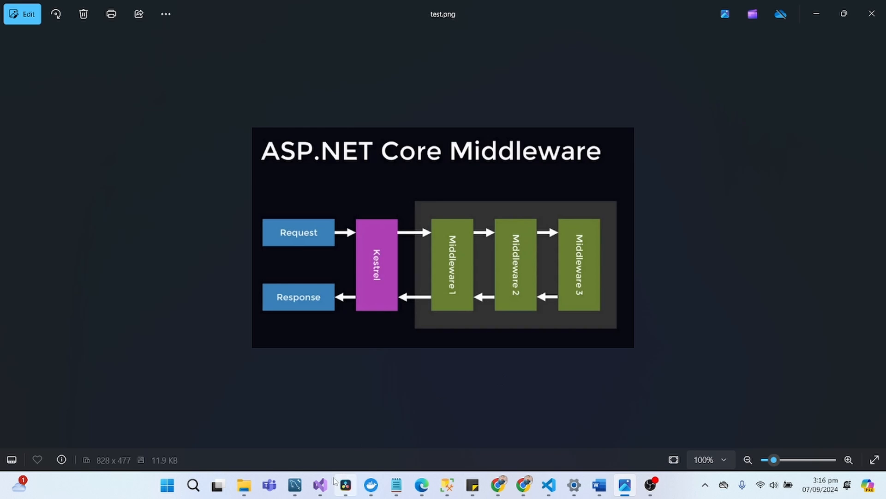
# Start a new project and pick the C# ASP.NET Core Web App (Model-View-Controller) template via an 'asp mvc' search.
pyautogui.click(320, 485)
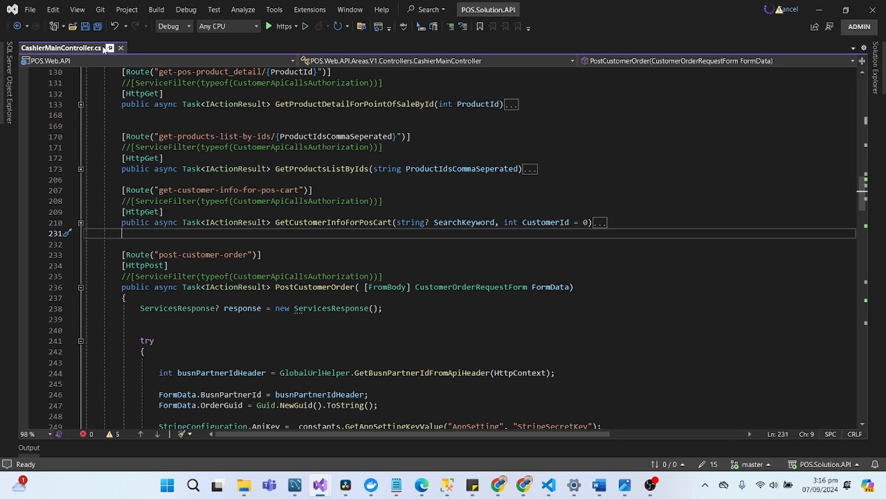
pyautogui.click(29, 10)
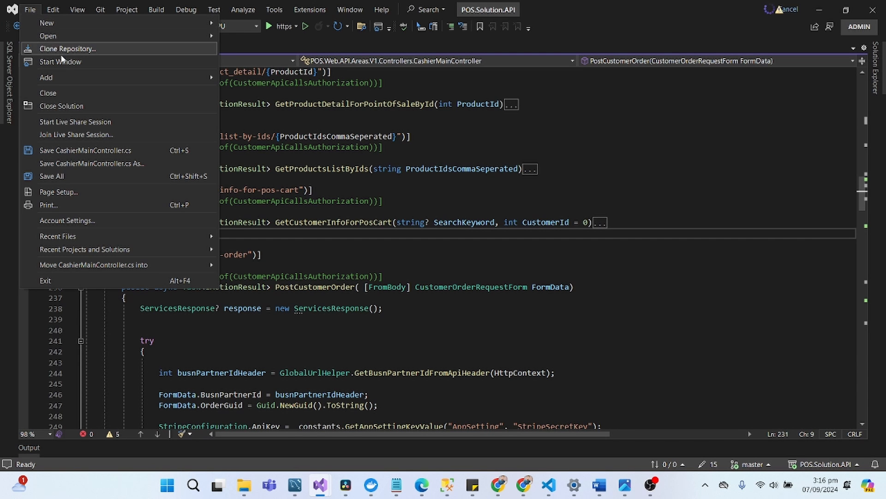
pyautogui.moveTo(47, 22)
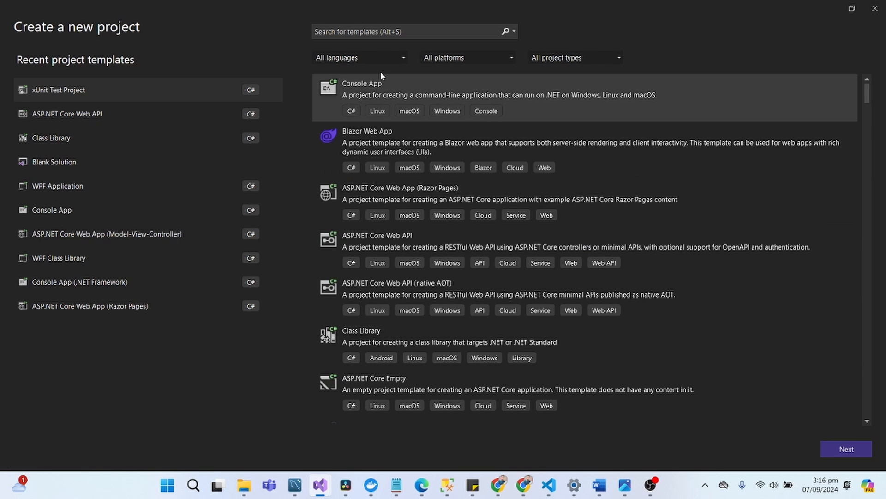
pyautogui.write('asp')
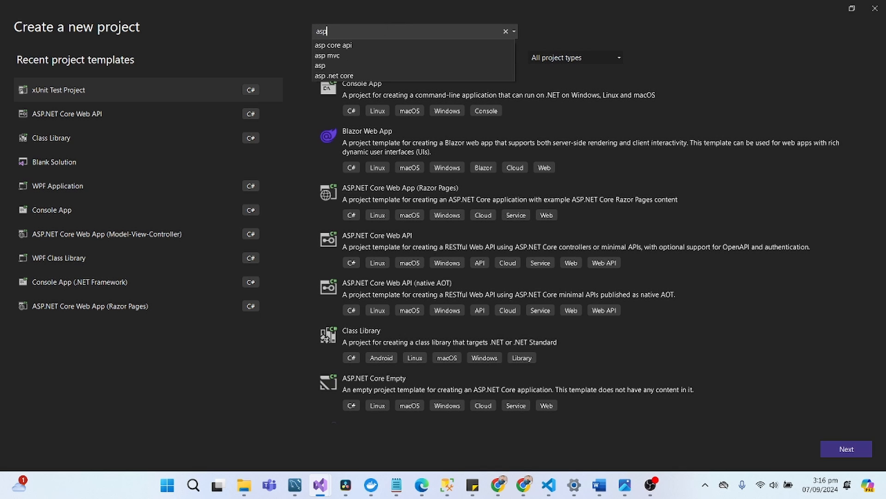
pyautogui.click(327, 56)
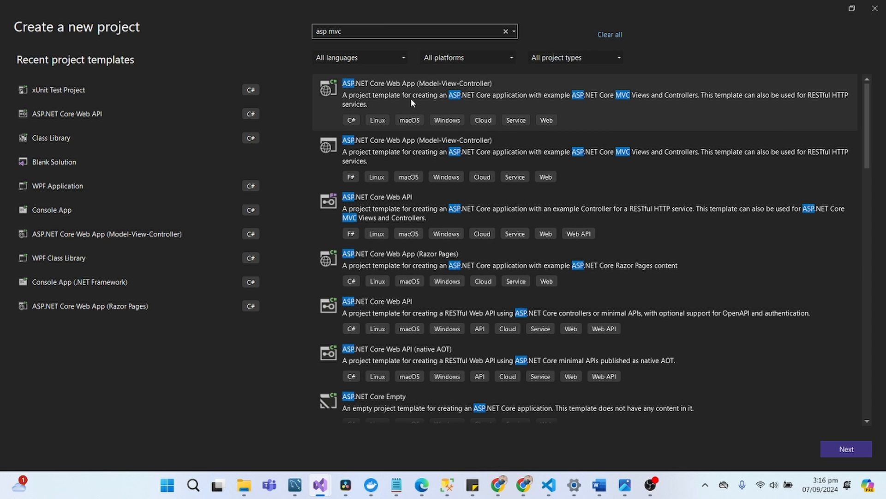
pyautogui.click(565, 99)
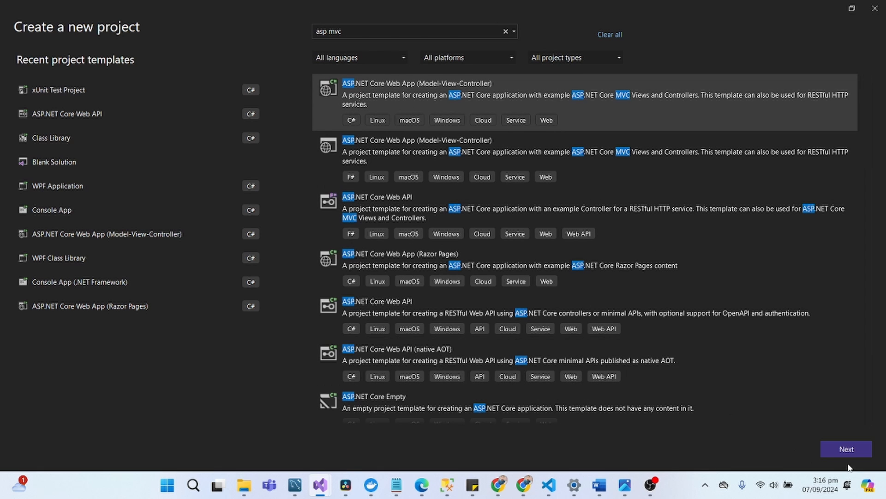
# Browse the project location up to the dummy folder and create a new folder named extras there.
pyautogui.click(847, 449)
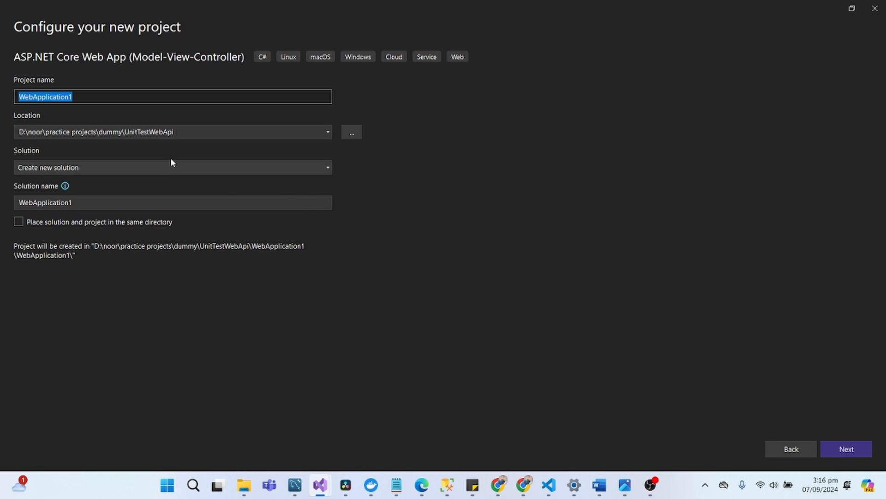
pyautogui.moveTo(263, 141)
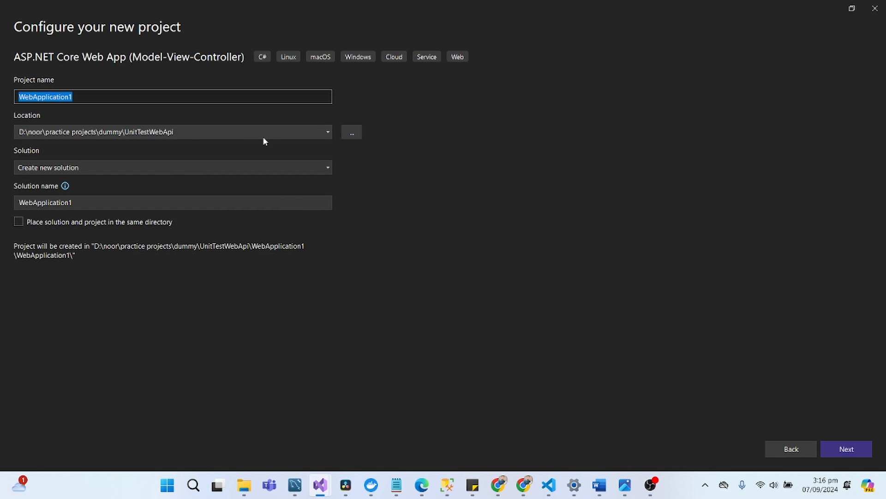
pyautogui.click(351, 132)
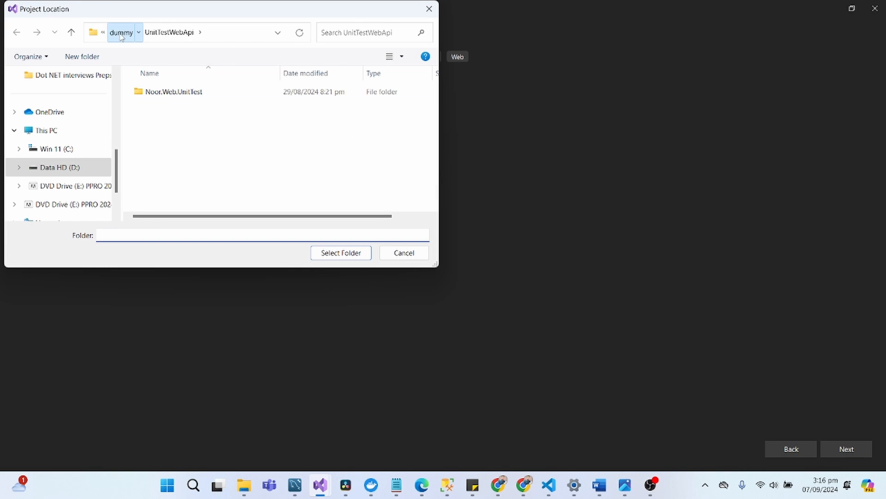
pyautogui.click(120, 32)
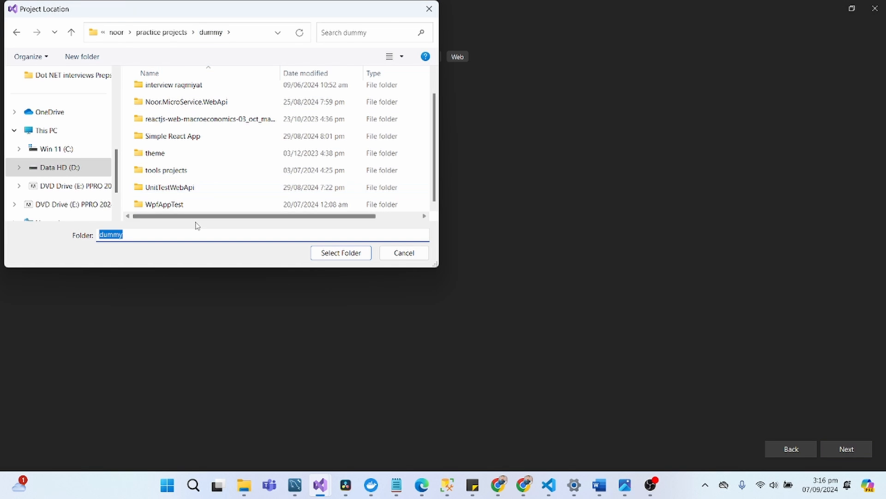
pyautogui.moveTo(176, 238)
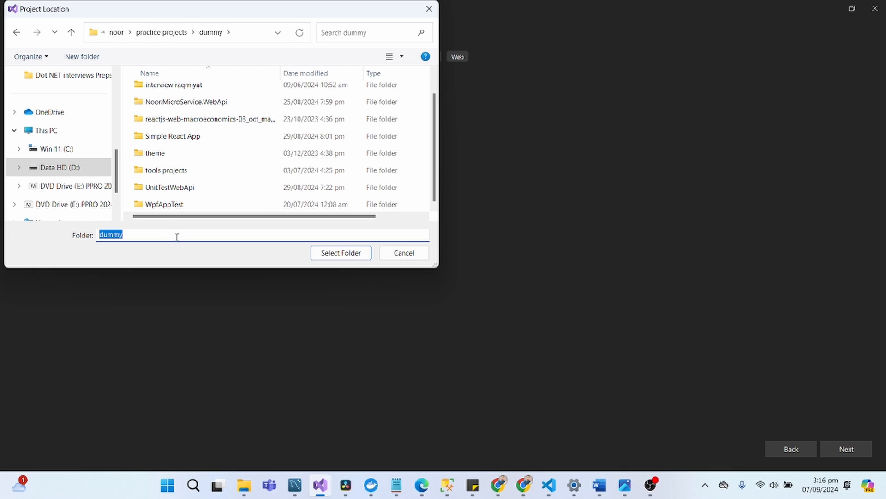
pyautogui.write('mi')
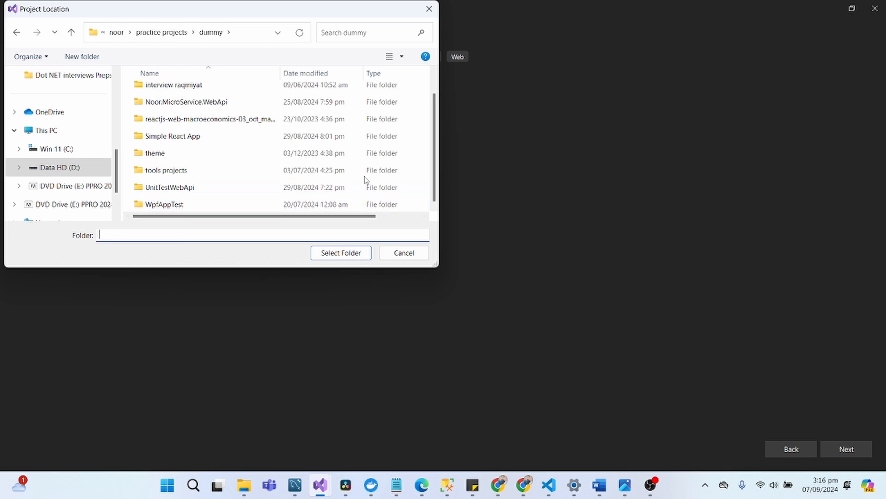
pyautogui.rightClick(365, 180)
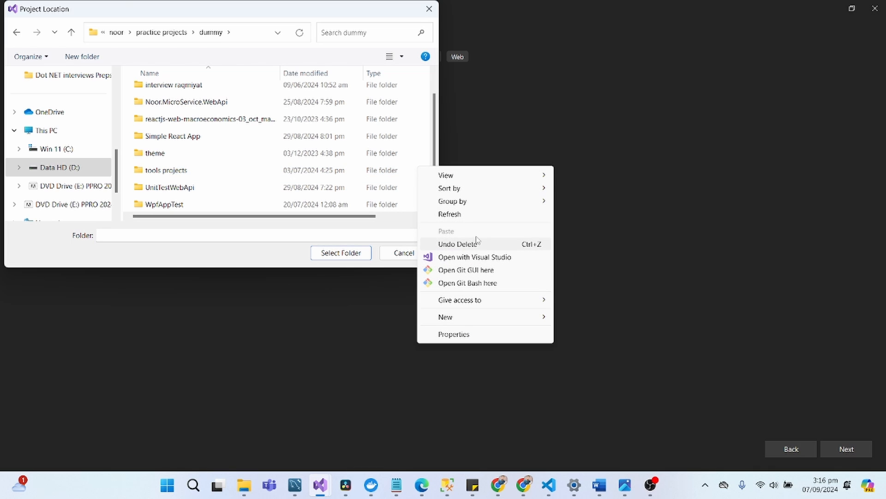
pyautogui.click(445, 316)
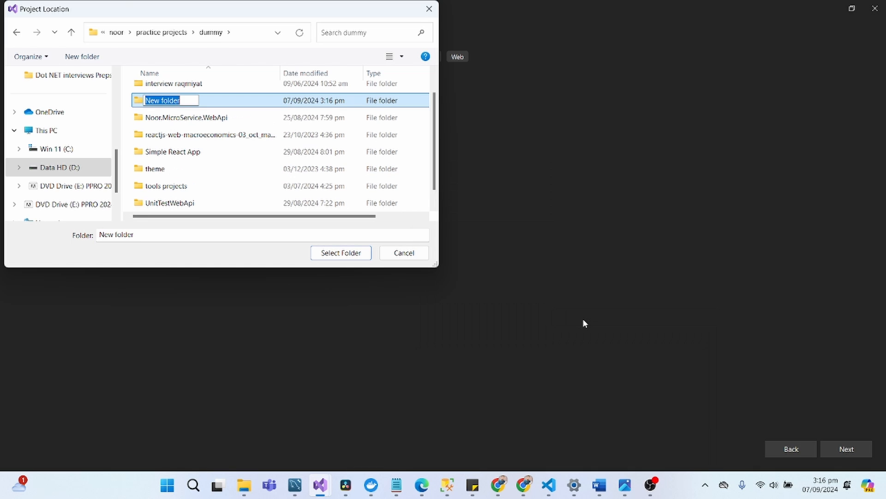
pyautogui.write('extras')
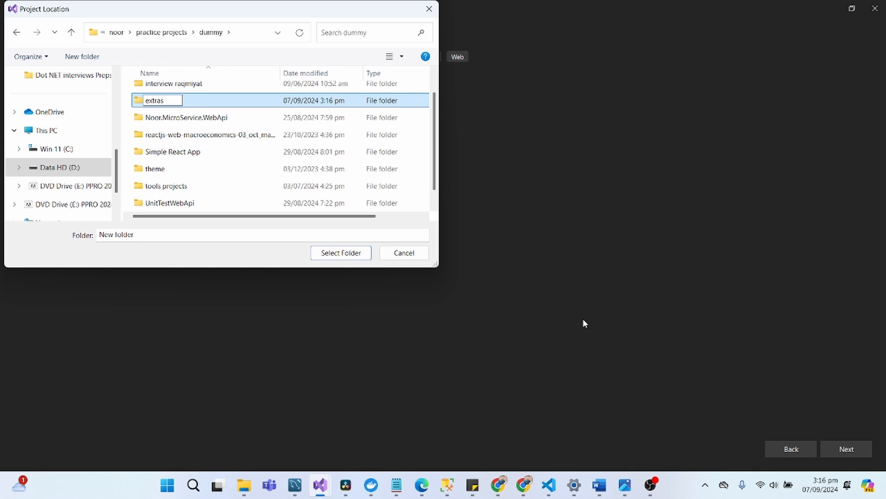
# Use the extras folder as the location and name the project ASP.MiddleWare.
pyautogui.doubleClick(157, 100)
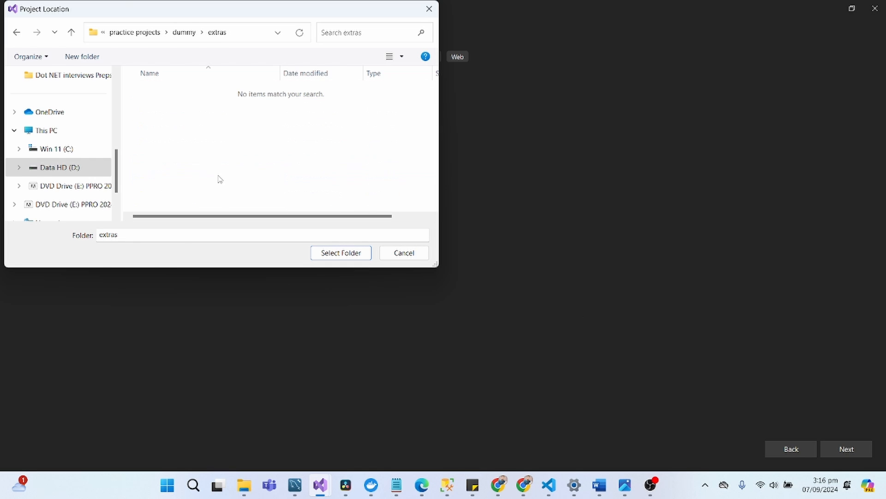
pyautogui.click(340, 253)
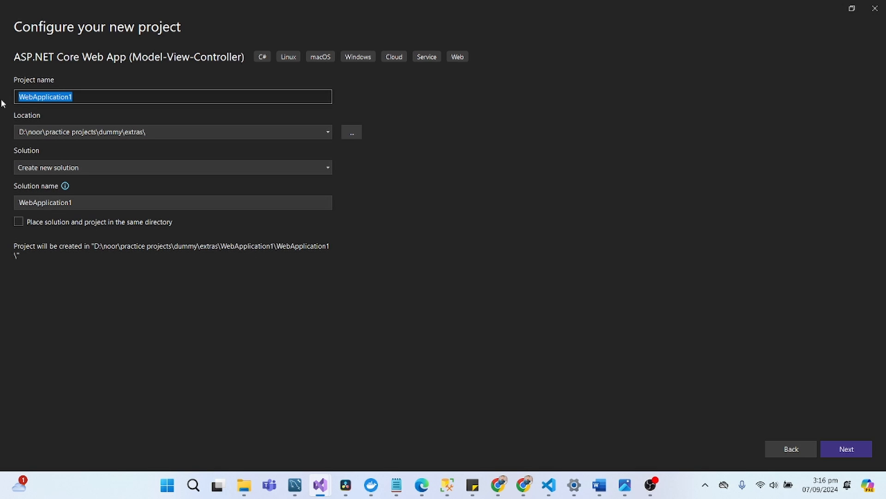
pyautogui.write('ASP.Middle')
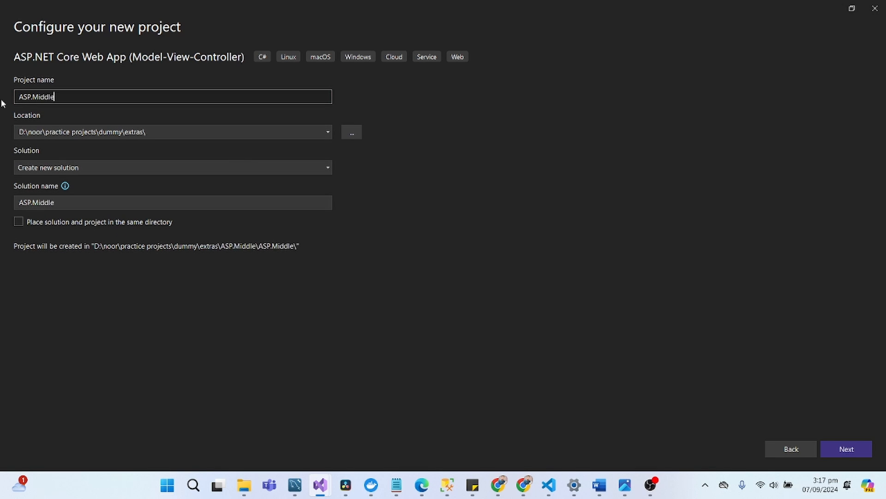
pyautogui.write('Ware')
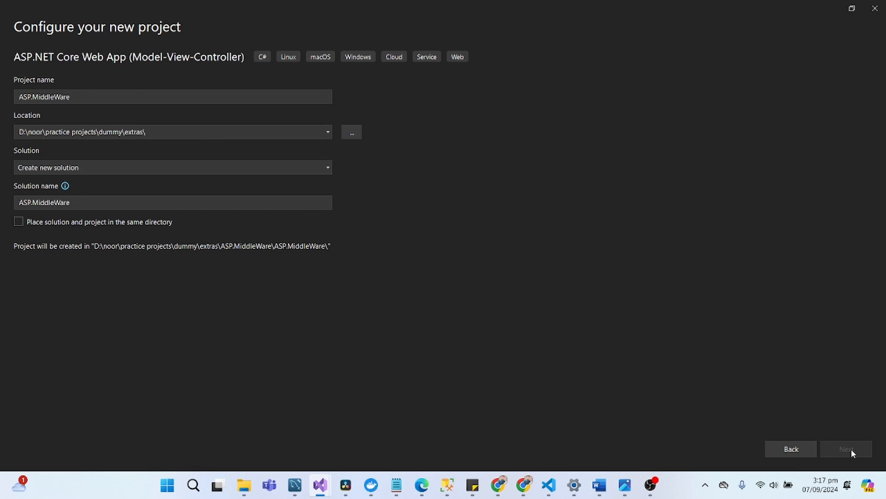
# Keep .NET 8.0 (Long Term Support) as the framework and create the ASP.MiddleWare project.
pyautogui.click(846, 449)
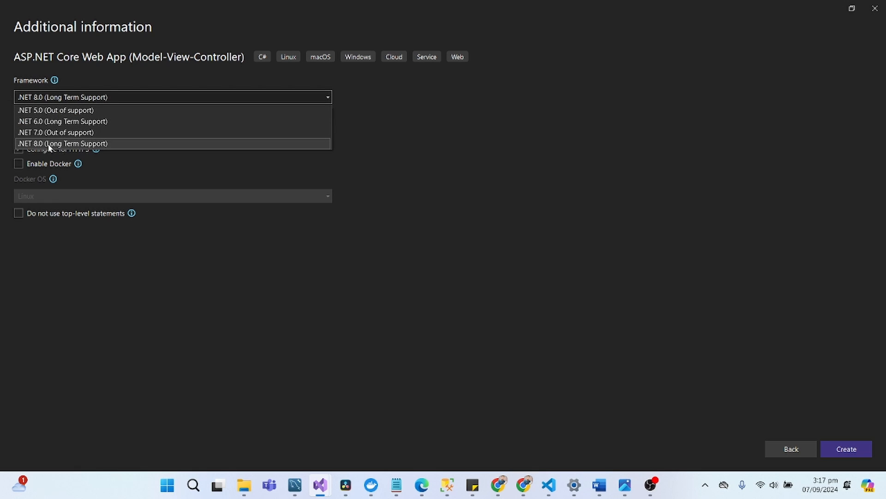
pyautogui.click(62, 143)
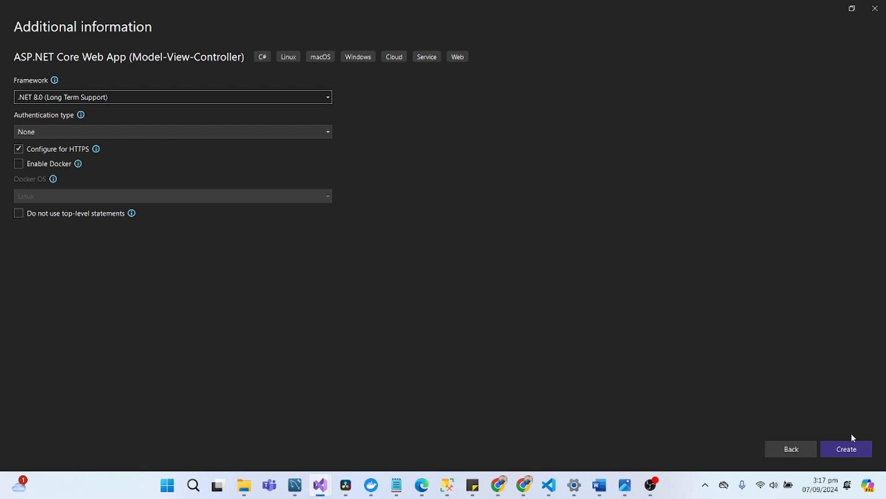
pyautogui.click(846, 448)
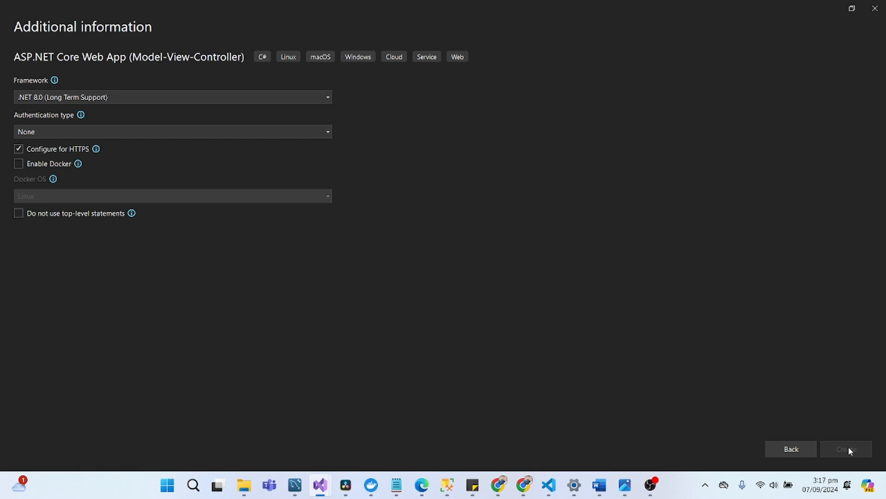
pyautogui.click(847, 448)
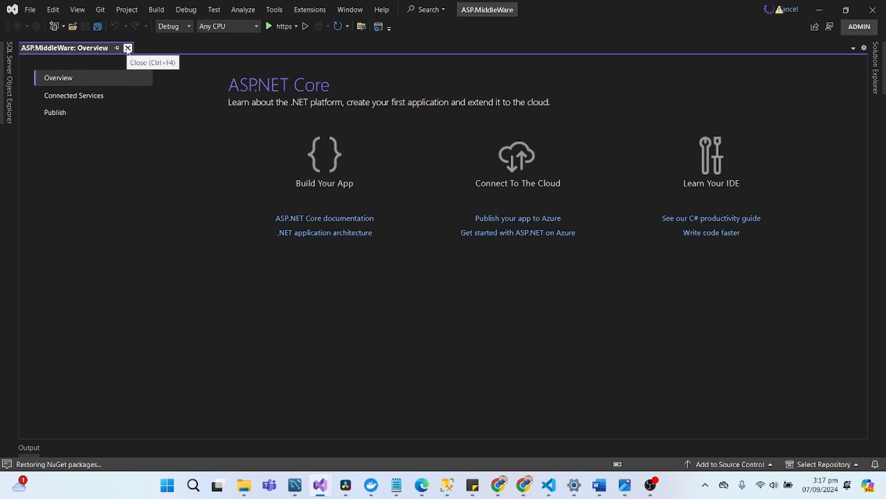
# Close the overview page and launch ASP.MiddleWare with the https Start button, debugging enabled.
pyautogui.click(127, 48)
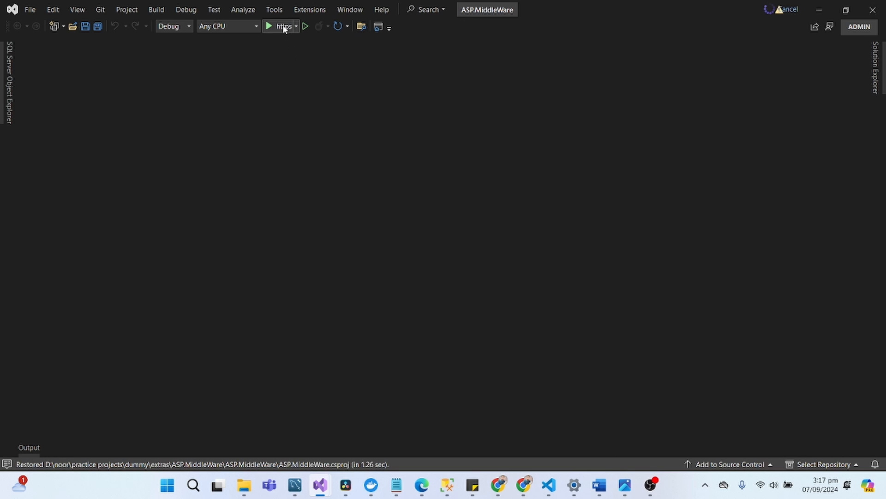
pyautogui.click(269, 26)
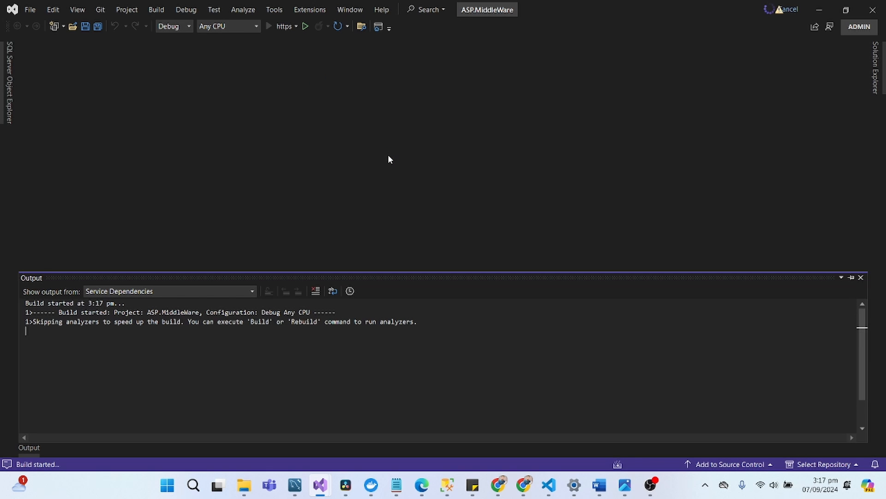
pyautogui.click(170, 291)
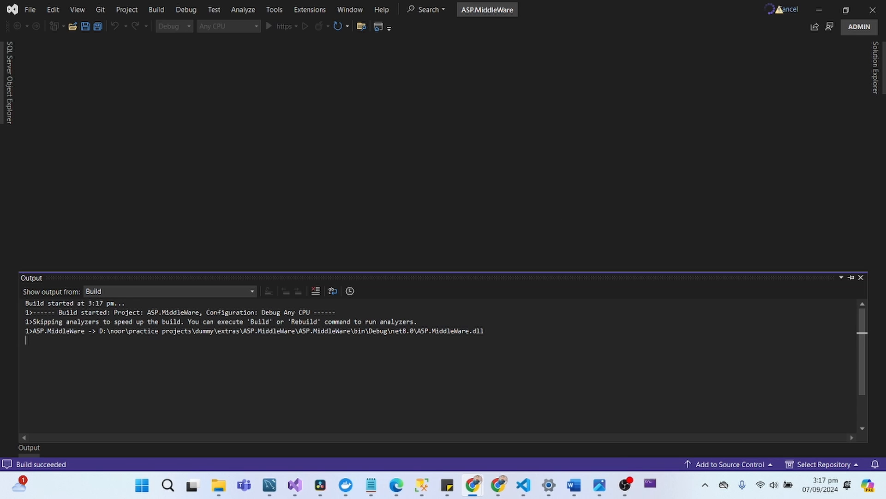
pyautogui.click(269, 26)
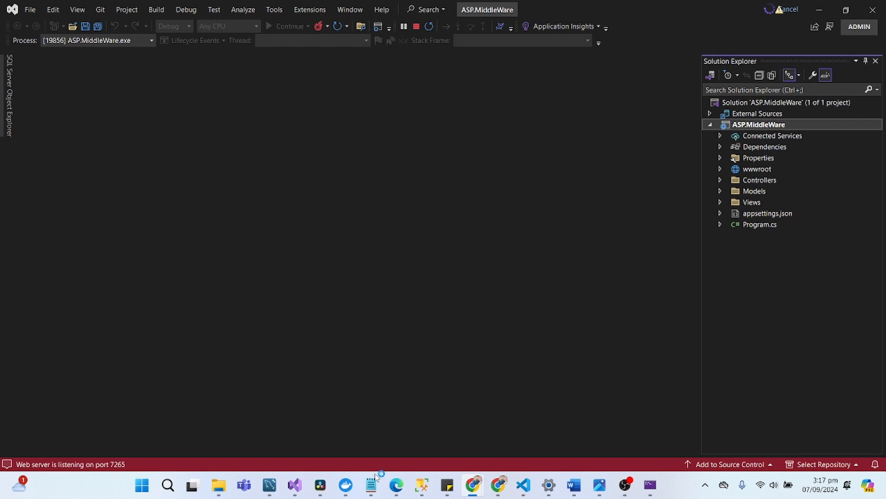
# Write the task note: middleware checking for ?productId=20 and redirecting to the "Contact Us" page.
pyautogui.click(371, 489)
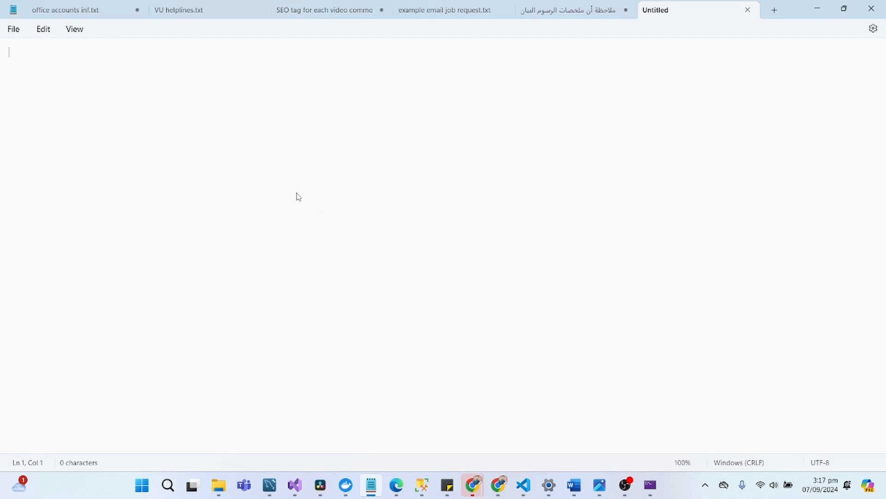
pyautogui.write('To implement a middleware that checks if a request contains the query parameter ?productId=20 and redirects to the "Contact Us" page,')
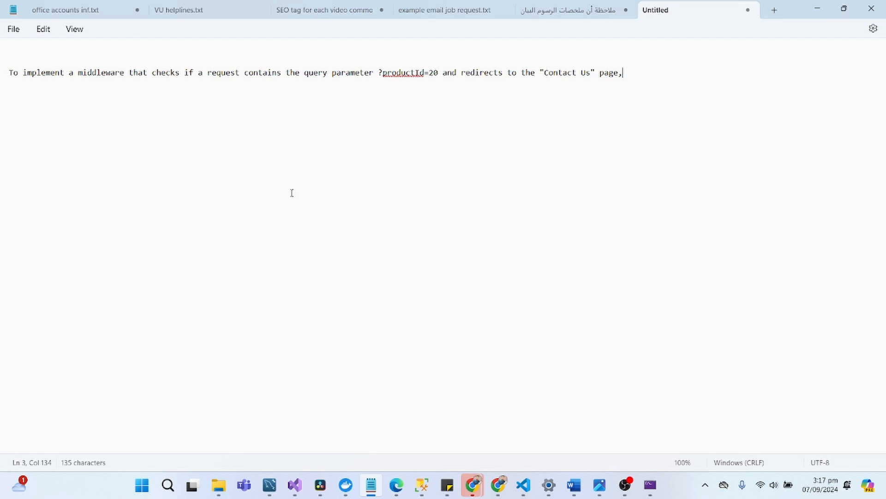
pyautogui.moveTo(211, 75)
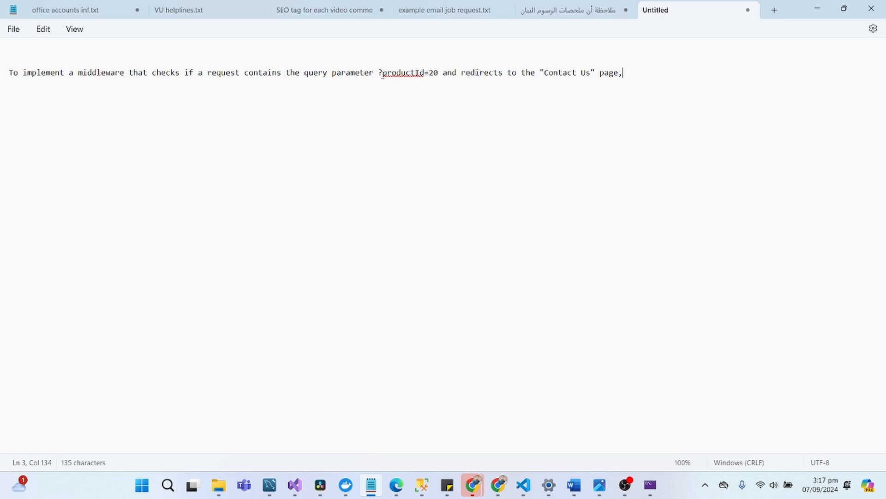
pyautogui.doubleClick(402, 72)
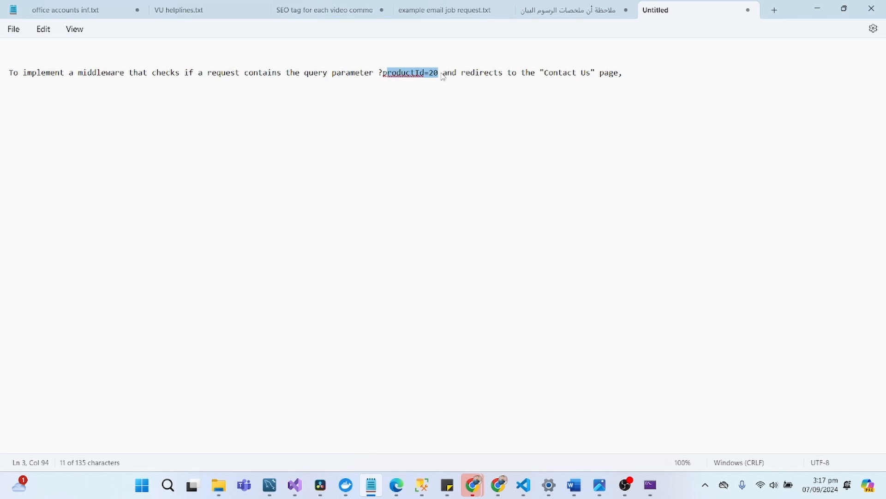
pyautogui.click(462, 72)
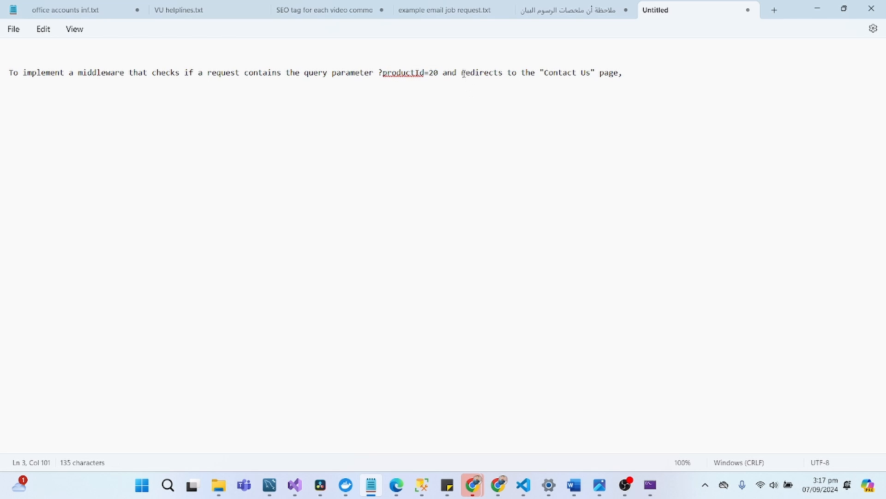
pyautogui.click(623, 72)
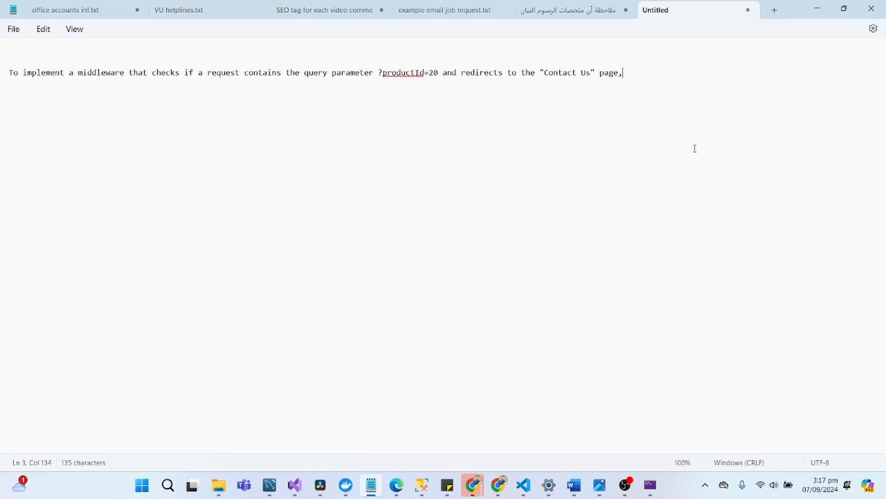
pyautogui.moveTo(366, 434)
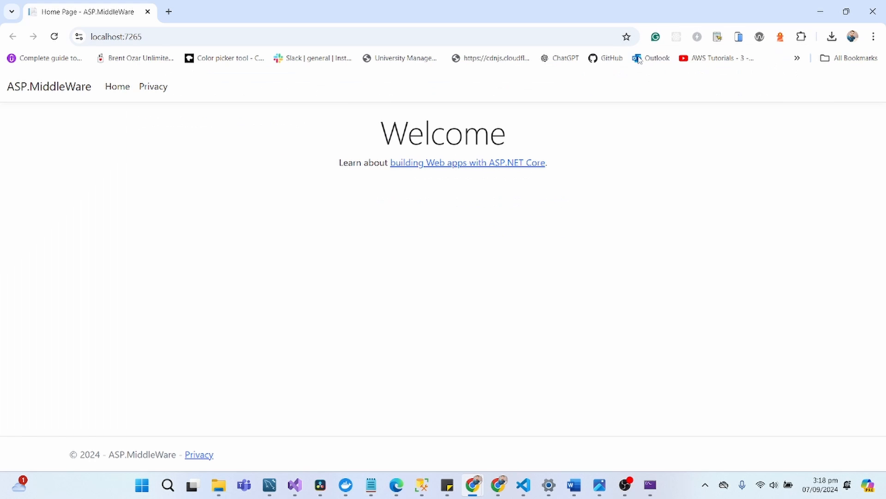
pyautogui.moveTo(341, 188)
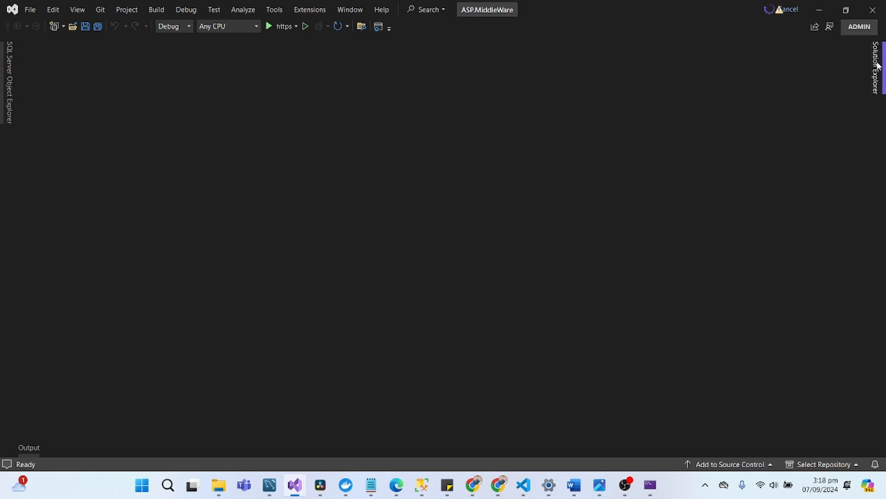
# Open Program.cs from Solution Explorer and add a Middlewares folder to the ASP.MiddleWare project.
pyautogui.click(877, 68)
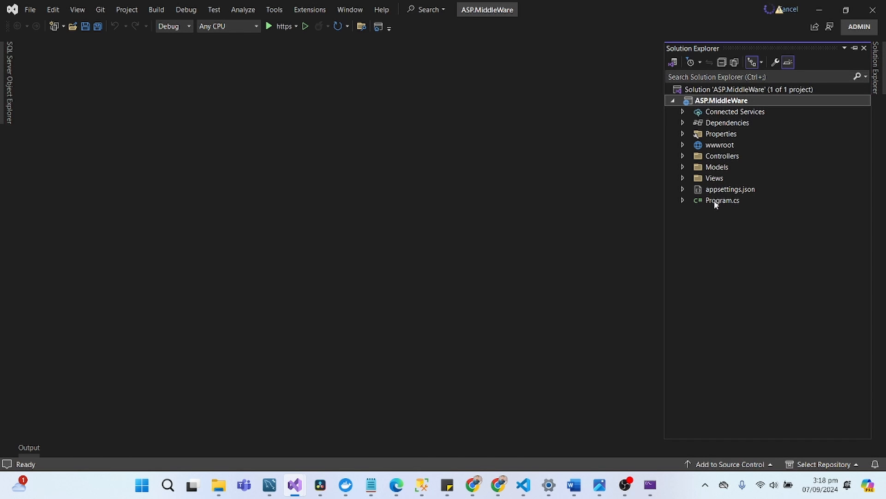
pyautogui.doubleClick(722, 201)
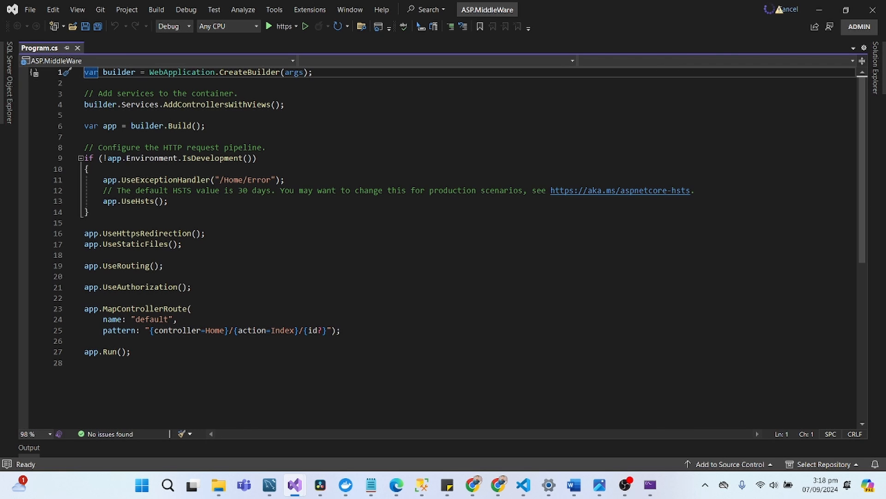
pyautogui.moveTo(363, 250)
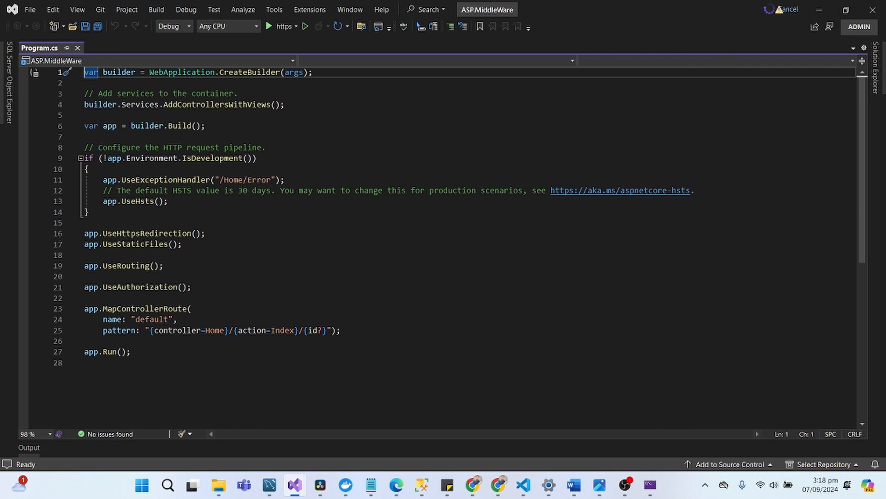
pyautogui.moveTo(828, 167)
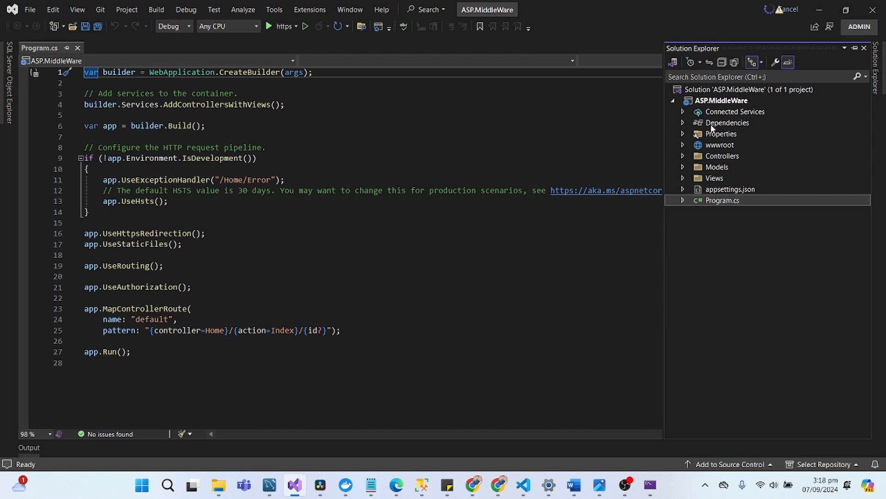
pyautogui.rightClick(721, 99)
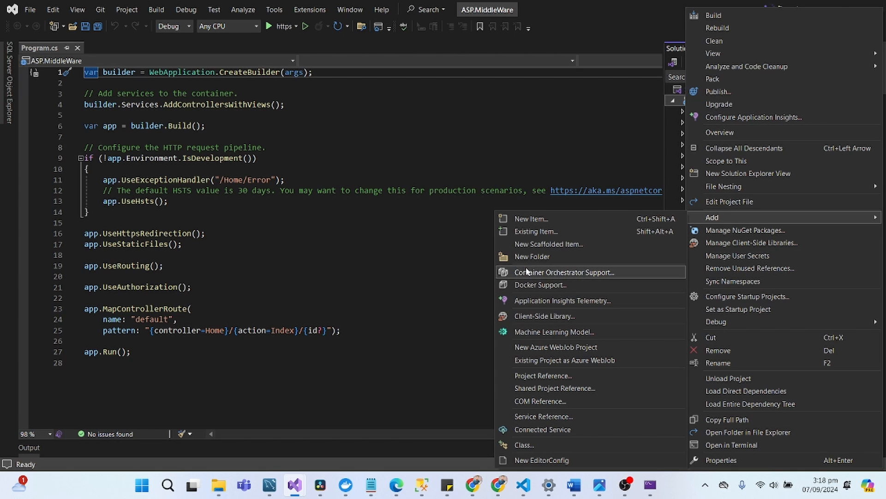
pyautogui.click(532, 256)
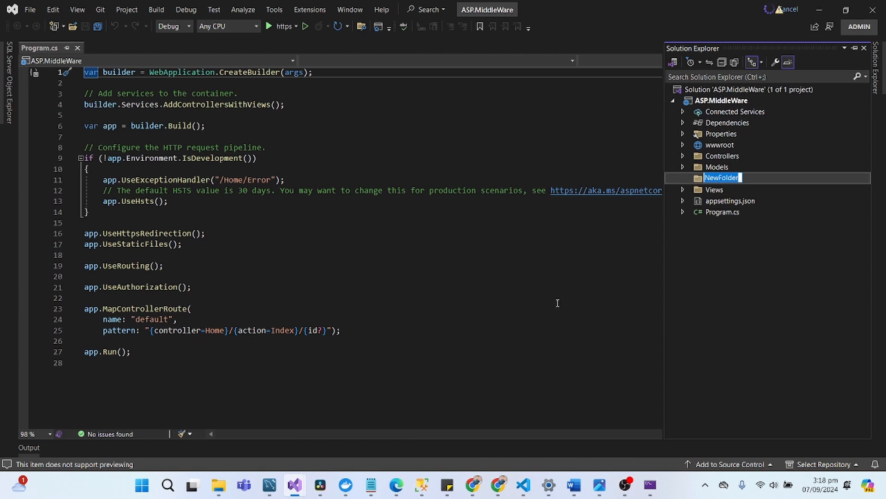
pyautogui.write('Middl')
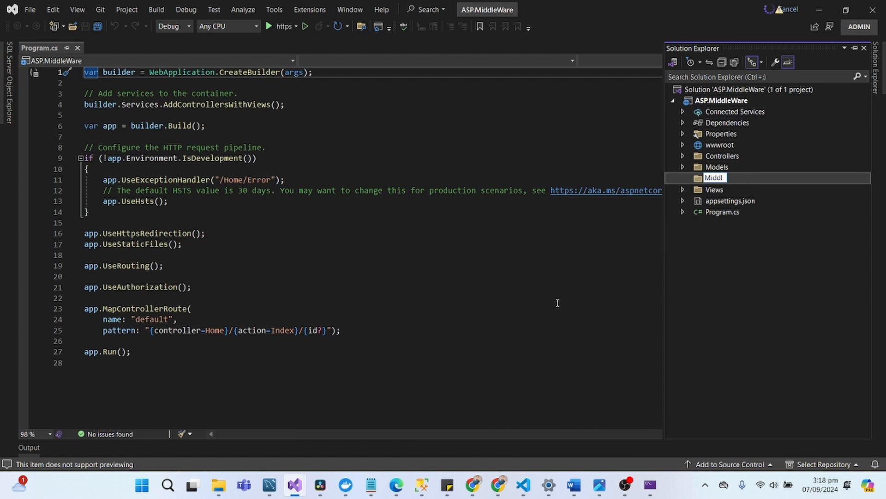
pyautogui.write('ewares')
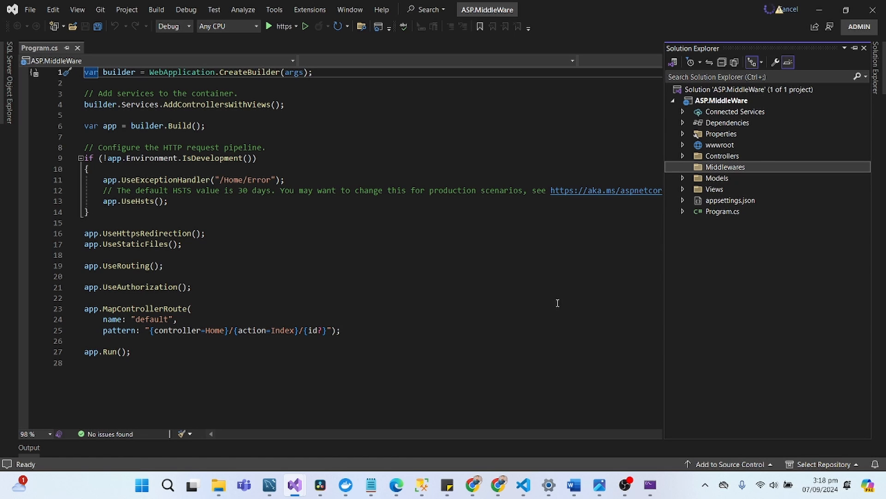
pyautogui.moveTo(775, 293)
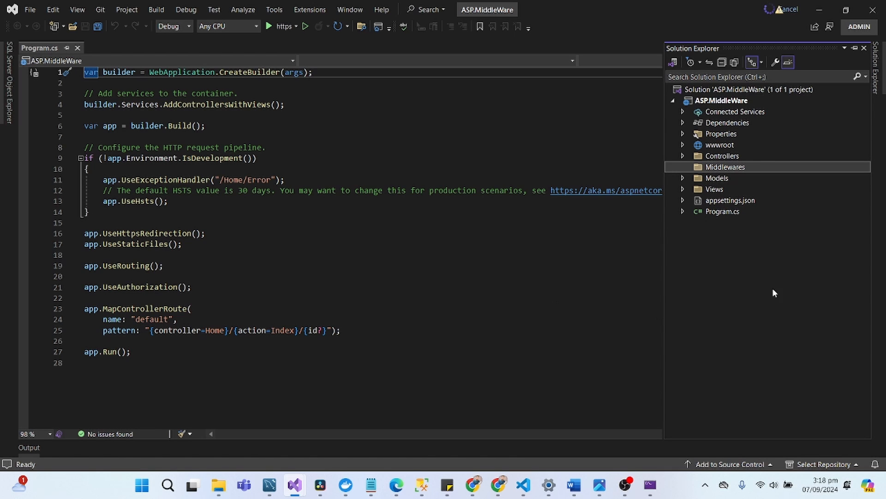
# Add an empty class file ProductRedirectMiddleware.cs inside the Middlewares folder.
pyautogui.rightClick(726, 167)
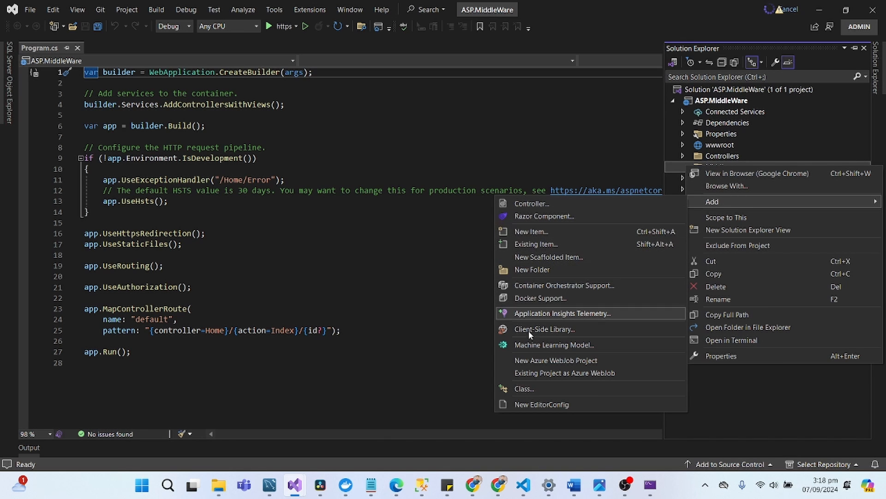
pyautogui.click(530, 231)
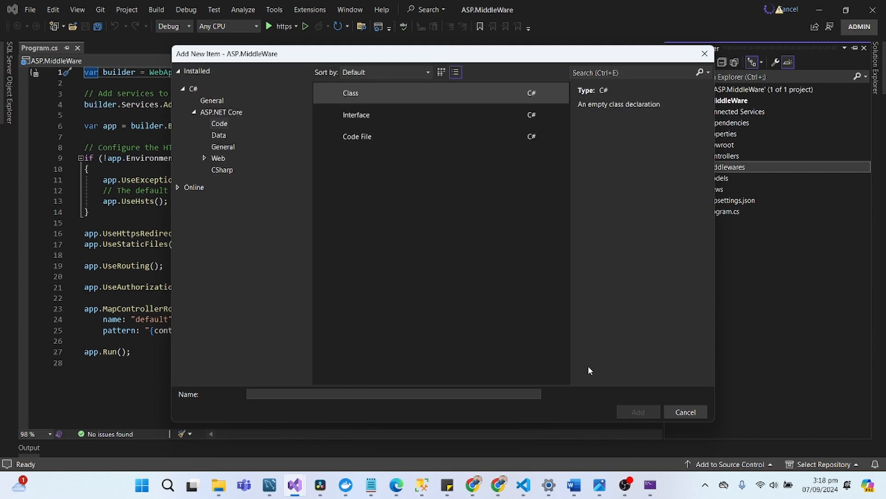
pyautogui.click(350, 92)
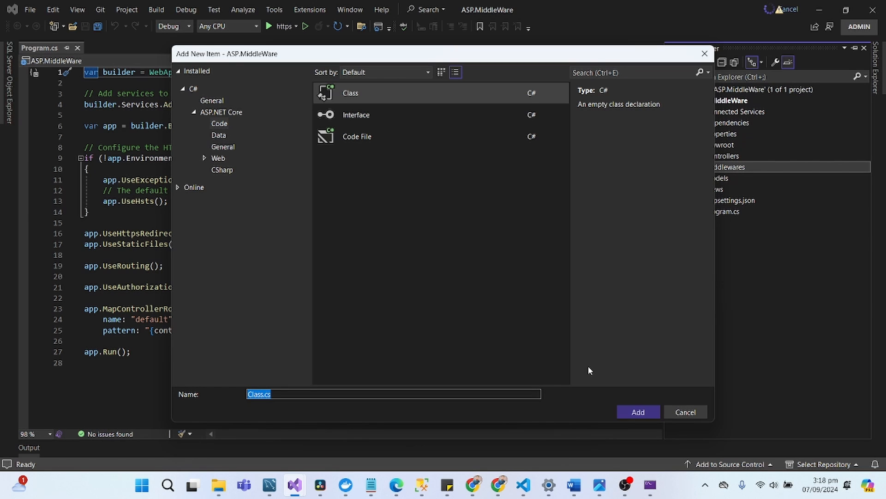
pyautogui.write('ProductRe')
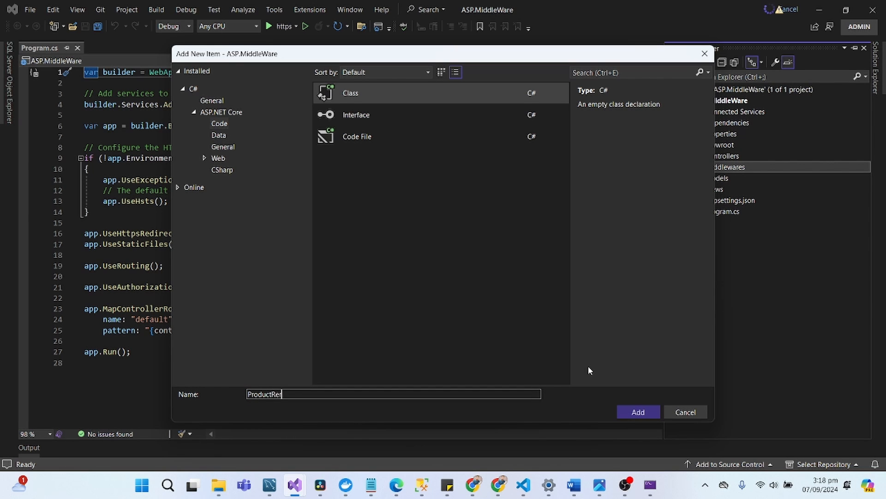
pyautogui.write('direct')
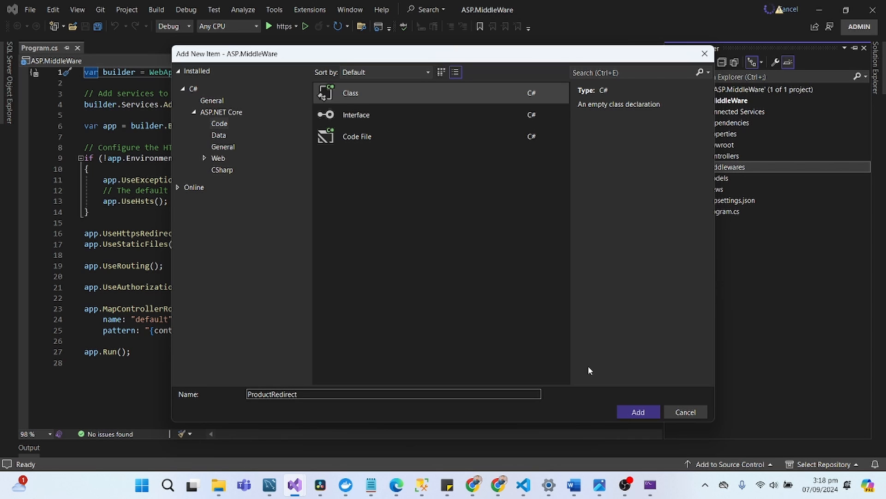
pyautogui.write('Middle')
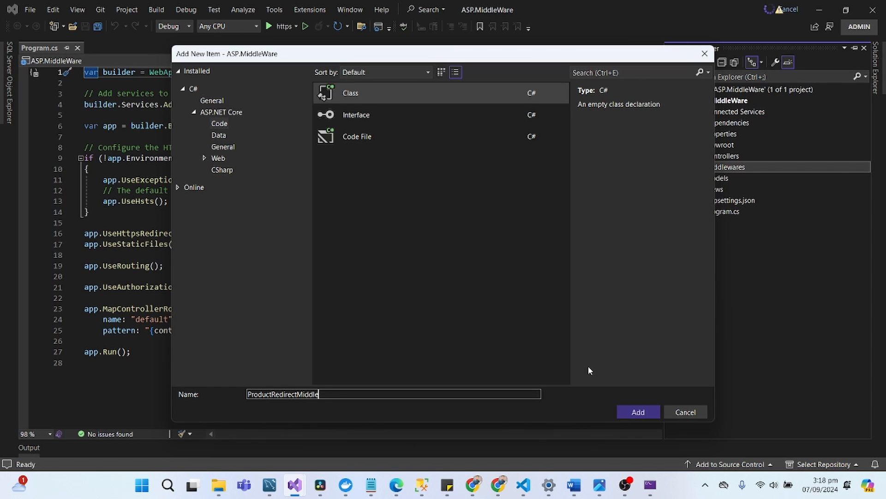
pyautogui.write('Wa')
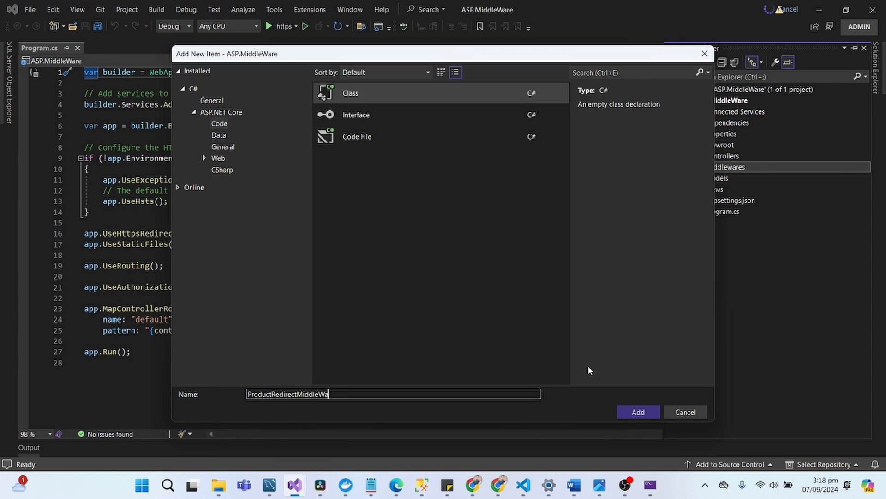
pyautogui.write('re.cs')
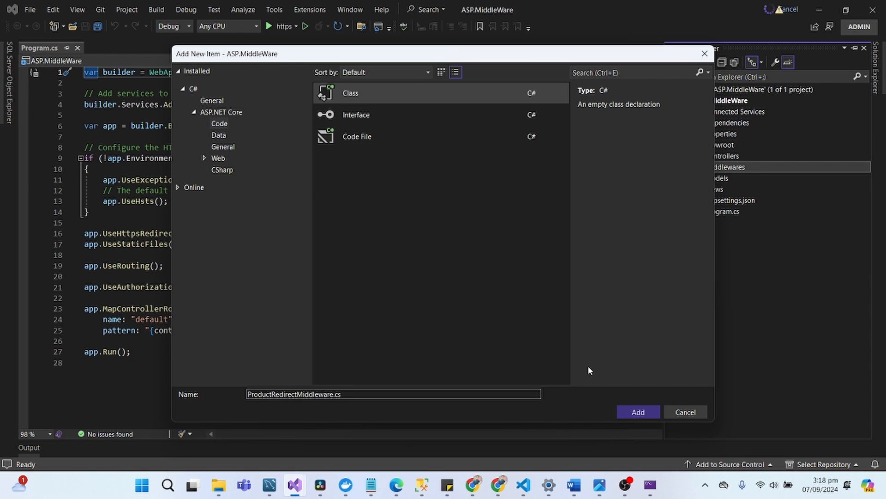
pyautogui.click(638, 412)
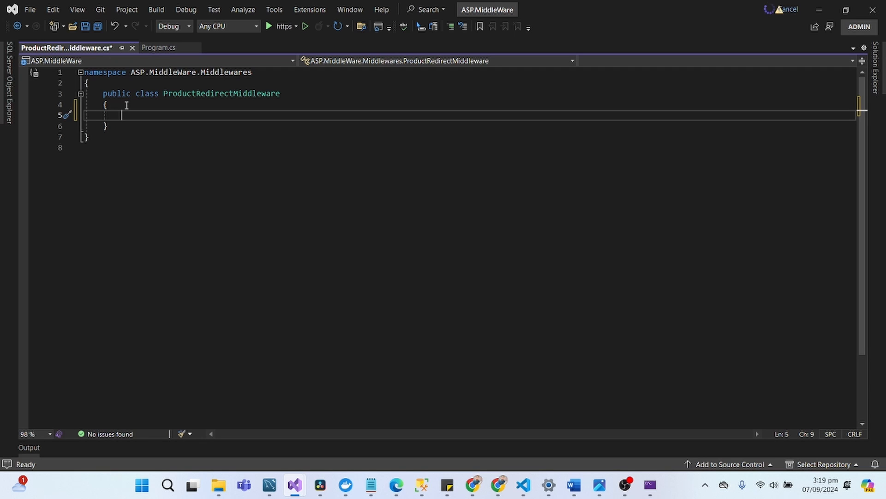
# Declare a private readonly RequestDelegate field and rename it to _next.
pyautogui.write('private')
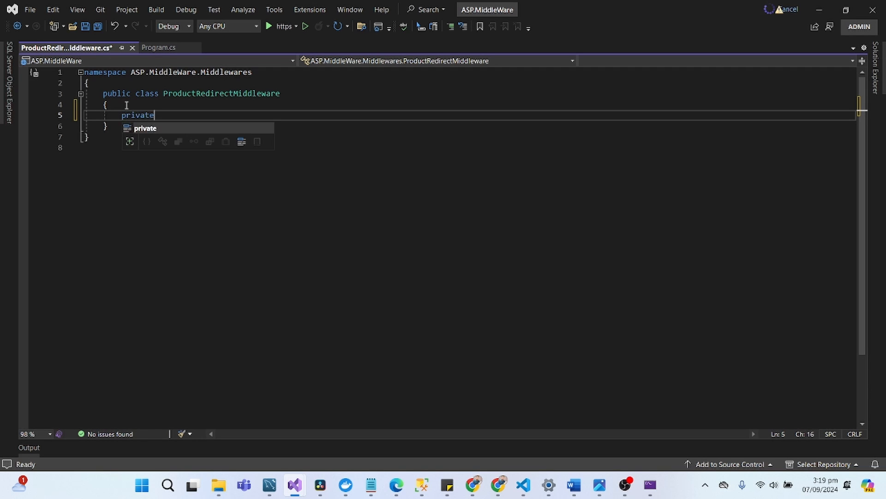
pyautogui.write('readonly IHttpContextAccessor  contextAccessor;')
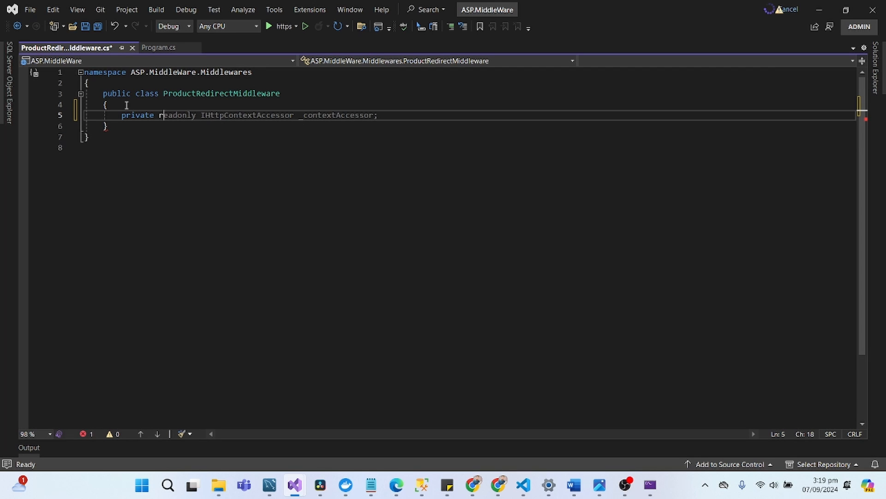
pyautogui.write('R')
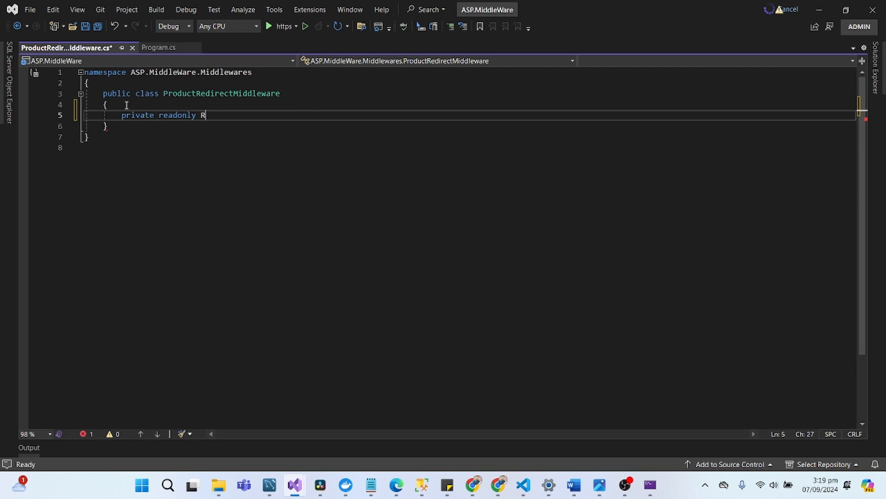
pyautogui.write('equestDelegate _requestDelegate;')
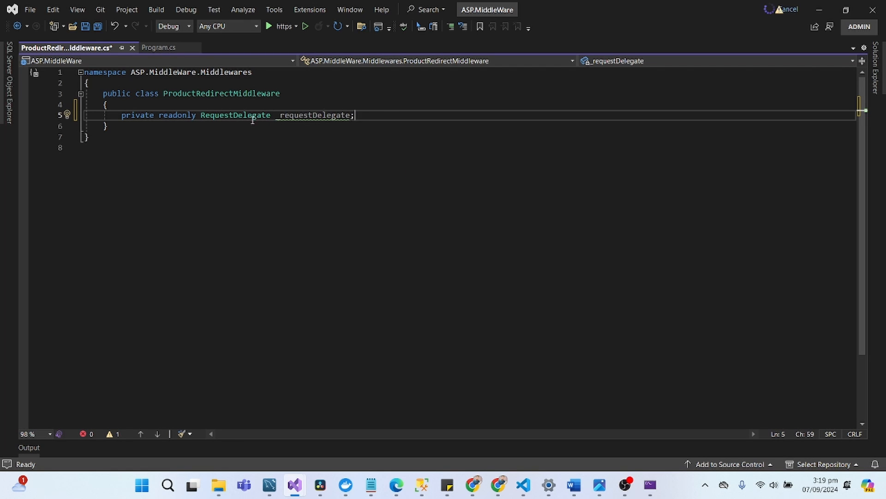
pyautogui.doubleClick(313, 116)
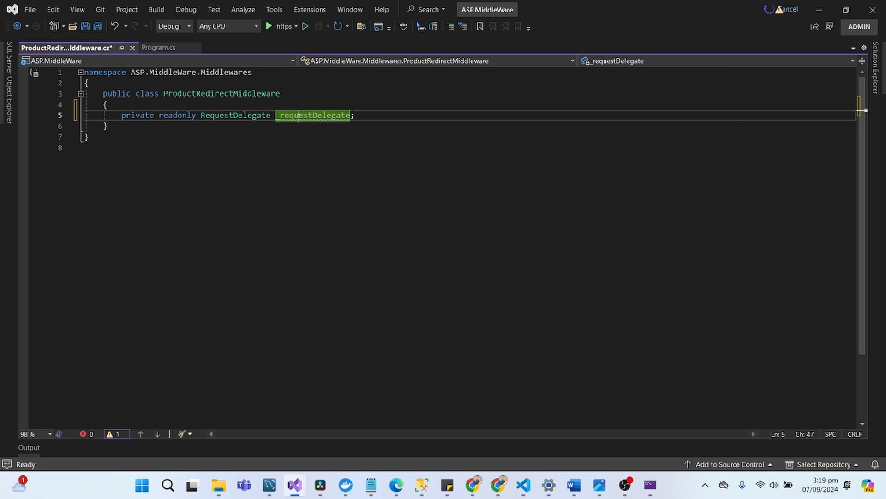
pyautogui.write('e')
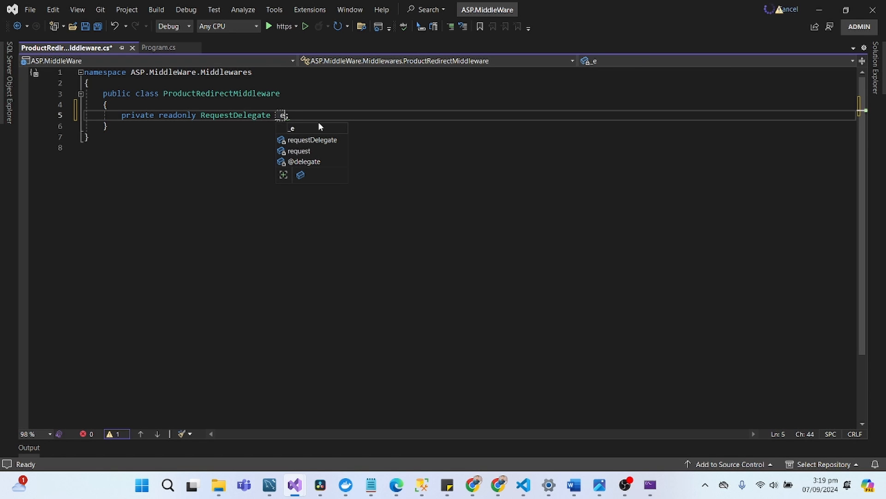
pyautogui.write('next')
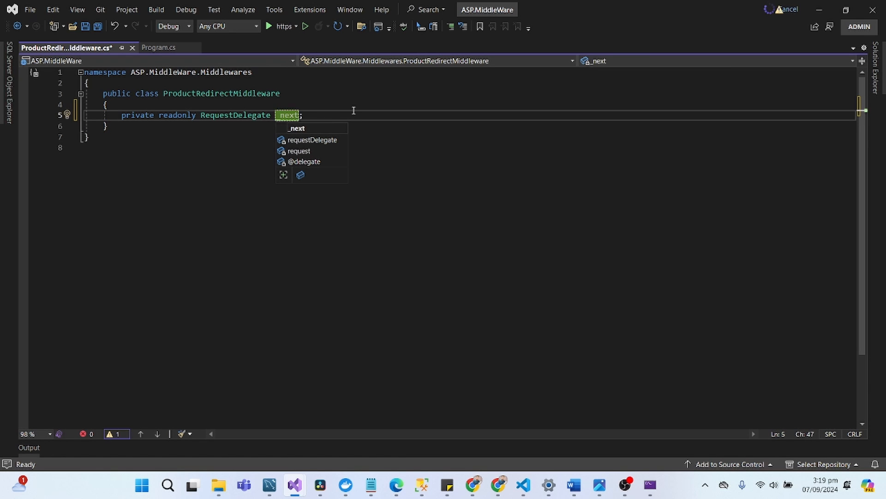
pyautogui.write('private readonly RequestDelegate _previous;')
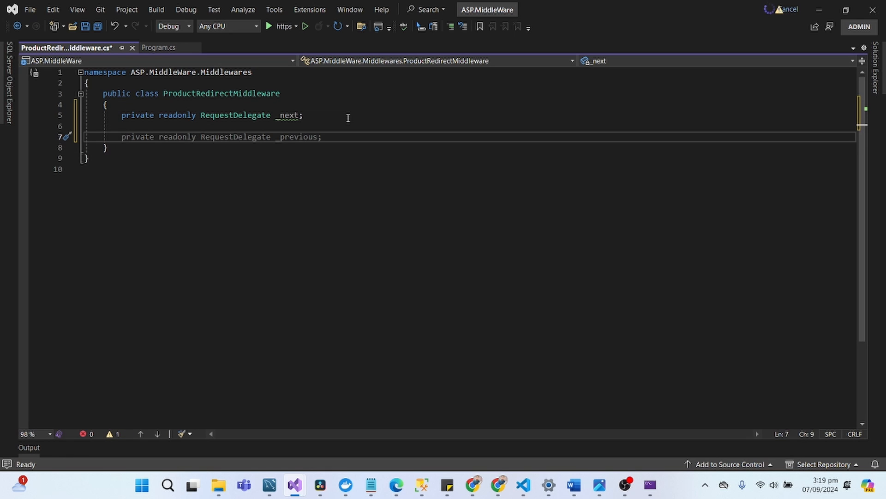
# Write the public ProductRedirectMiddleware(RequestDelegate next) constructor assigning next to _next.
pyautogui.write('publi')
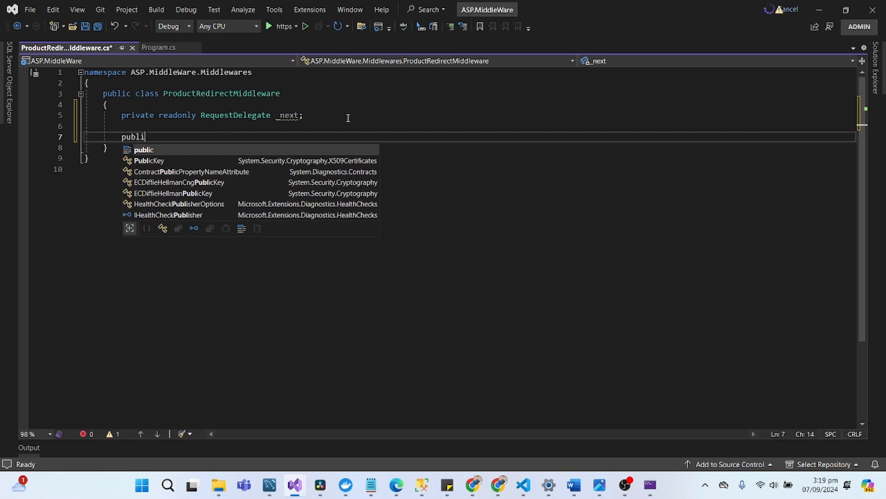
pyautogui.write('P')
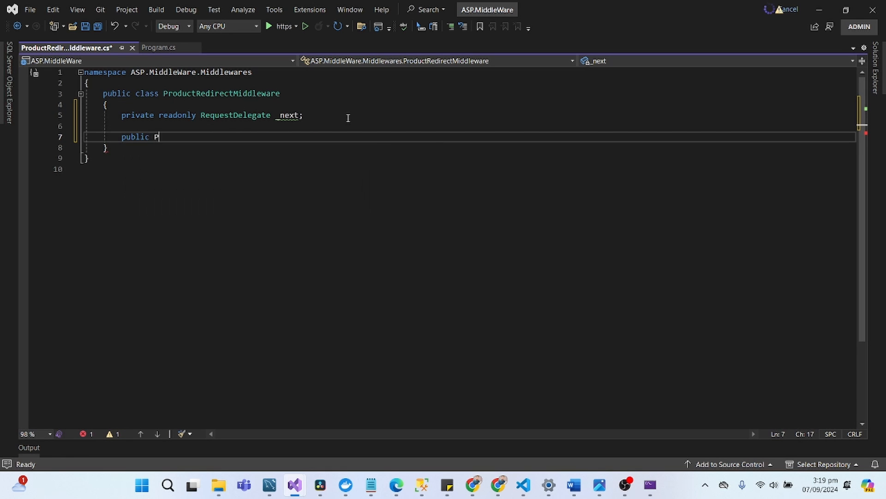
pyautogui.write('roductRedirectMiddleware(')
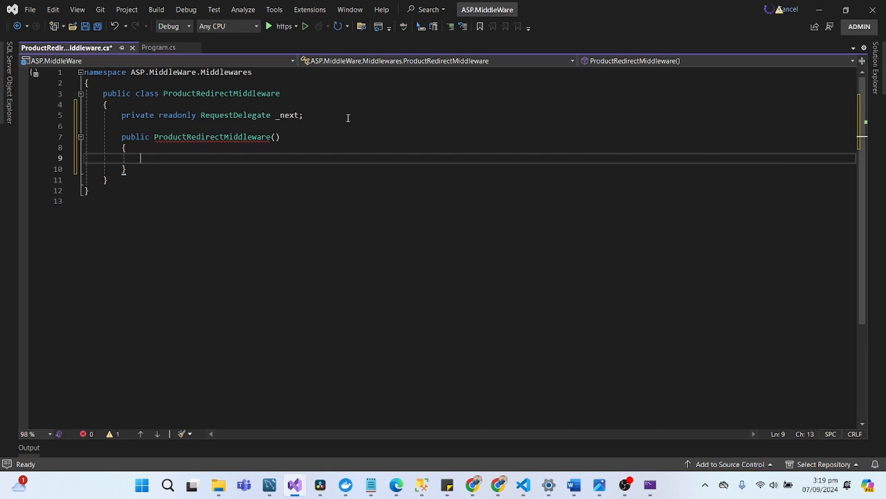
pyautogui.write('next = next')
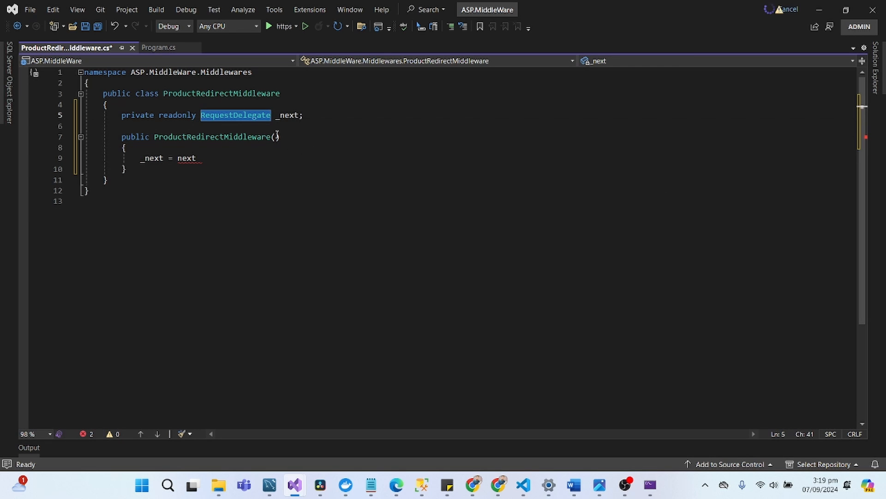
pyautogui.write('RequestDelegate next')
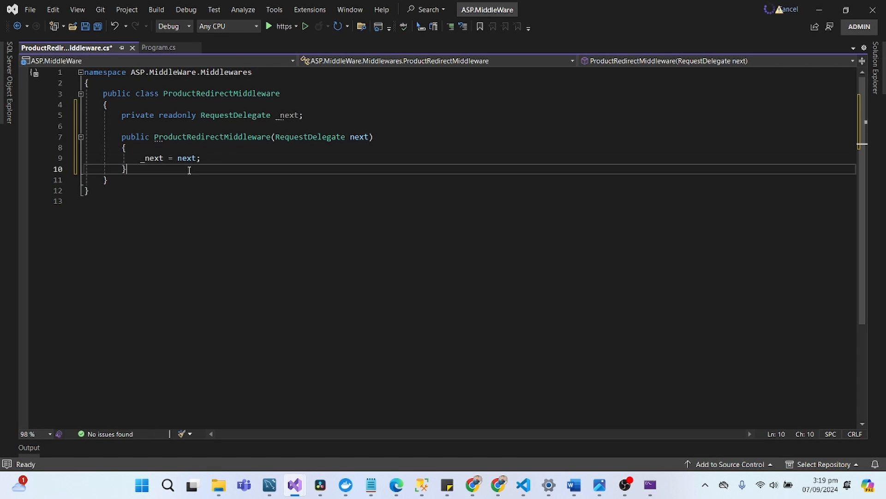
# Begin an Invoke(HttpContext context) method and save the middleware file.
pyautogui.write('public void Invoke(HttpContext context) {')
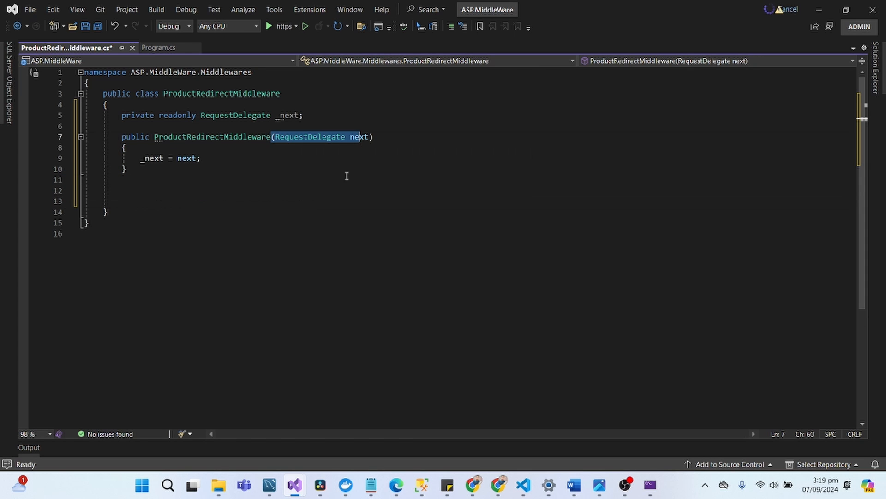
pyautogui.press('ctrl+s')
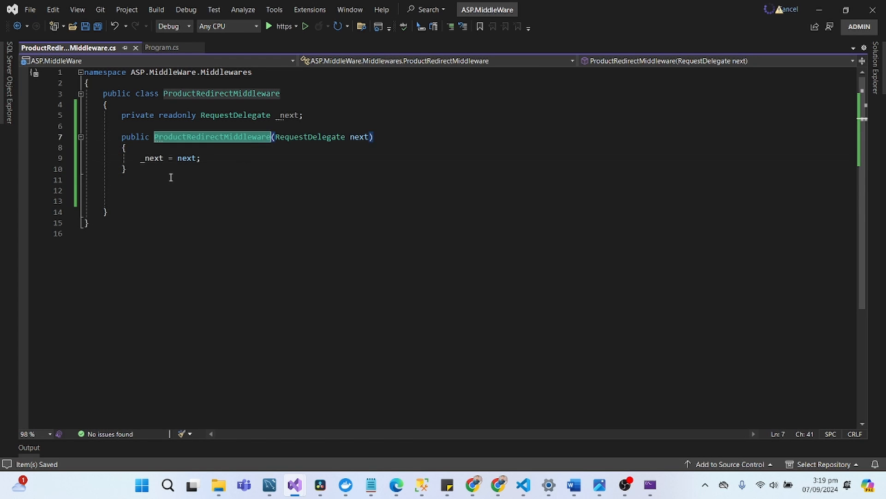
pyautogui.write('public void Invoke(HttpContext context) {')
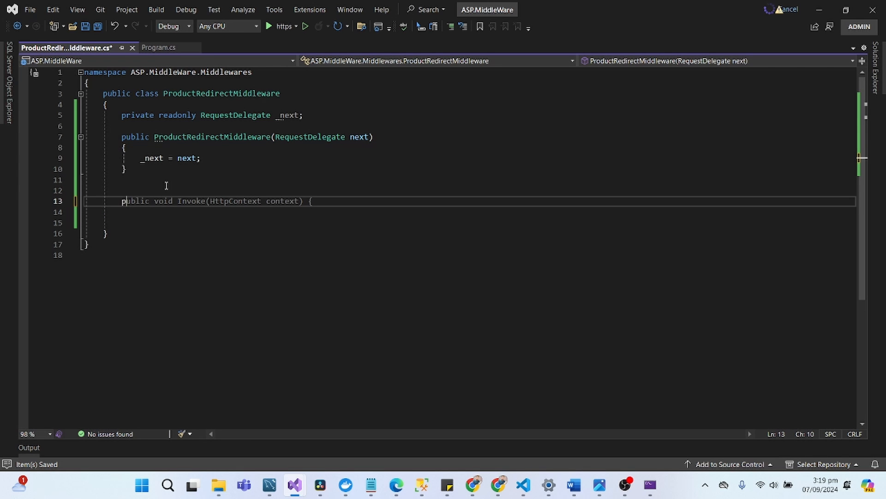
# Shape the method into async Task InvokeAsync(HttpContext context) with the parameter corrected to context.
pyautogui.write('asy')
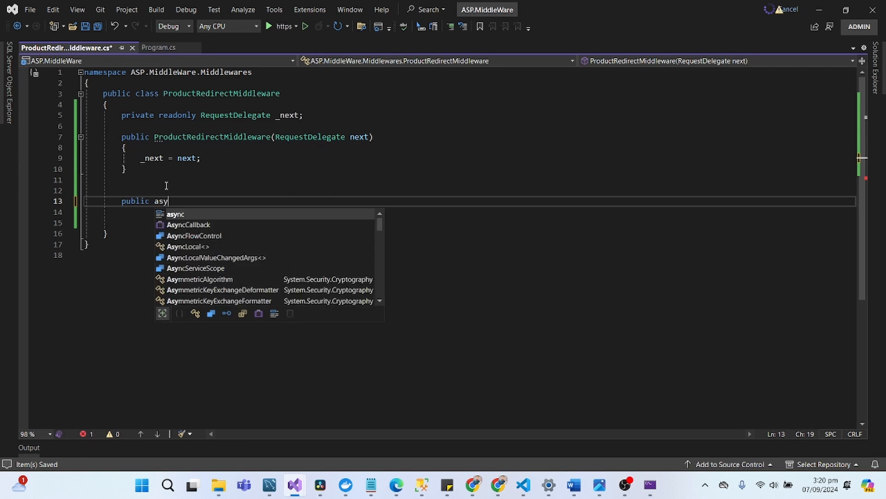
pyautogui.write('IAsyncDisposa')
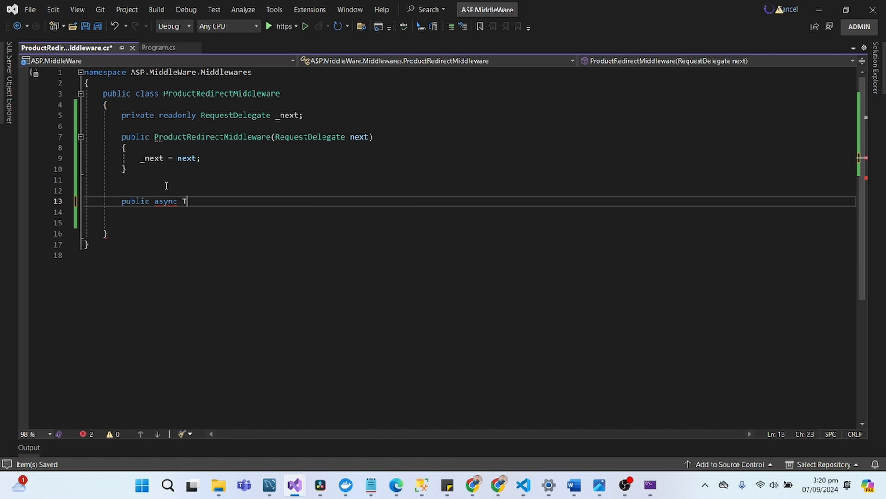
pyautogui.write('ask')
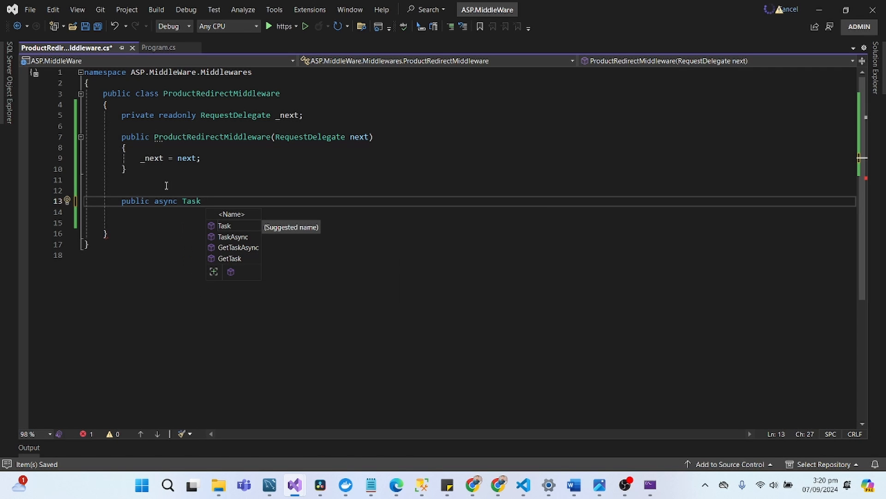
pyautogui.write('In')
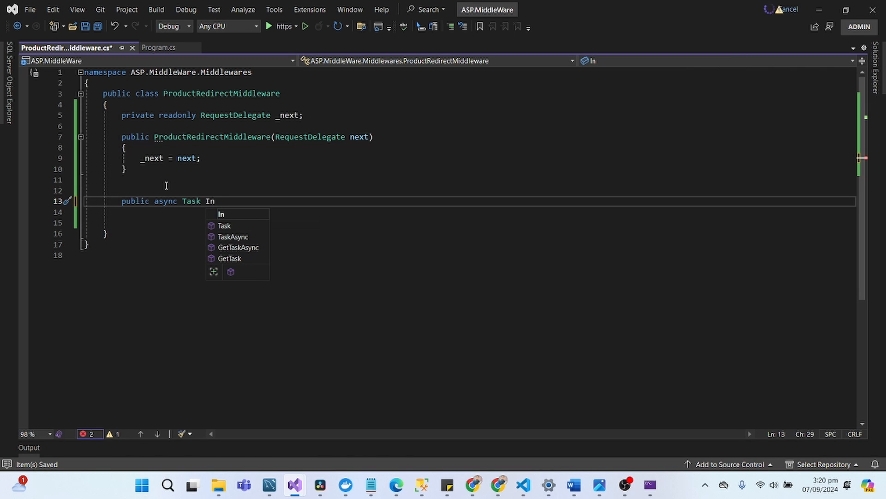
pyautogui.write('vo')
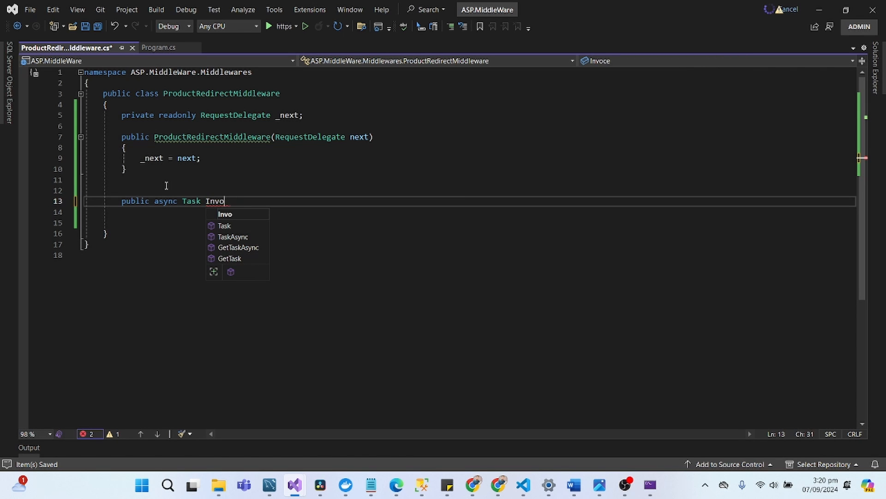
pyautogui.write('ke')
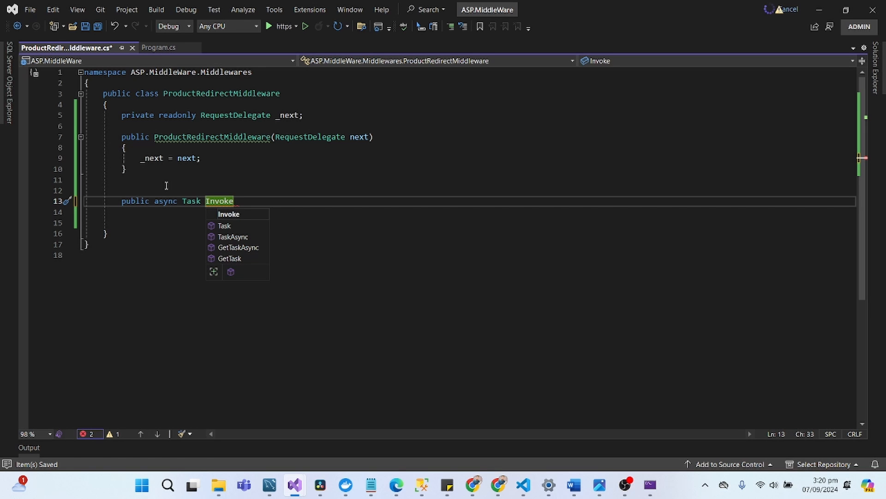
pyautogui.write('Ay')
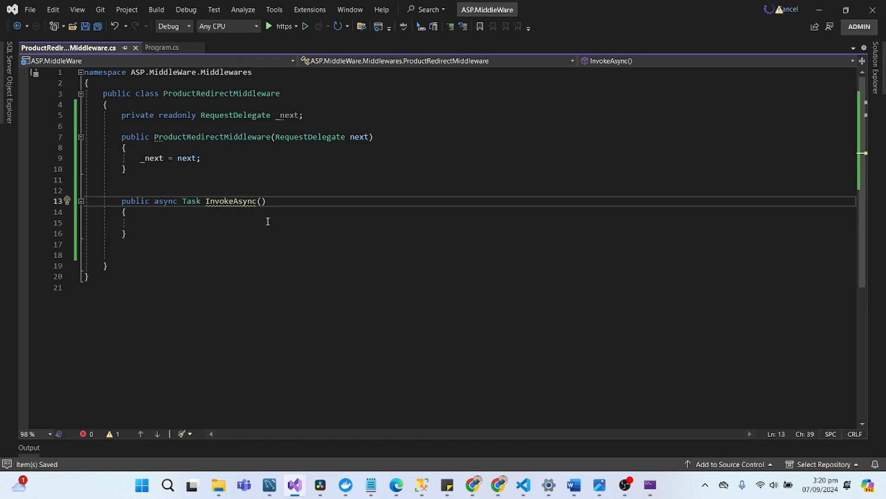
pyautogui.write('Htt')
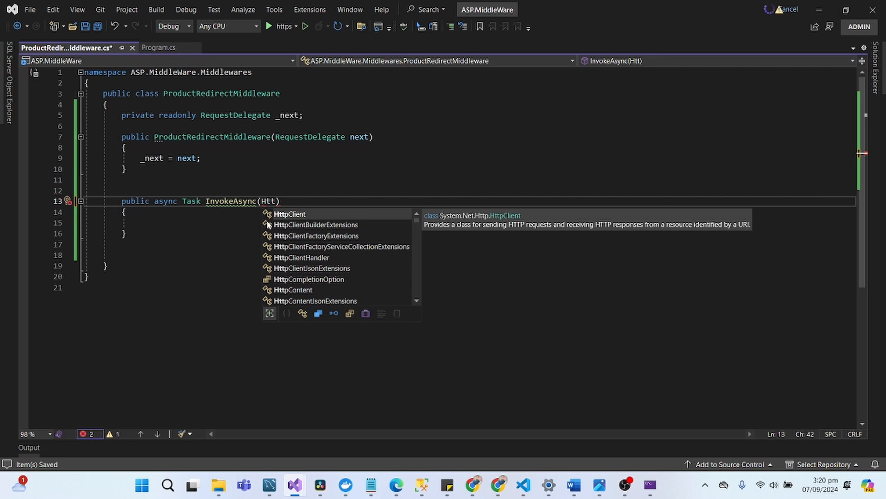
pyautogui.write('con')
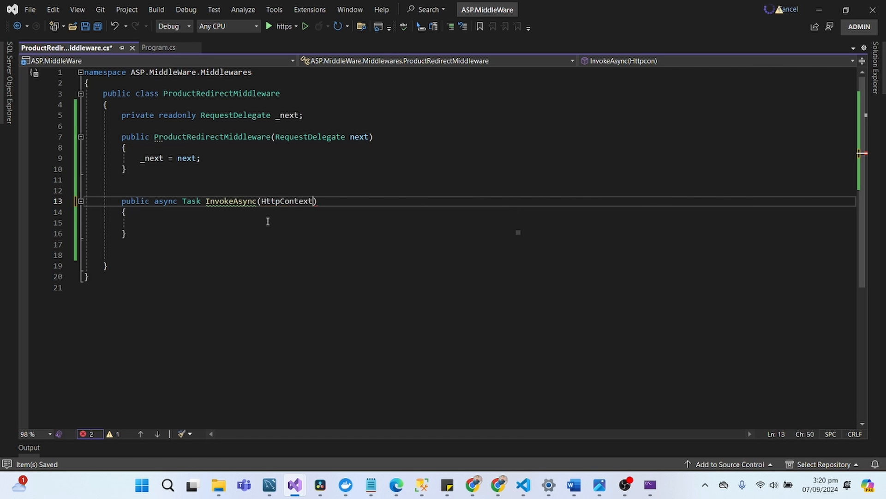
pyautogui.write('next')
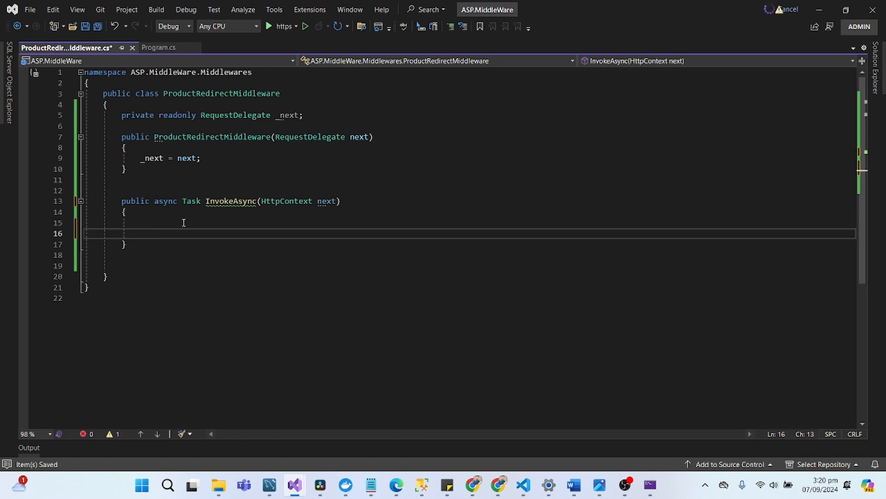
# Start an if (context) check inside InvokeAsync.
pyautogui.write('if()')
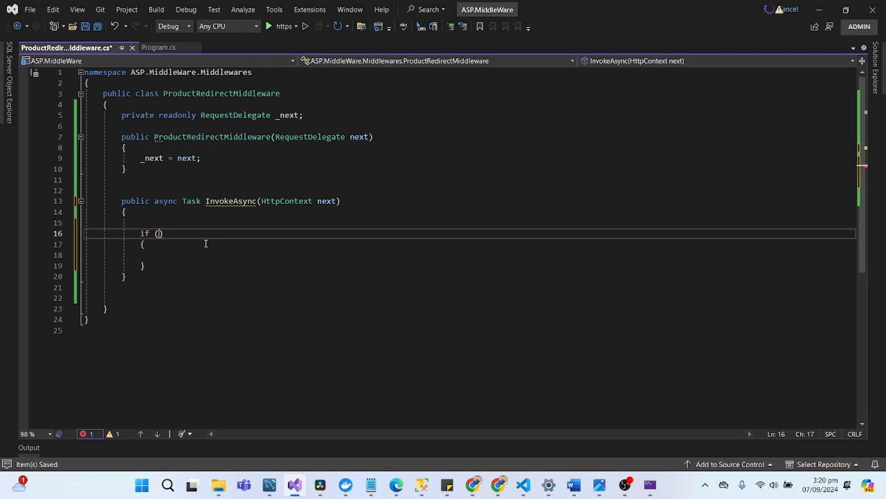
pyautogui.write('c')
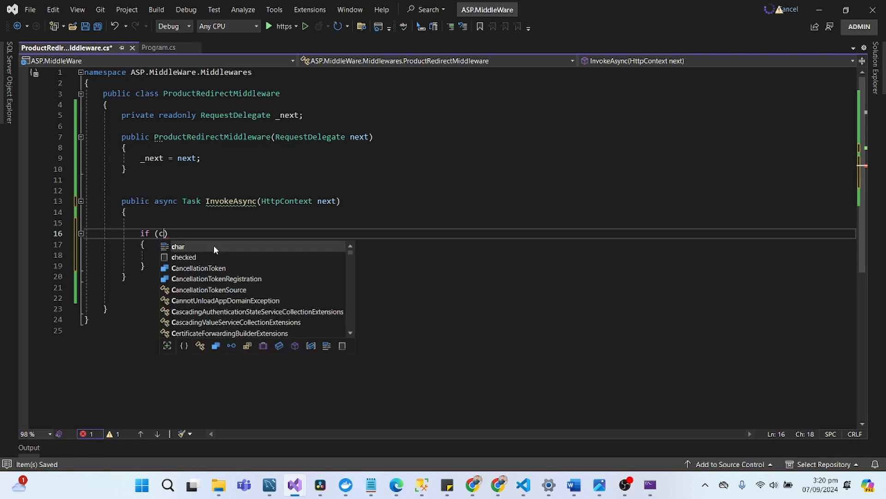
pyautogui.write('ontext')
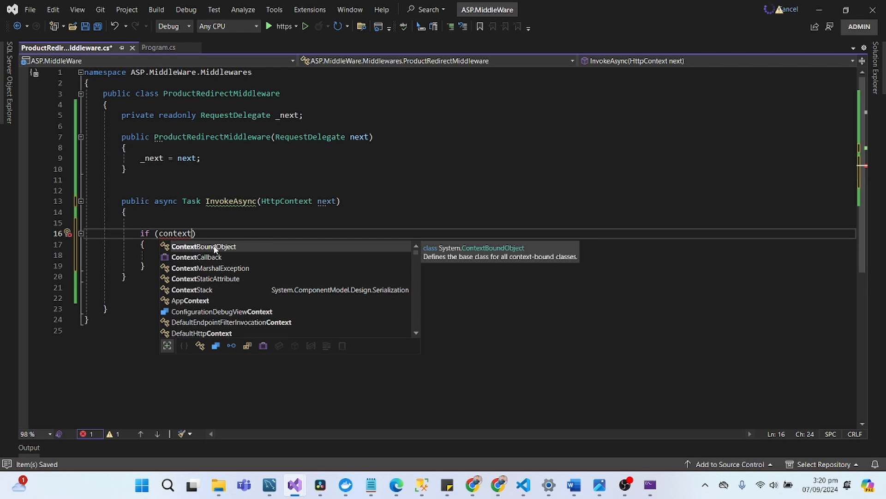
pyautogui.moveTo(324, 201)
pyautogui.write('co')
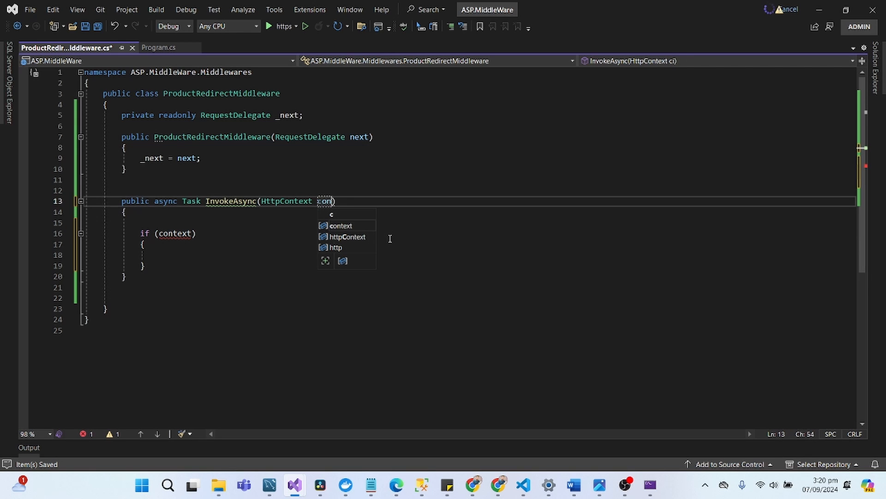
pyautogui.write('ext')
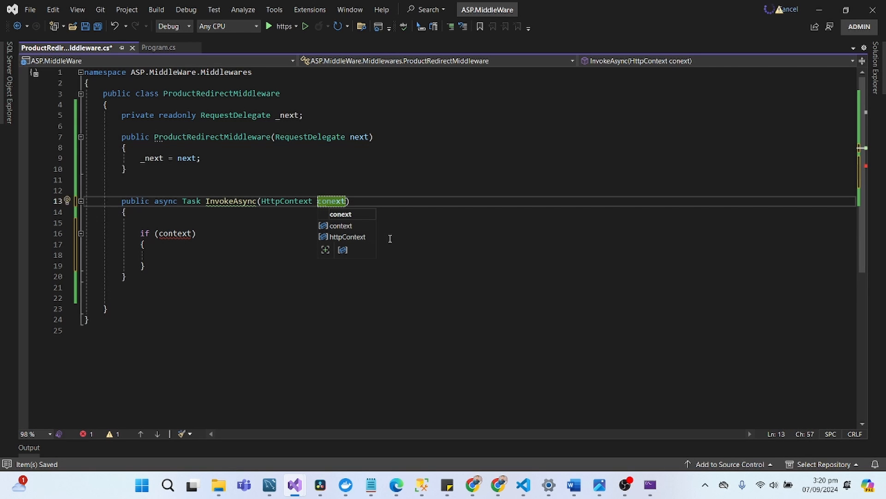
pyautogui.write('t')
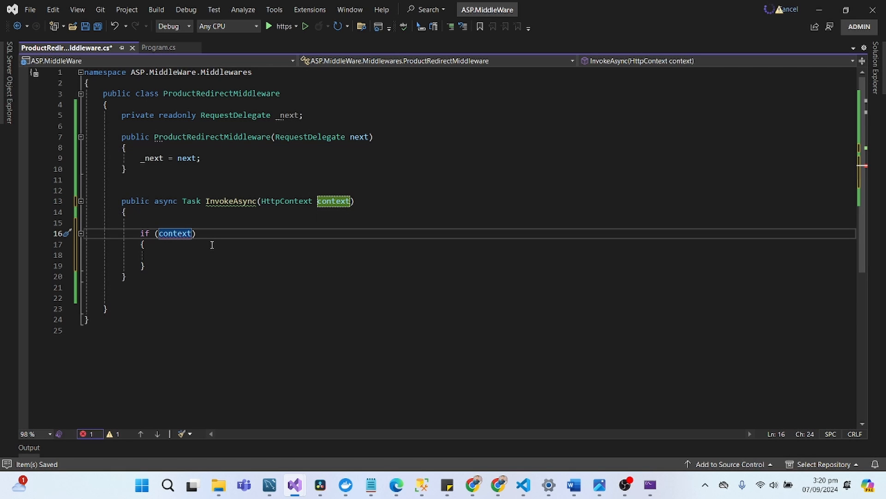
# Write the first half of the condition: context.Request.Query.ContainsKey("productId") &&.
pyautogui.write('.')
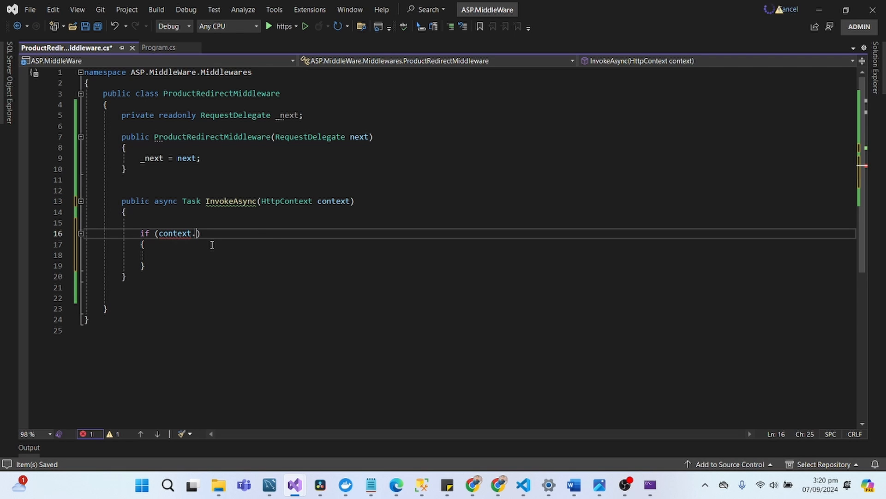
pyautogui.write('Request')
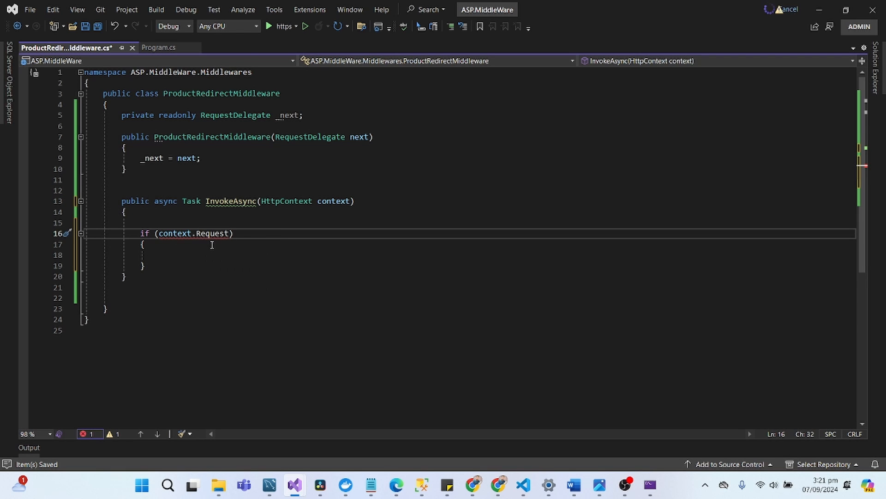
pyautogui.write('.Query')
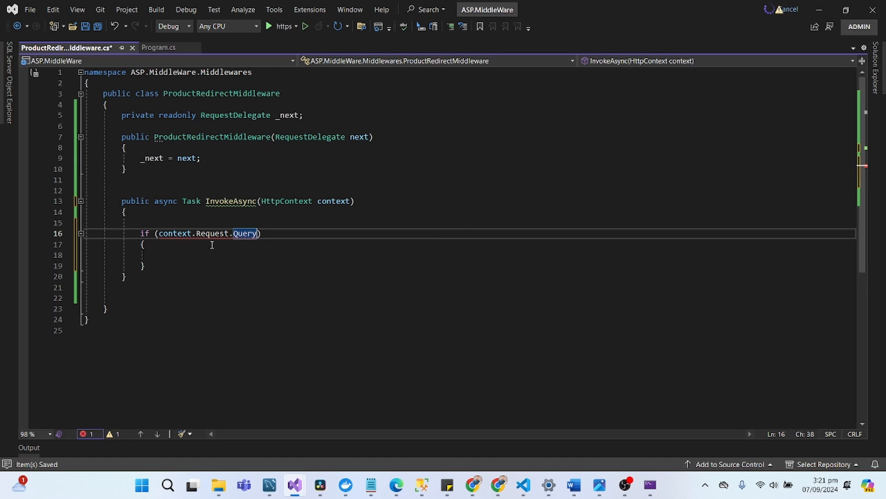
pyautogui.write('.ContainsKey')
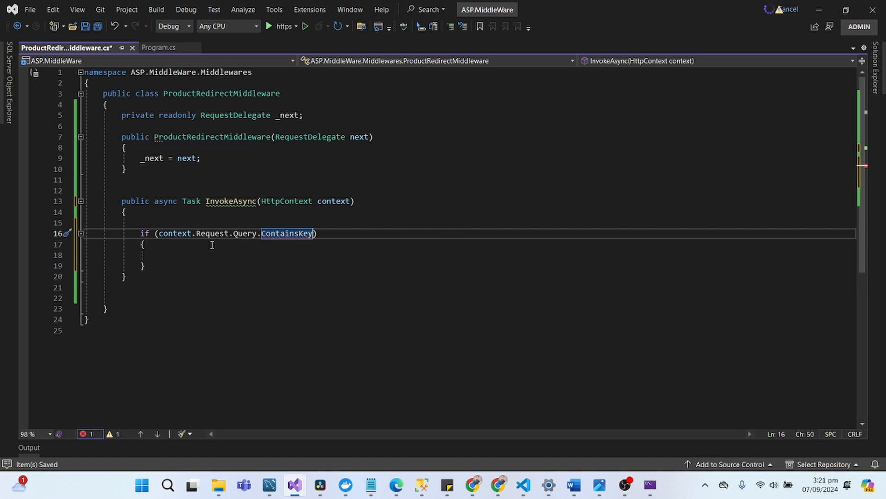
pyautogui.write('("product')
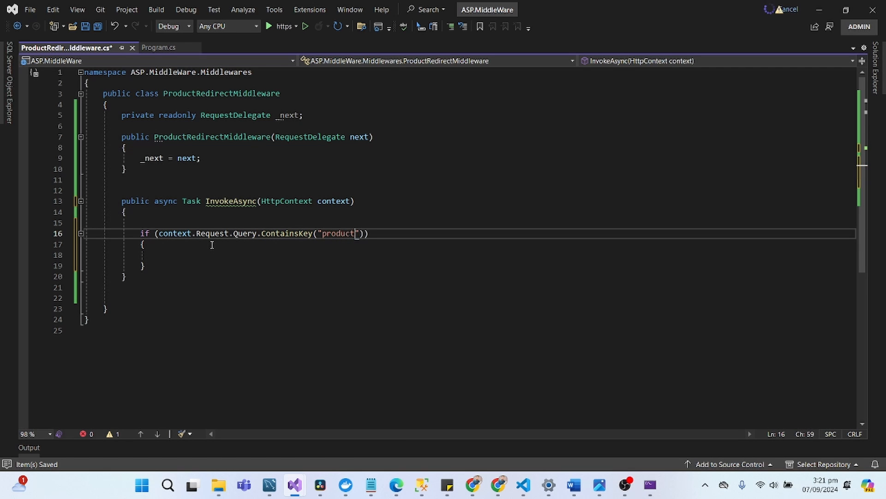
pyautogui.write('Id')
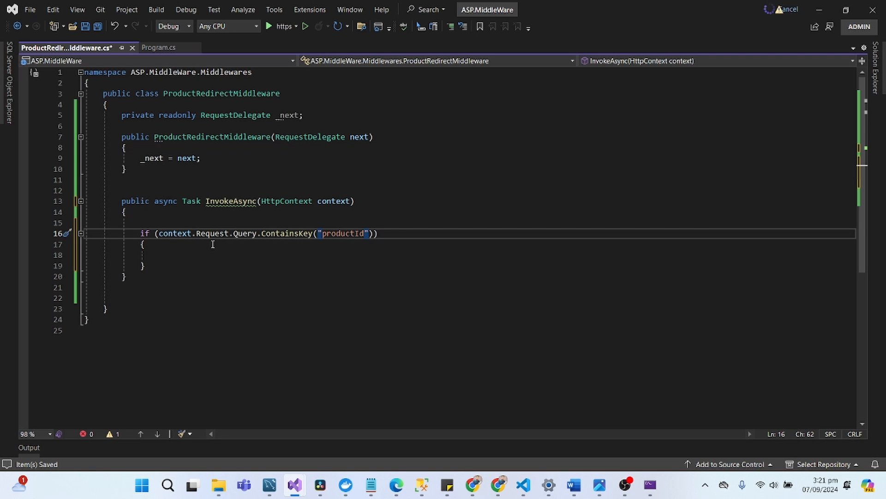
pyautogui.write('&&')
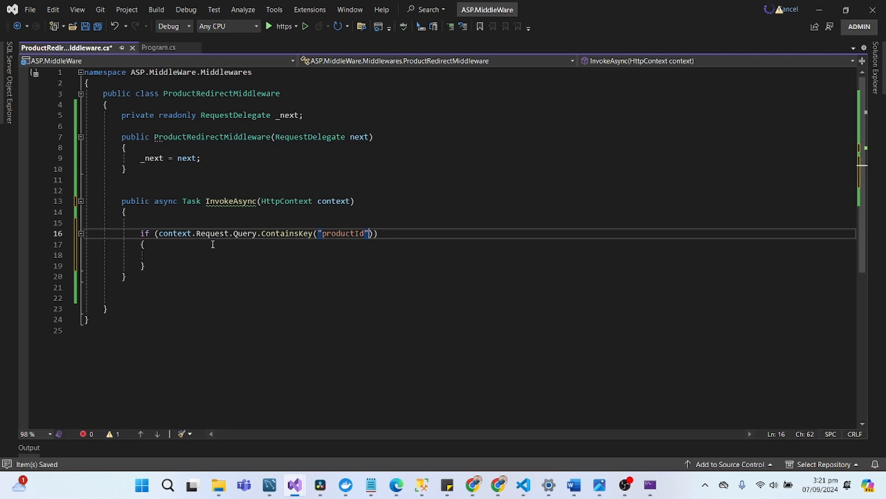
# Complete the condition with context.Request.Query["productId"] == 20.
pyautogui.write('&&')
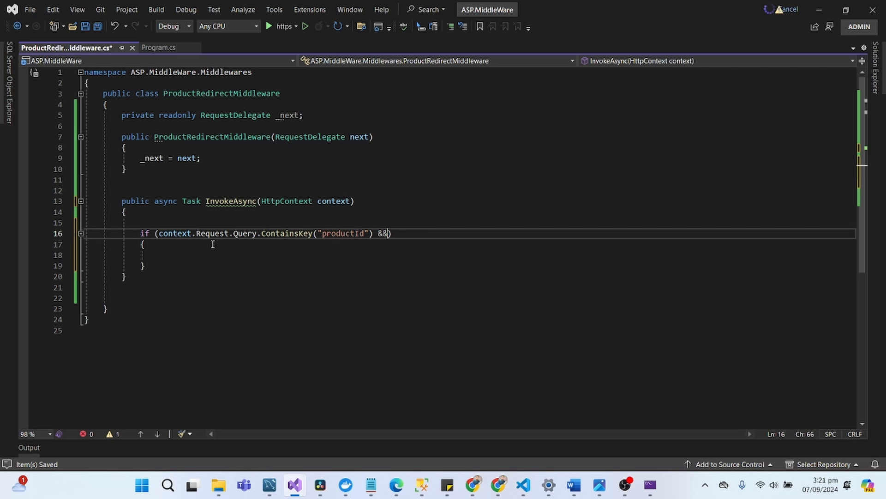
pyautogui.write('context.q')
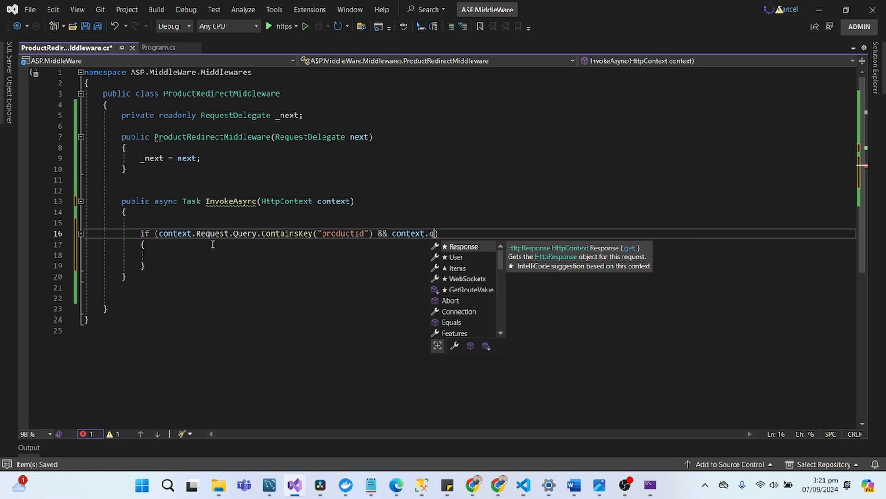
pyautogui.write('Request')
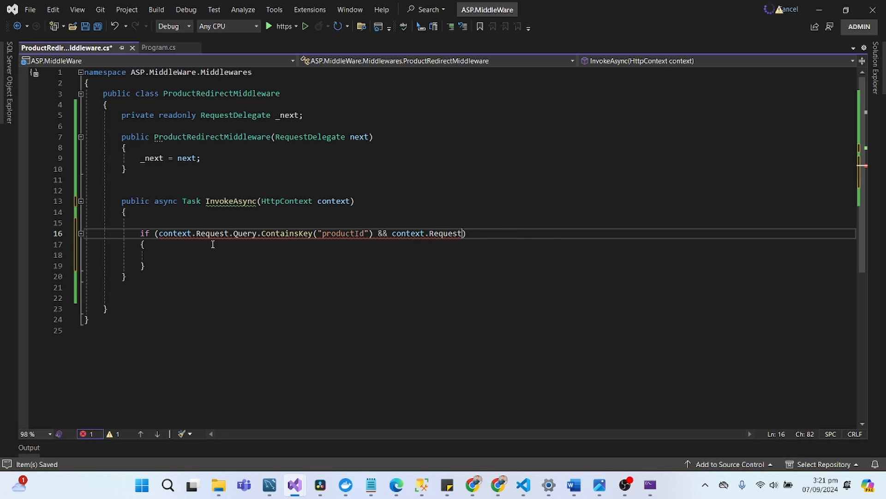
pyautogui.write('Query')
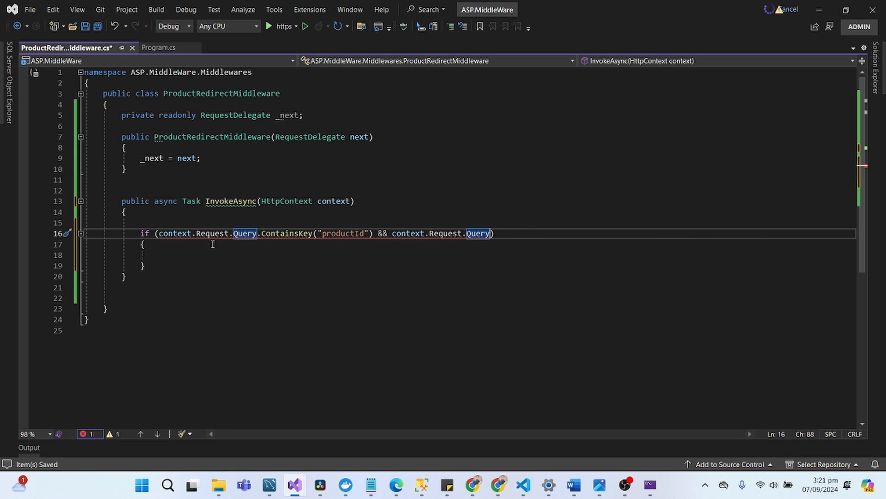
pyautogui.write('[')
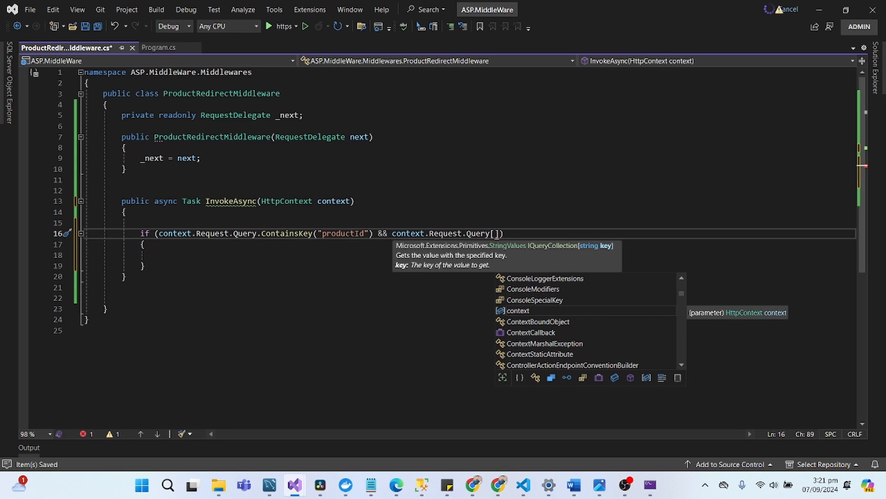
pyautogui.moveTo(548, 177)
pyautogui.write('"')
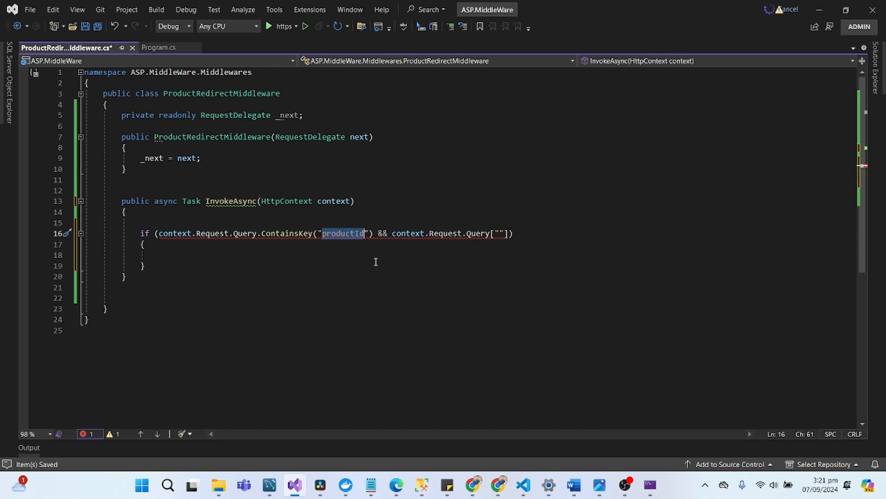
pyautogui.write('productId')
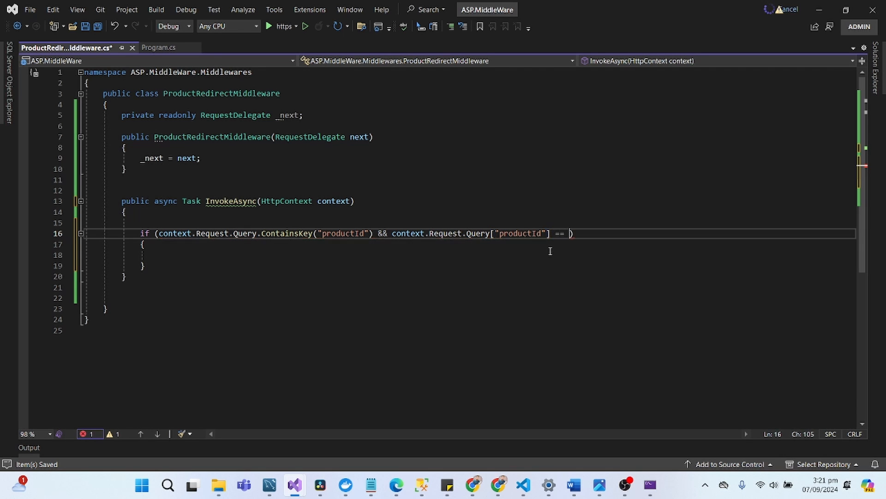
pyautogui.write('20)')
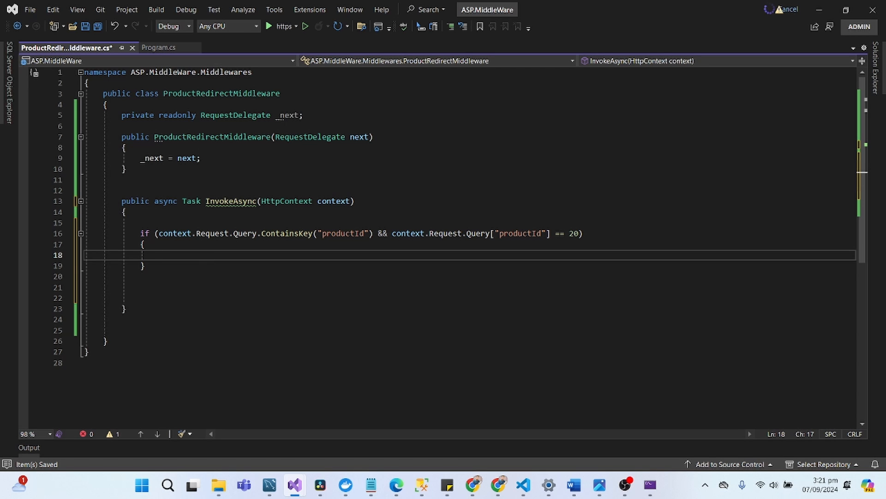
# Inside the if block, call context.Response.Redirect("ContactUs"); and start a new line below.
pyautogui.click(160, 255)
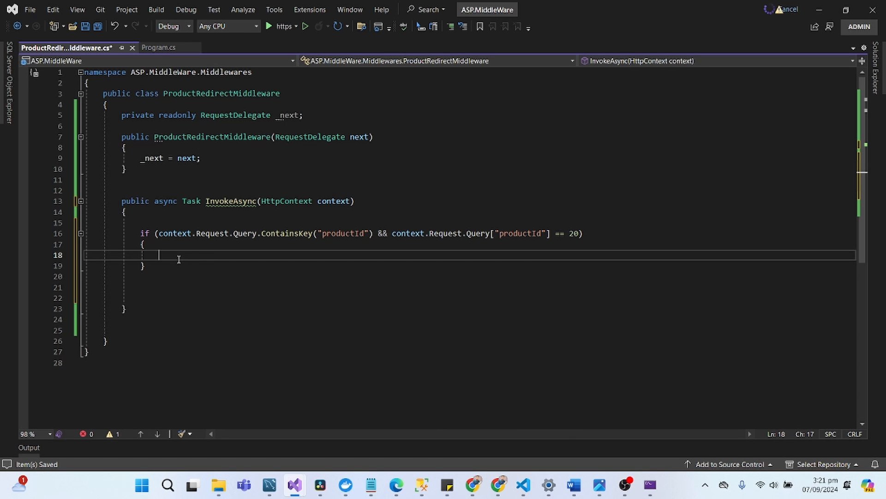
pyautogui.write('cont')
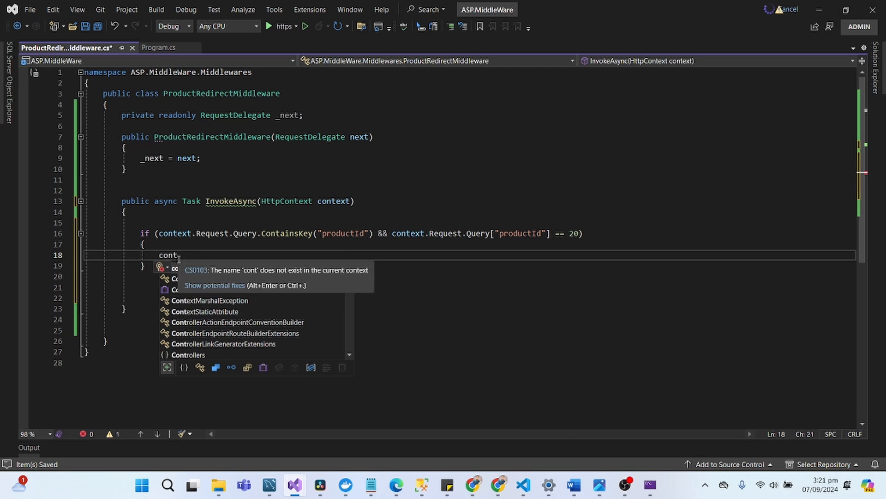
pyautogui.write('ext.Response')
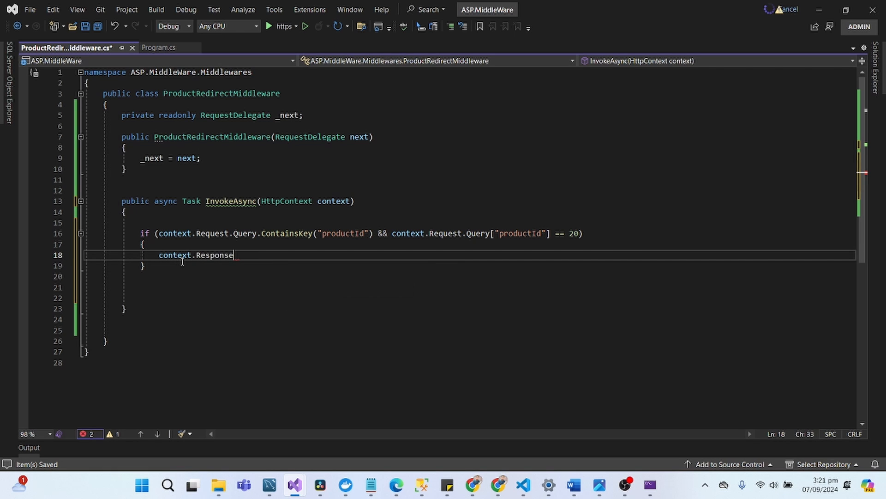
pyautogui.write('.re')
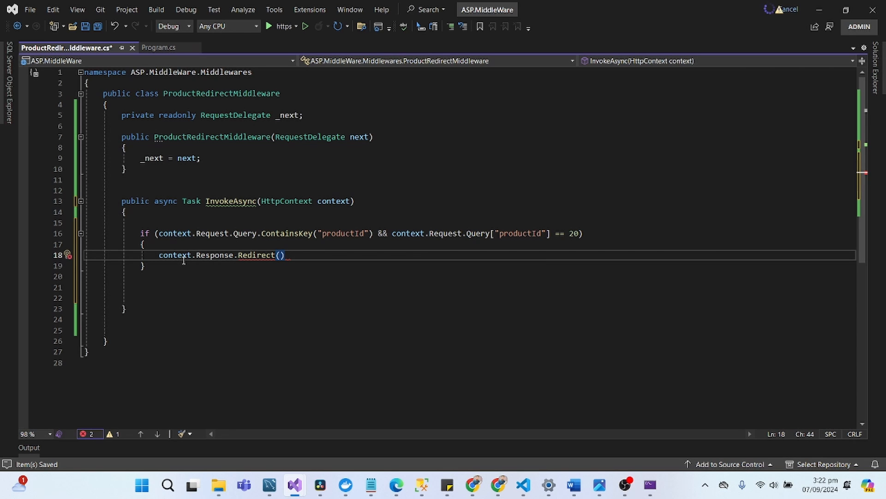
pyautogui.write('""')
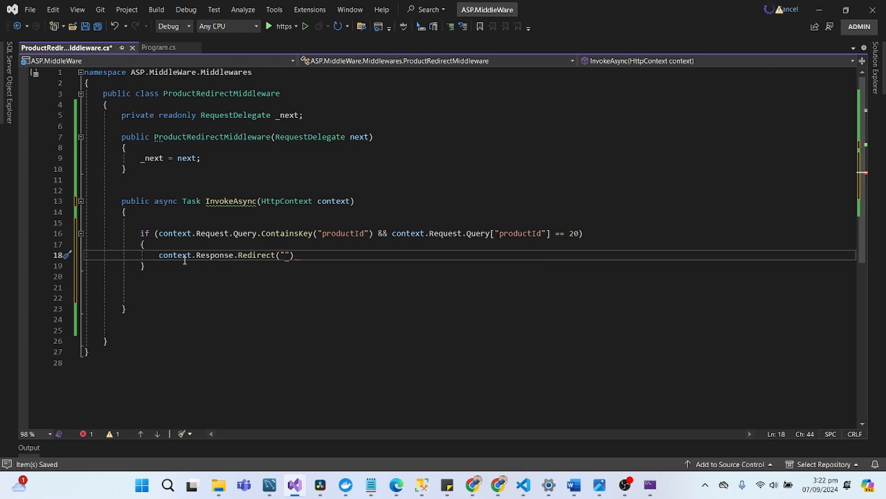
pyautogui.write('Cont')
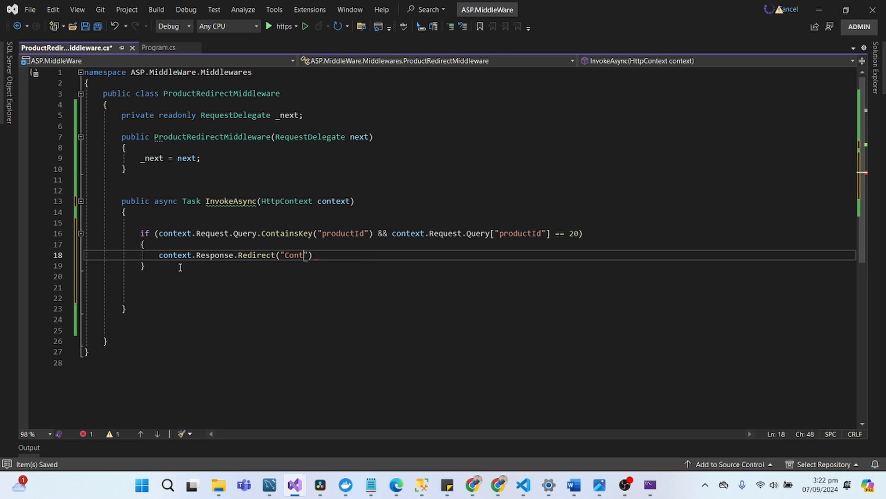
pyautogui.write('actUs')
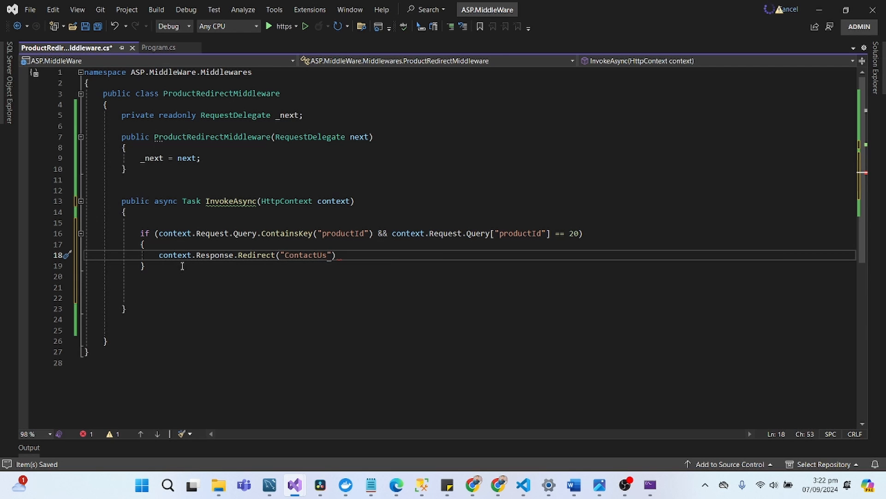
pyautogui.write(';')
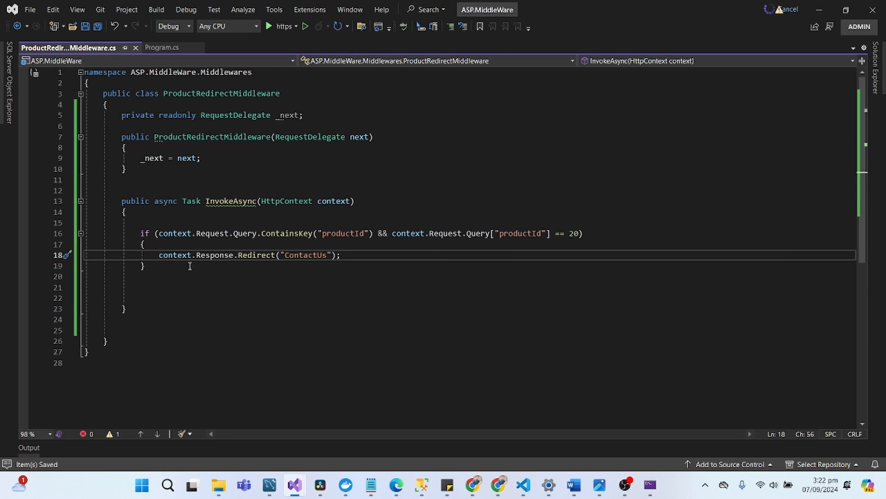
pyautogui.press('enter')
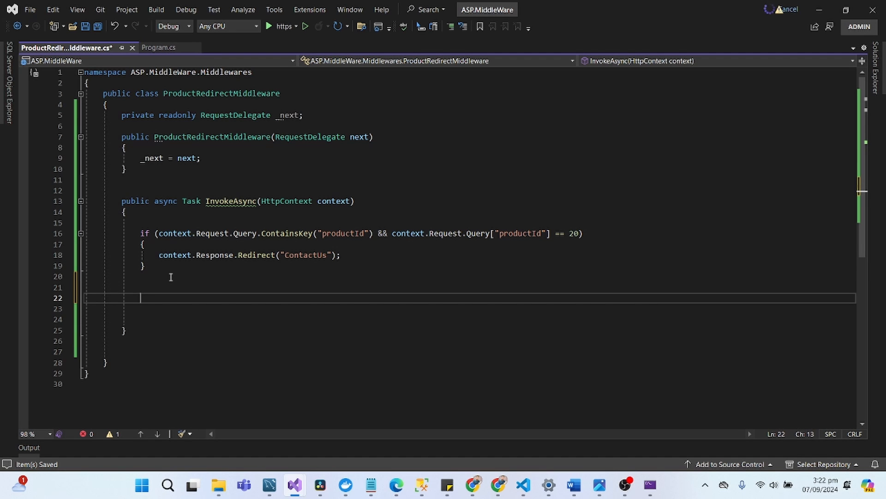
# Add a return after the redirect and end InvokeAsync with await _next(context);.
pyautogui.click(341, 254)
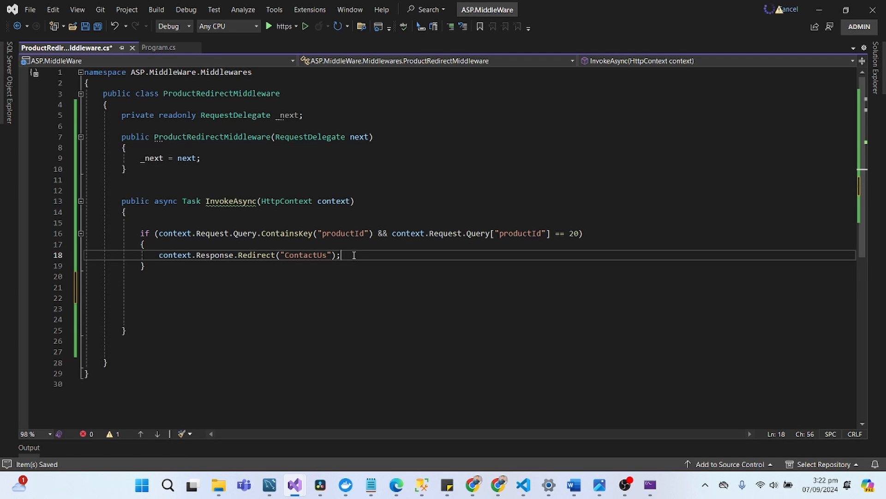
pyautogui.write('return;')
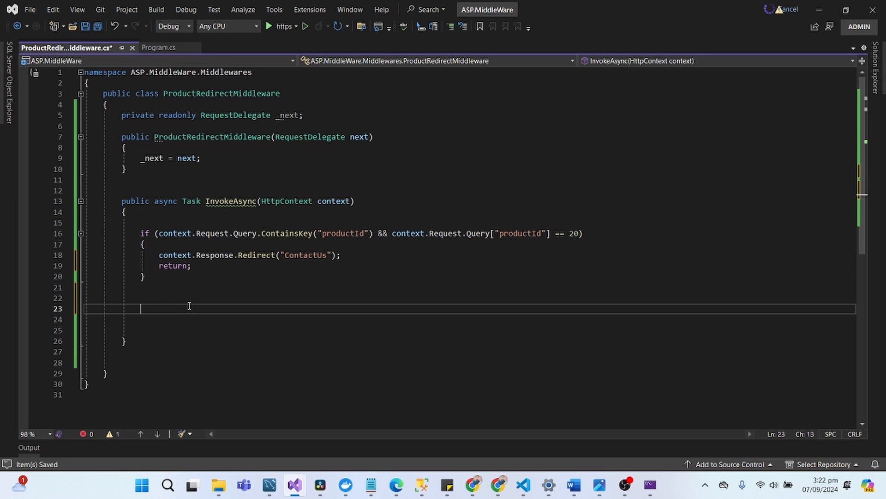
pyautogui.write('await')
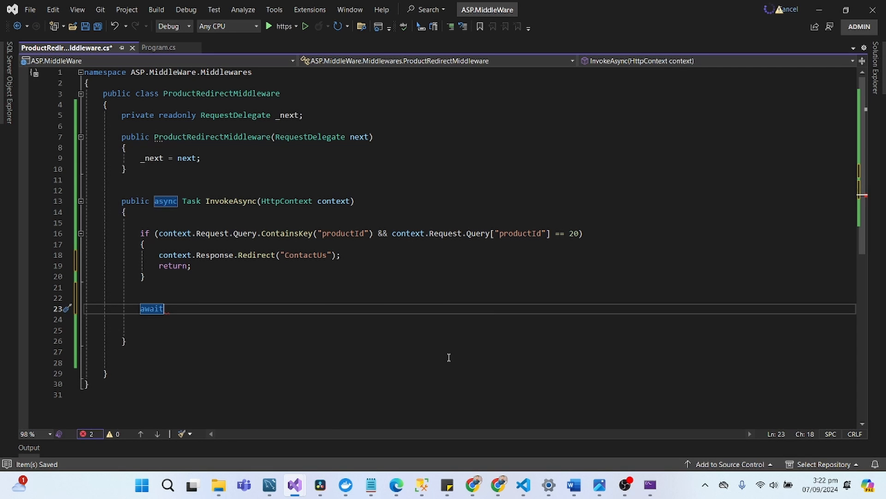
pyautogui.write('_next(')
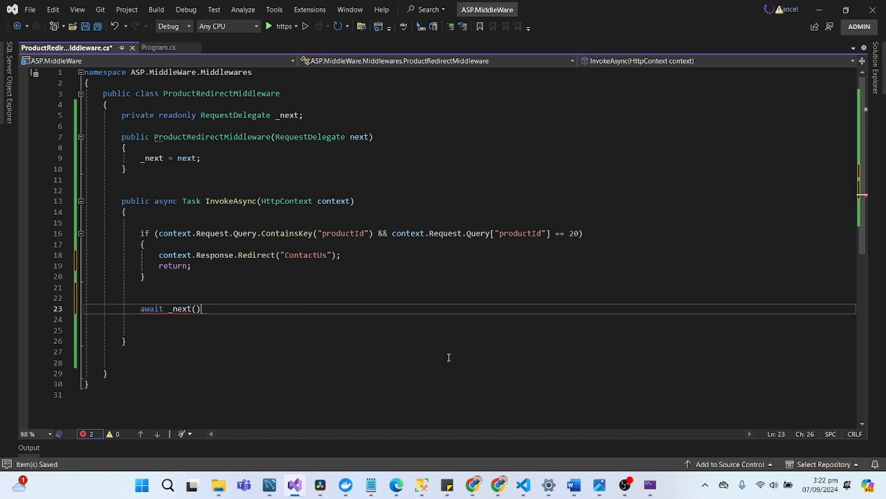
pyautogui.write('context')
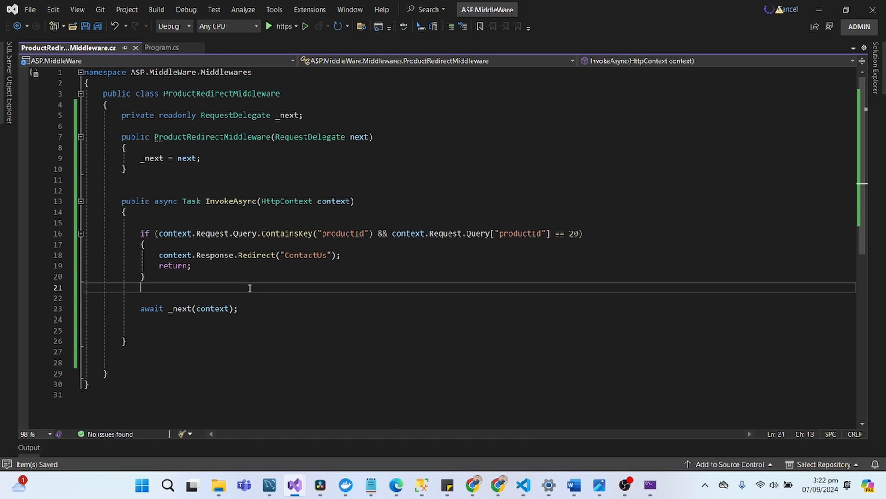
pyautogui.click(121, 181)
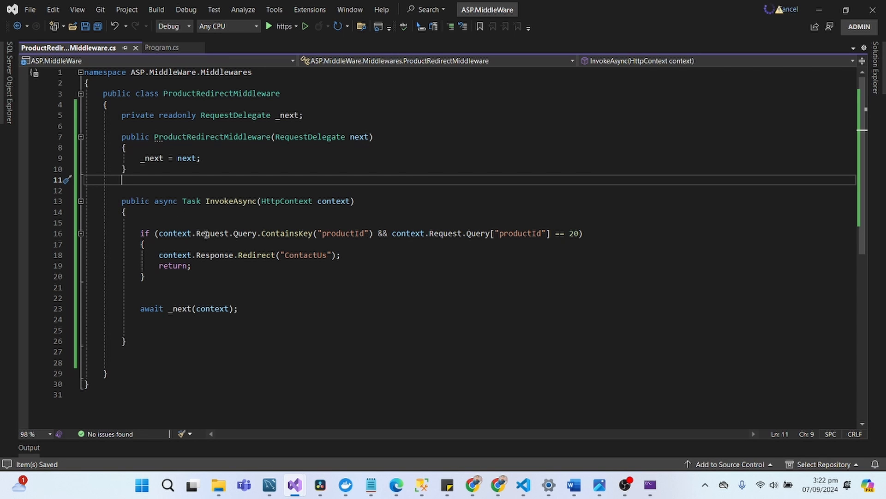
pyautogui.moveTo(344, 242)
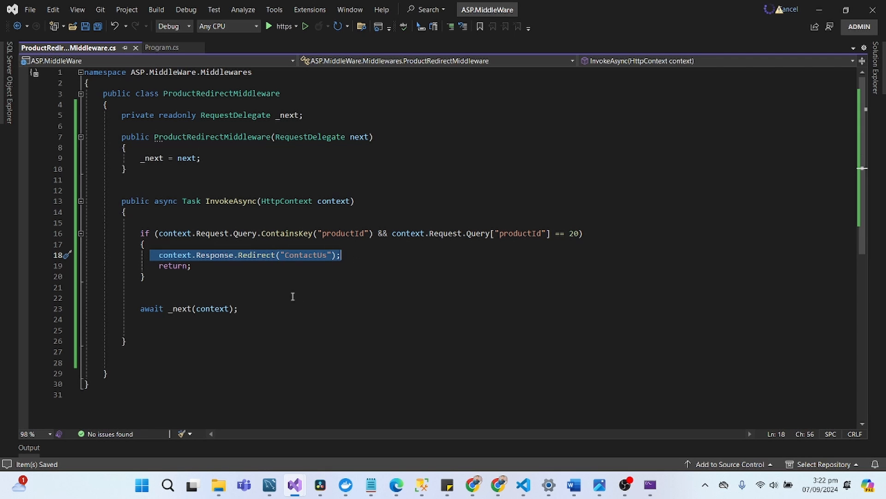
pyautogui.click(281, 287)
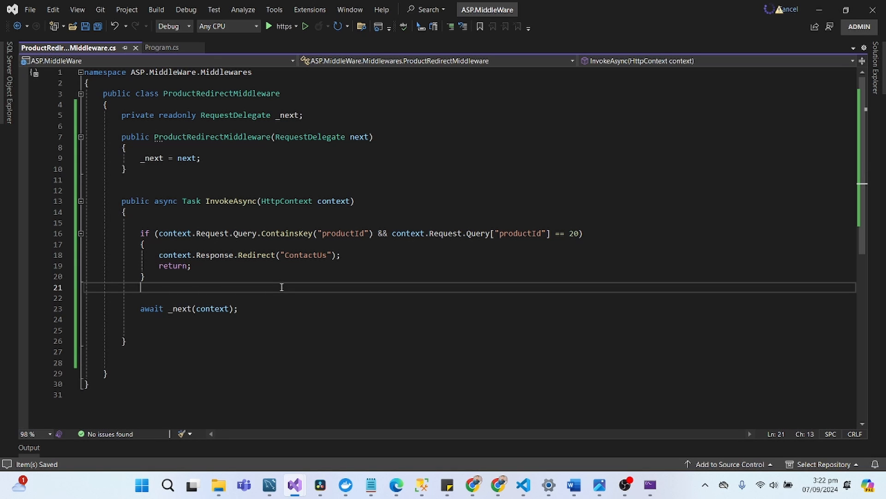
pyautogui.moveTo(259, 255)
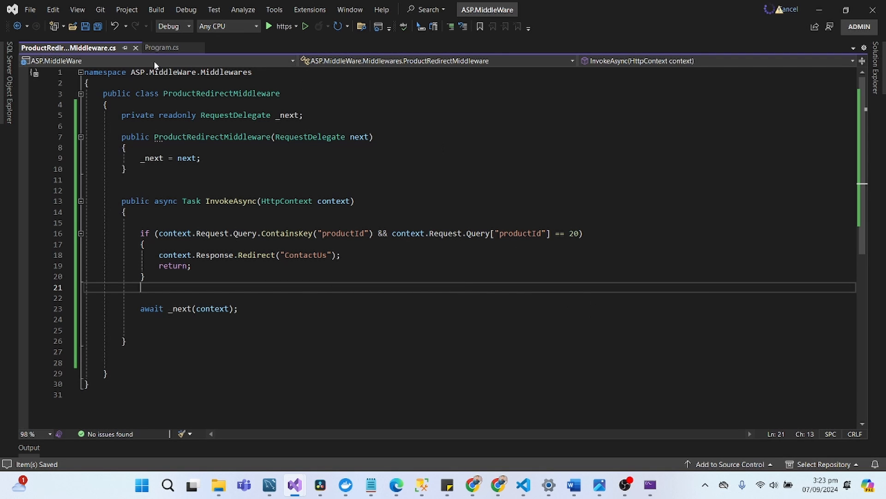
# Switch to Program.cs and place the cursor after the UseAuthorization call.
pyautogui.click(162, 47)
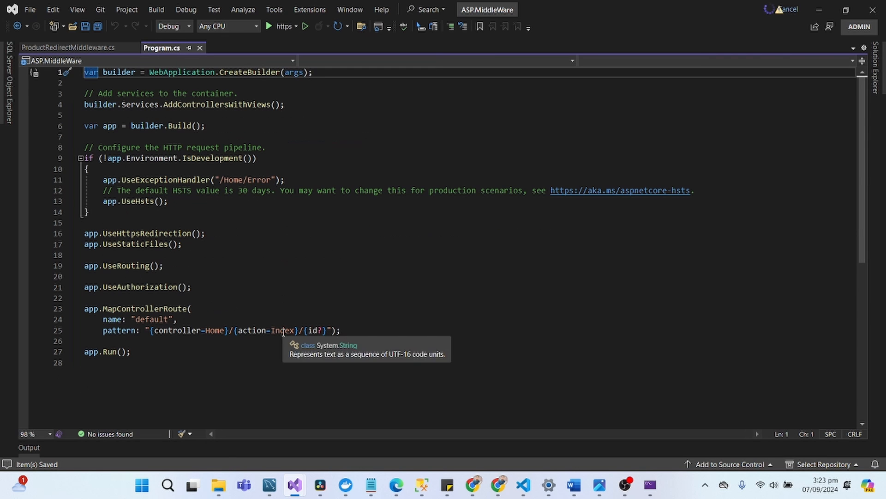
pyautogui.click(67, 47)
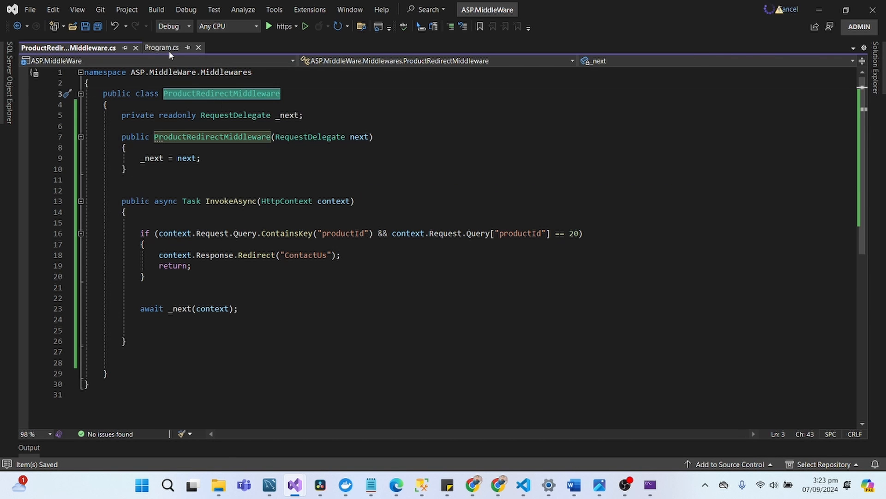
pyautogui.click(162, 47)
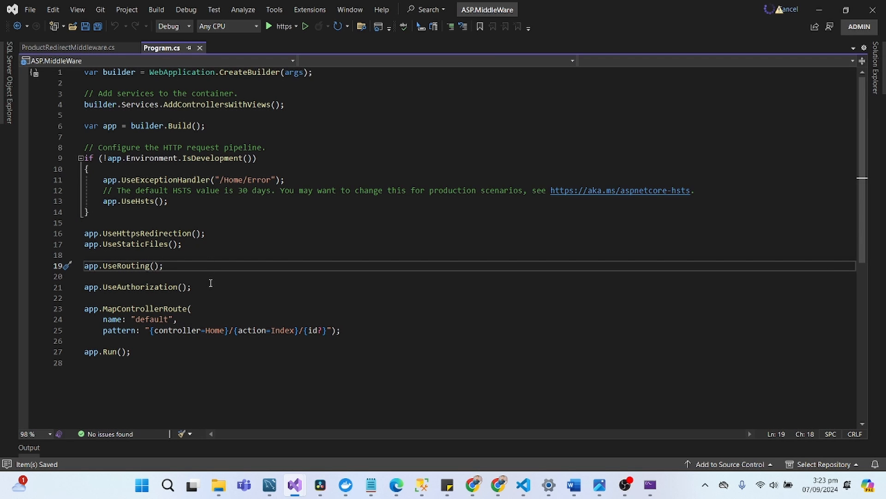
pyautogui.click(223, 286)
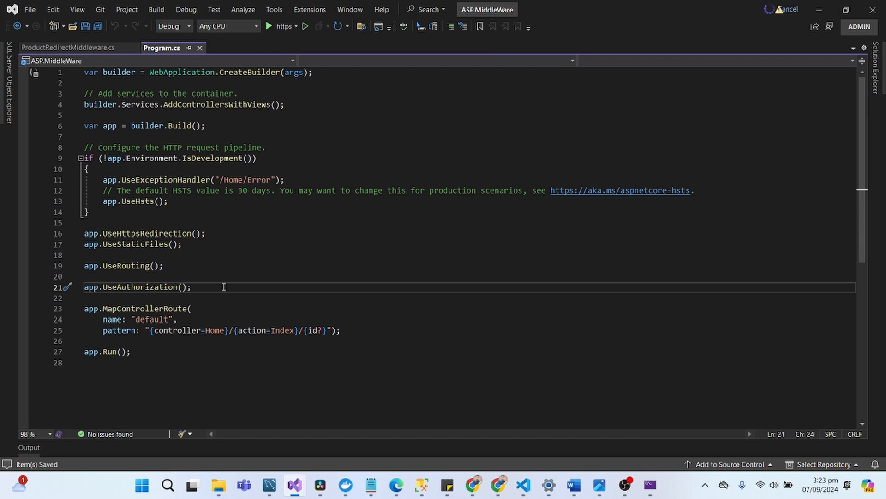
# Register app.UseMiddleware<ProductRedirectMiddleware>(); with the Middlewares namespace imported.
pyautogui.write('app.UseEndpoints(endpoints =>')
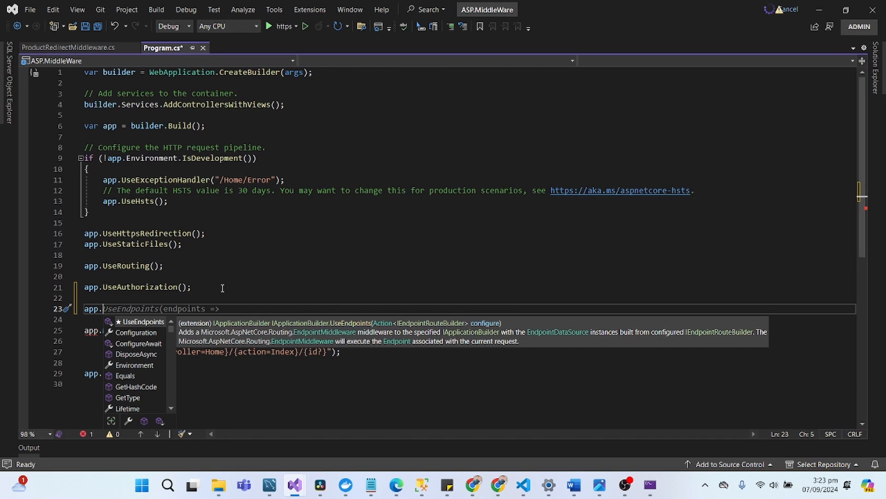
pyautogui.write('UseMiddleware<ProductRedirectMiddleware>();')
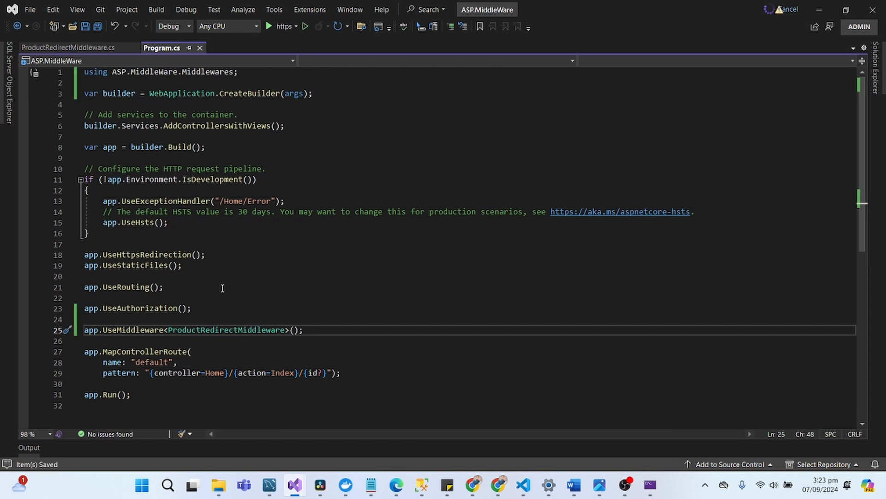
pyautogui.moveTo(329, 330)
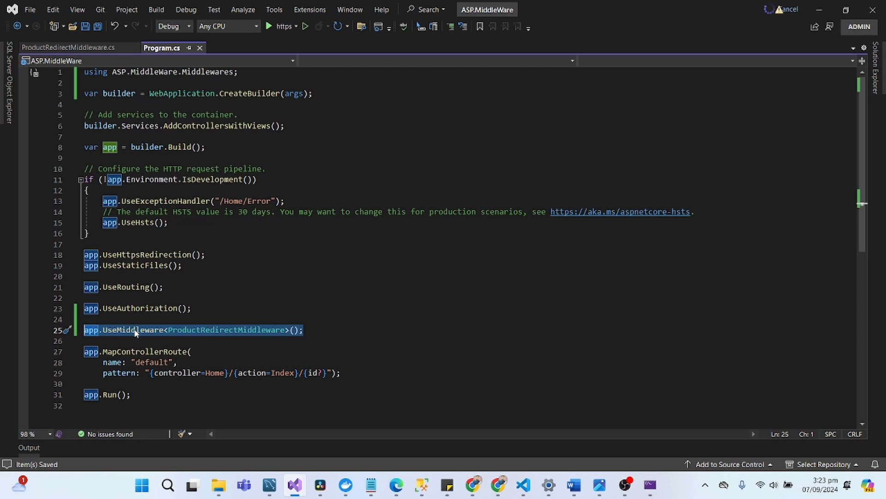
pyautogui.doubleClick(133, 330)
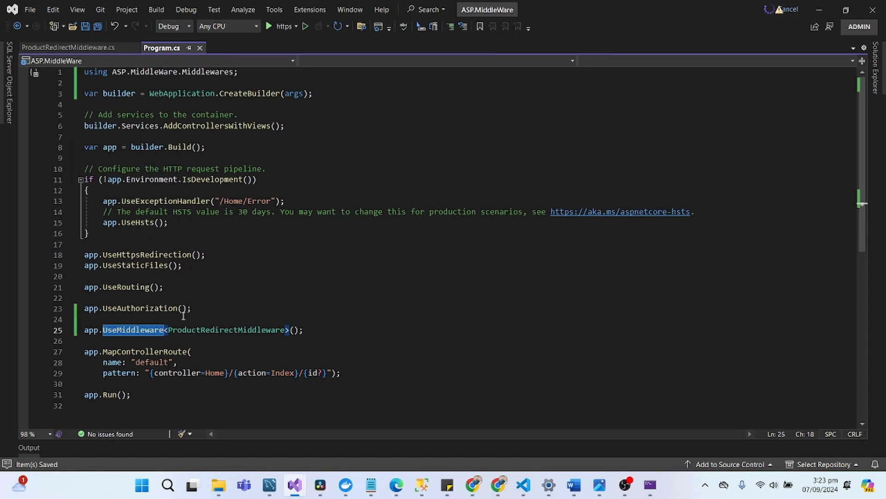
pyautogui.doubleClick(225, 330)
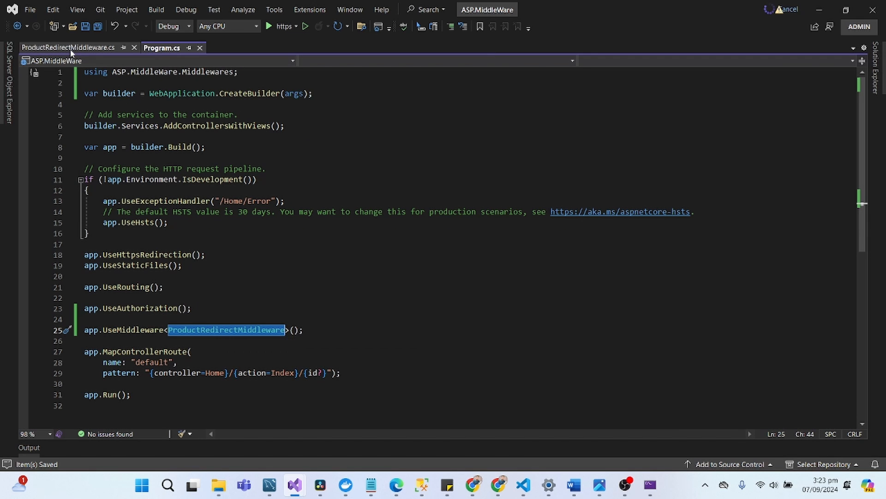
# Check the ContactUs redirect target in the middleware and locate HomeController in the project.
pyautogui.click(67, 47)
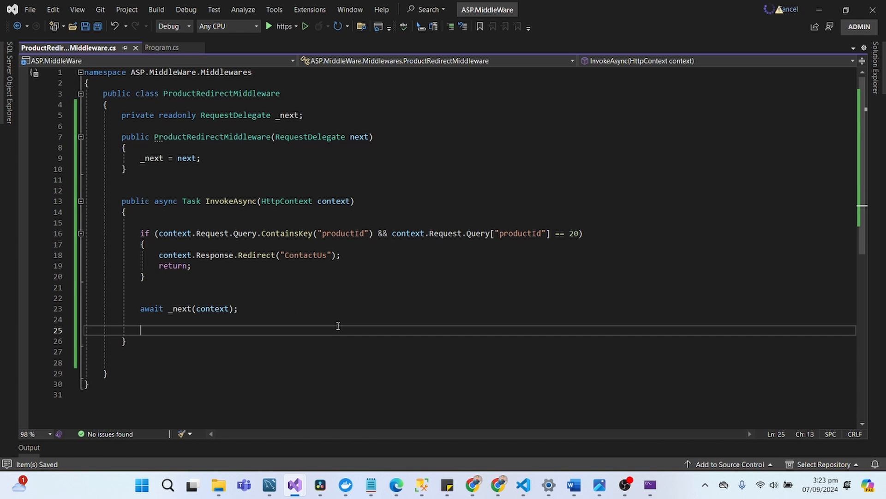
pyautogui.doubleClick(304, 255)
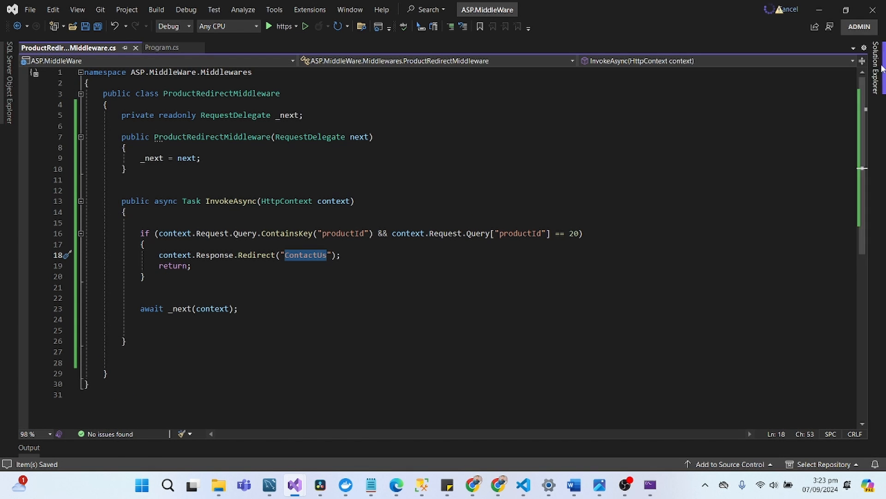
pyautogui.click(879, 64)
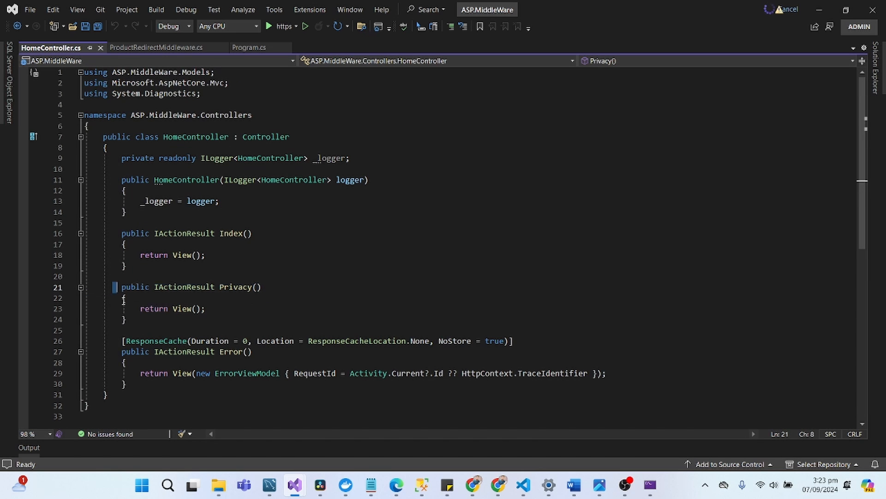
# Duplicate the Privacy action in HomeController as a ContactUs action returning View().
pyautogui.click(127, 320)
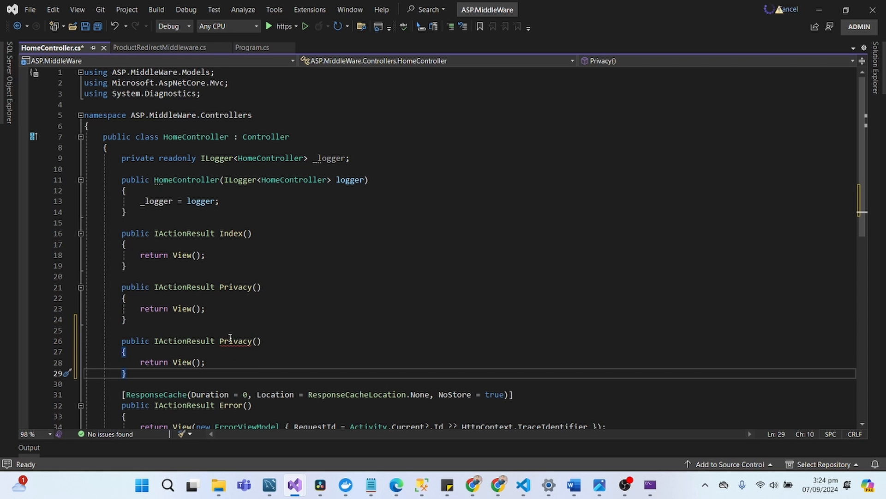
pyautogui.write('ContactUs')
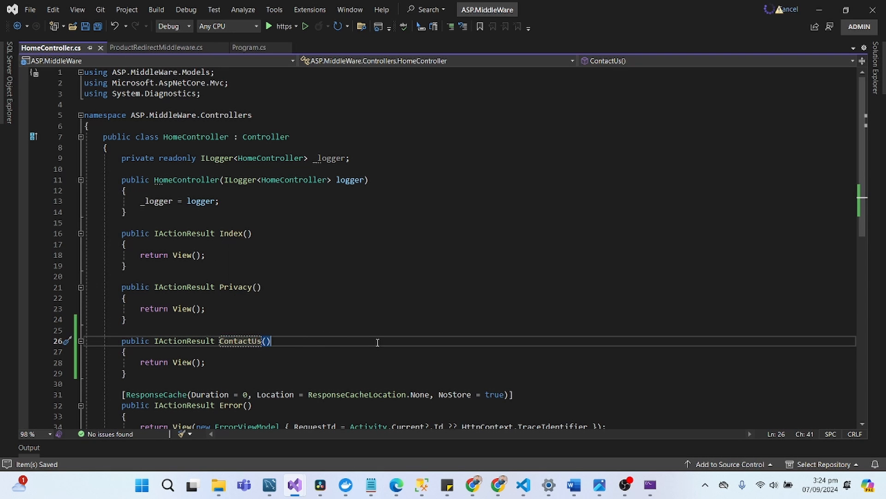
pyautogui.click(863, 61)
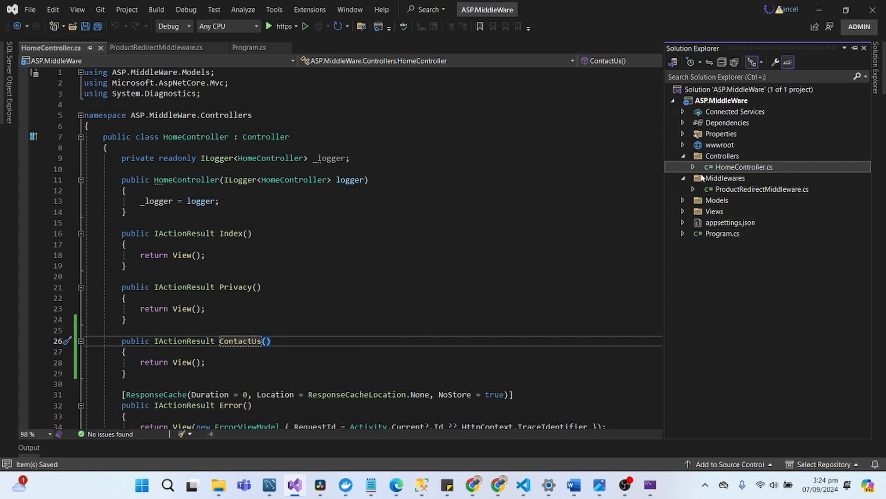
# Open Views/Home/Privacy.cshtml and copy the ContactUs action name from HomeController.
pyautogui.click(682, 155)
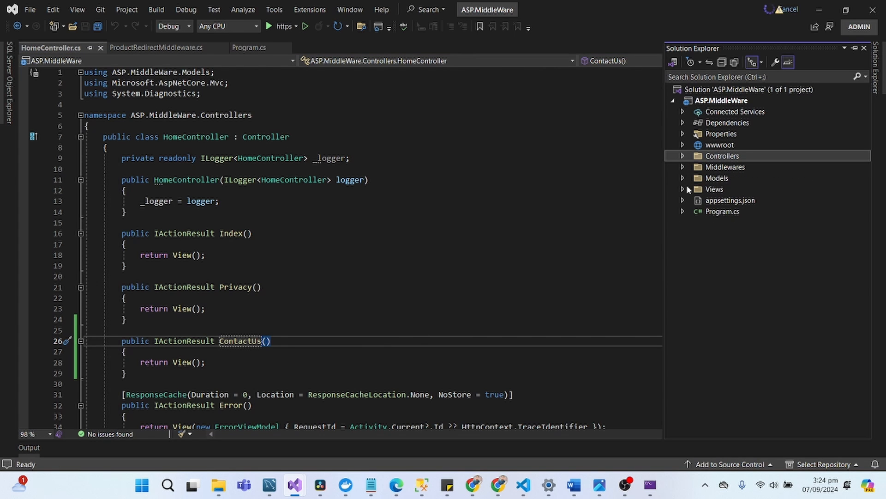
pyautogui.click(683, 188)
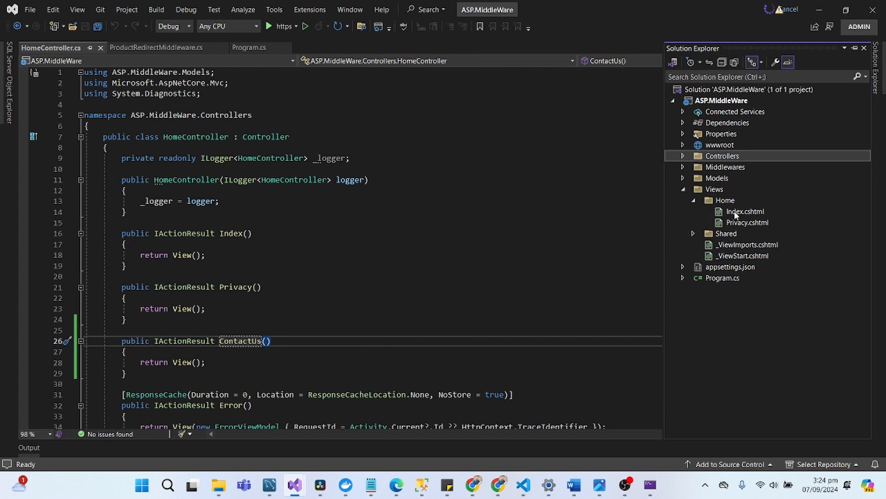
pyautogui.doubleClick(747, 223)
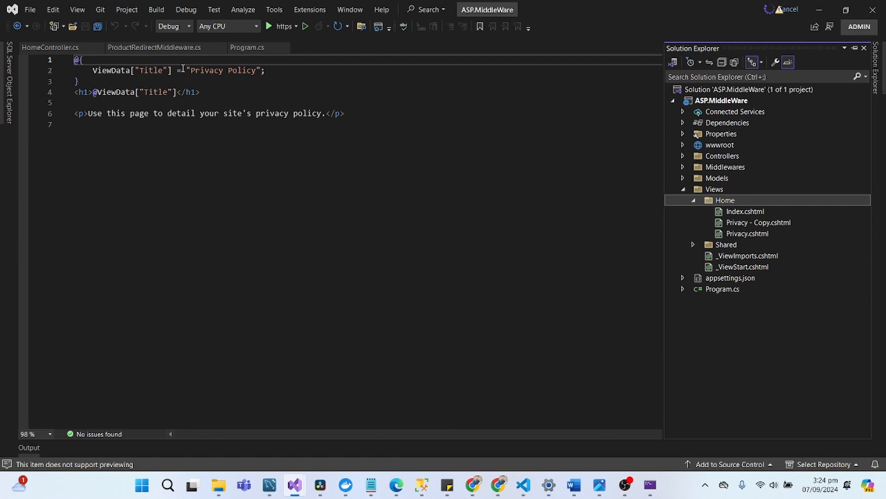
pyautogui.click(51, 47)
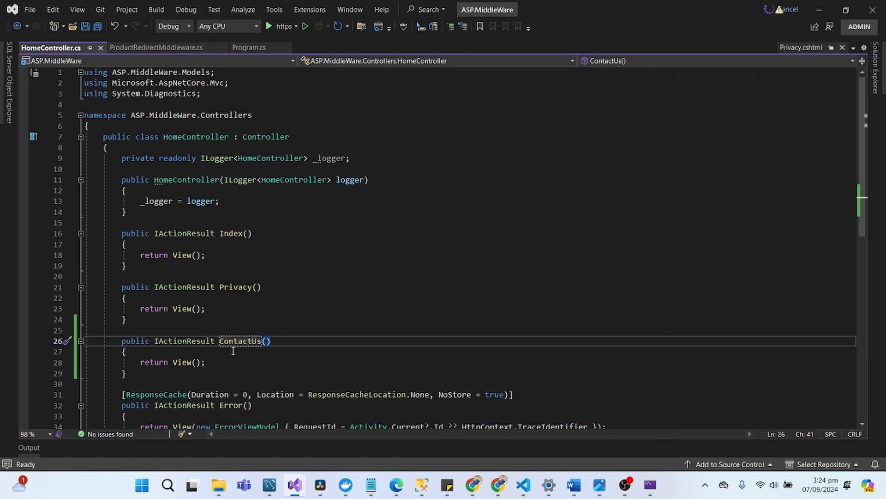
pyautogui.doubleClick(240, 340)
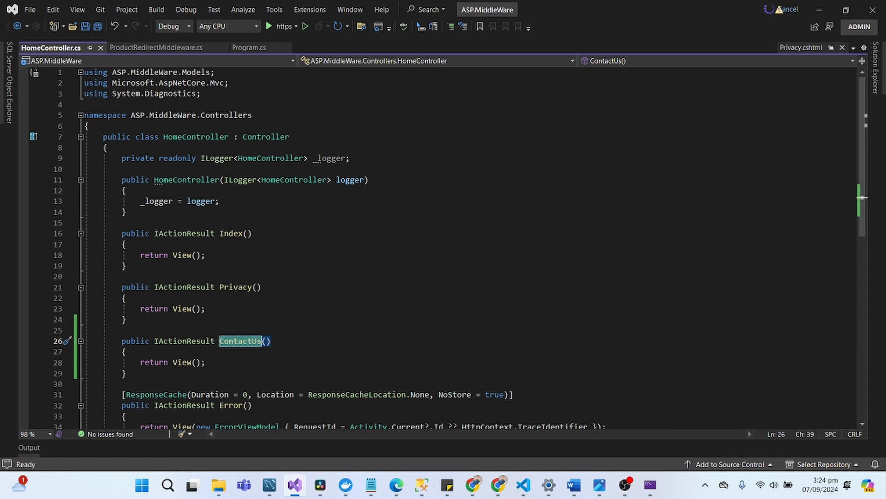
# Rename the copied Privacy view in Views/Home to ContactUs.cshtml.
pyautogui.click(880, 79)
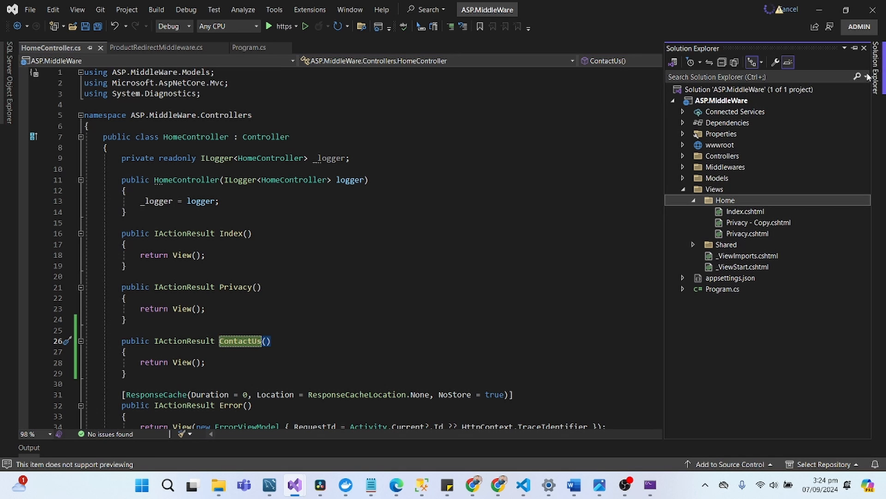
pyautogui.rightClick(758, 223)
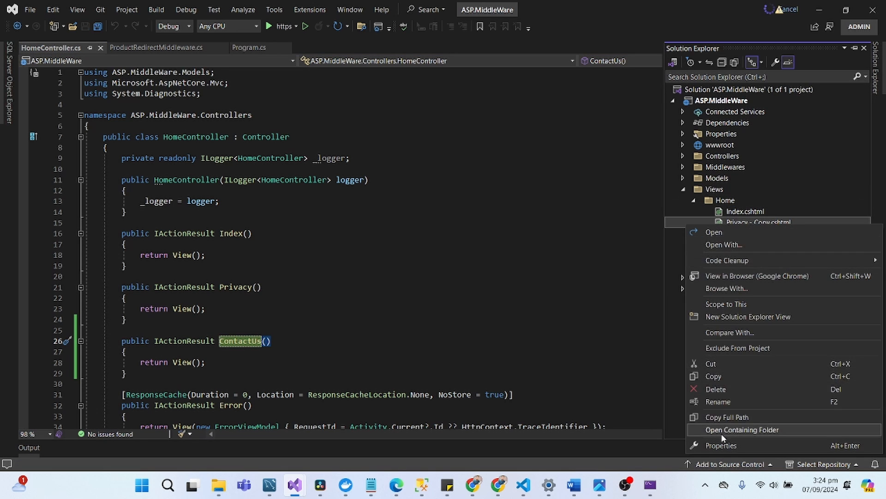
pyautogui.click(718, 401)
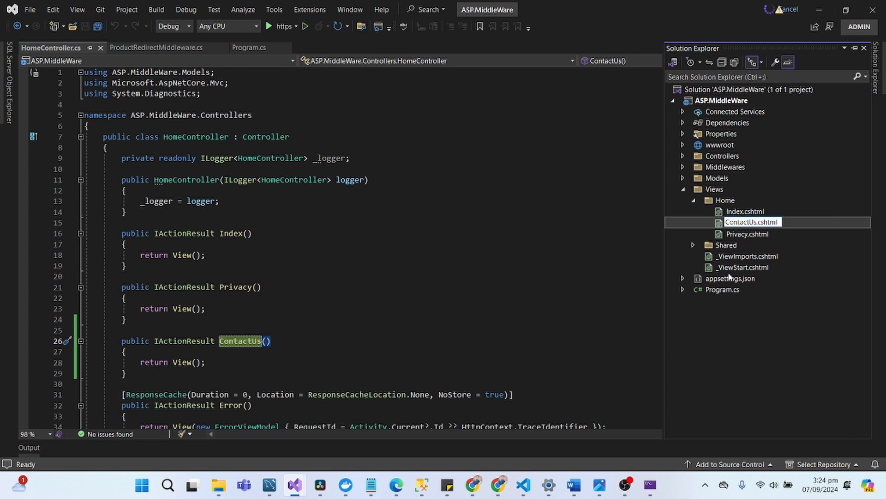
pyautogui.doubleClick(748, 233)
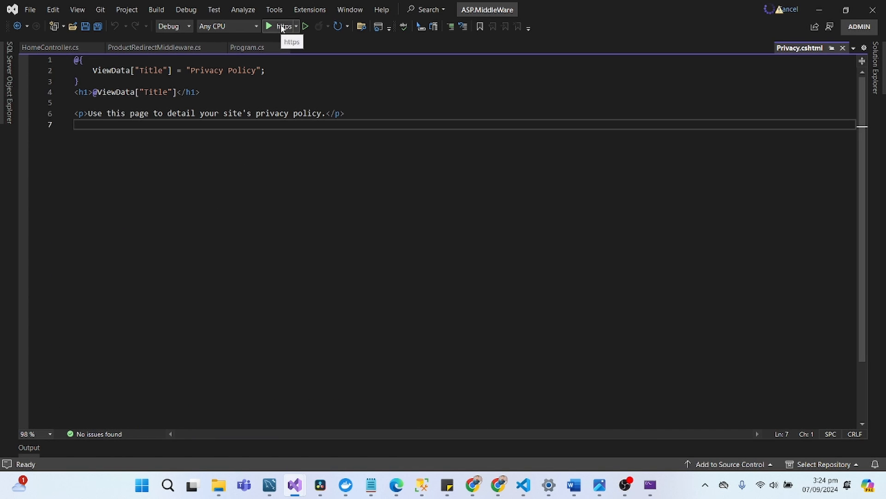
# Run the site with the https profile and view its Privacy Policy page in Chrome.
pyautogui.click(278, 25)
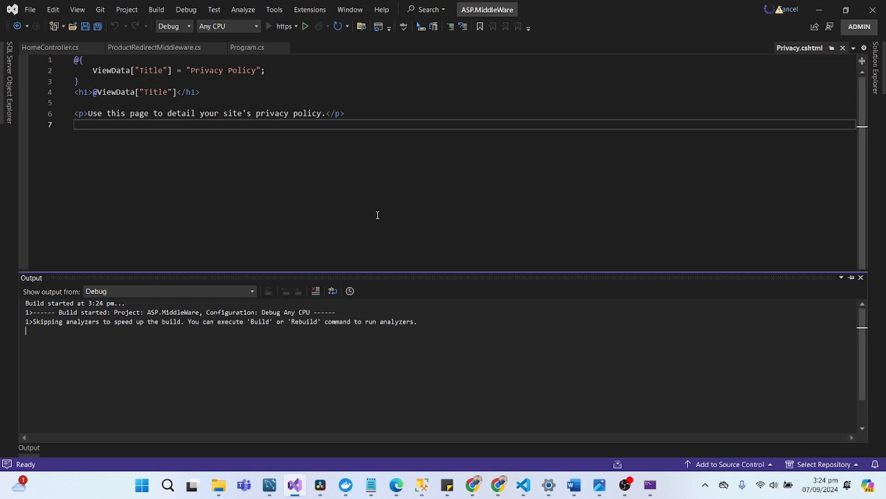
pyautogui.click(305, 25)
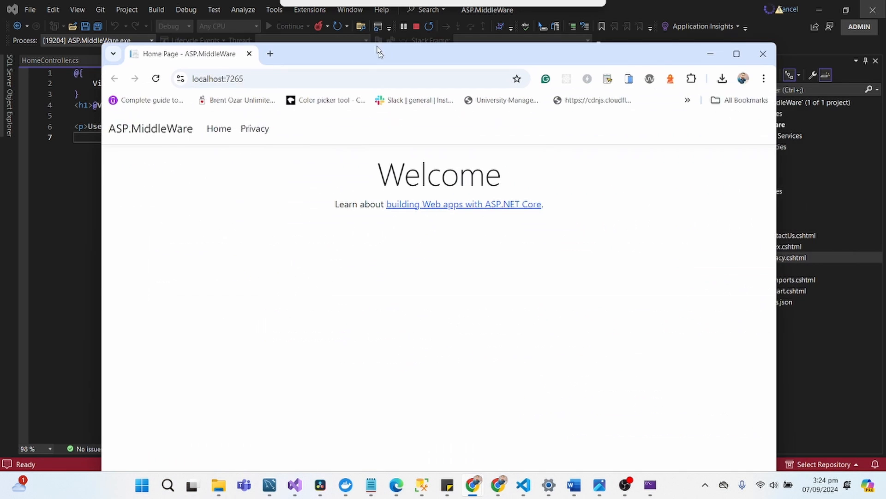
pyautogui.click(255, 129)
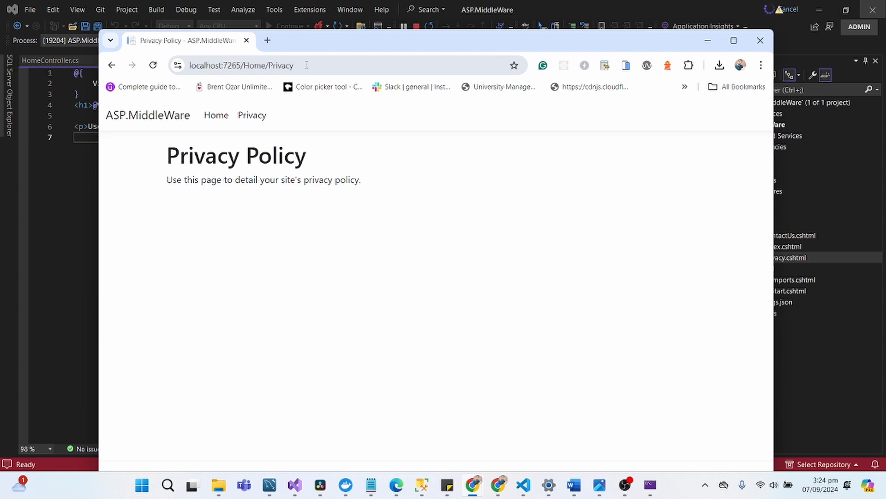
pyautogui.click(268, 65)
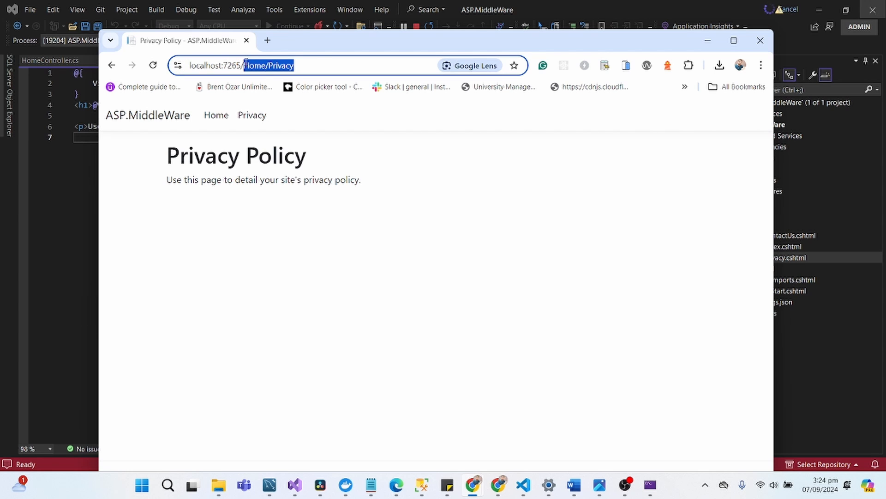
pyautogui.write('https://localhost:7265/Home/Con')
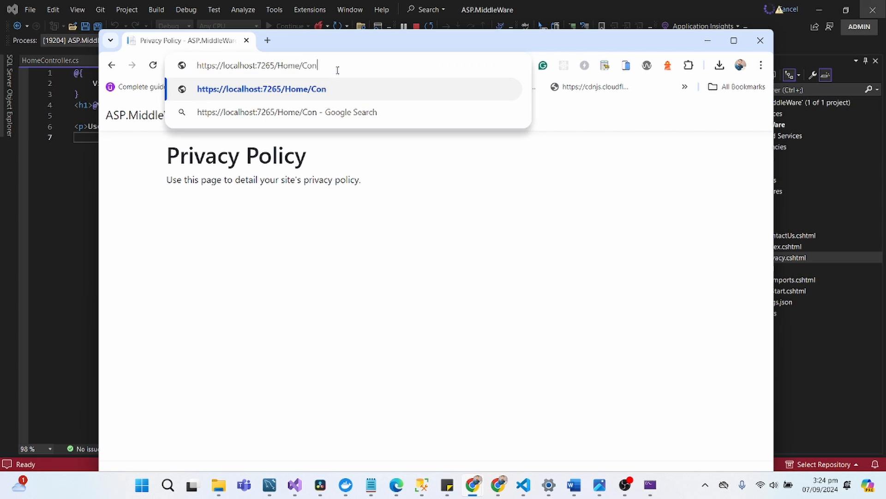
pyautogui.write('tactUs')
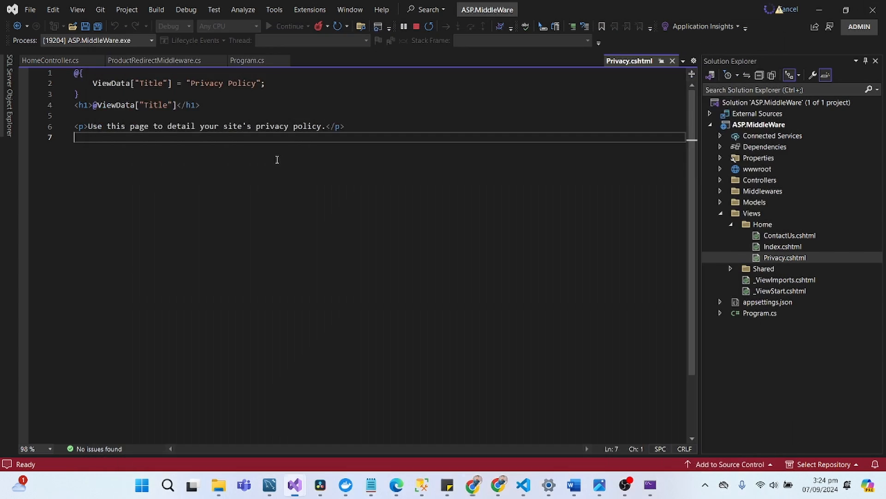
# Stop debugging and replace the Privacy Policy title in ContactUs.cshtml with Contact Us.
pyautogui.click(154, 61)
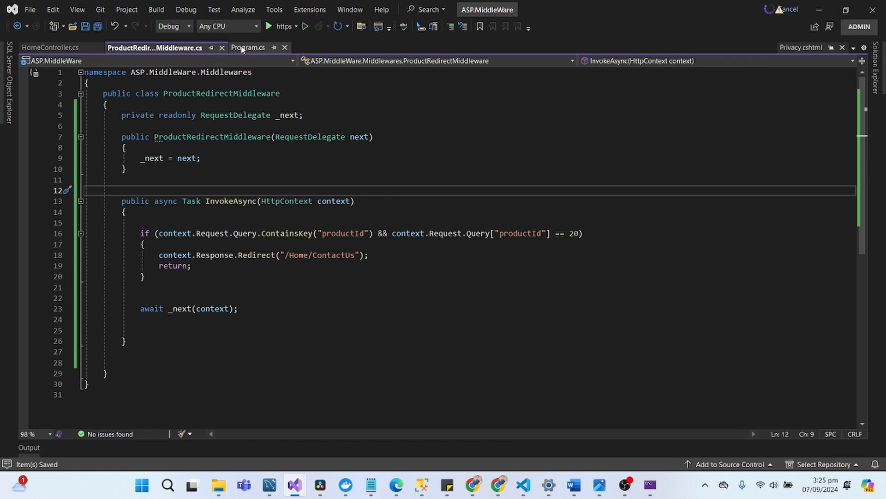
pyautogui.click(800, 47)
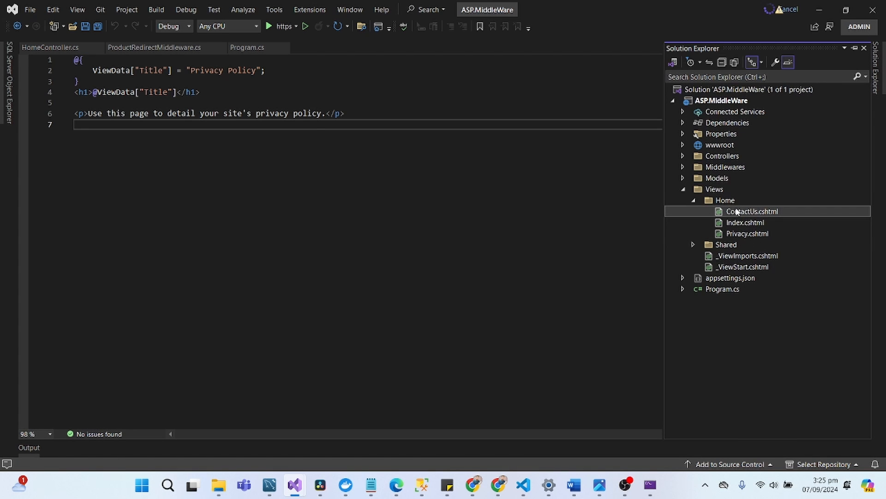
pyautogui.doubleClick(752, 210)
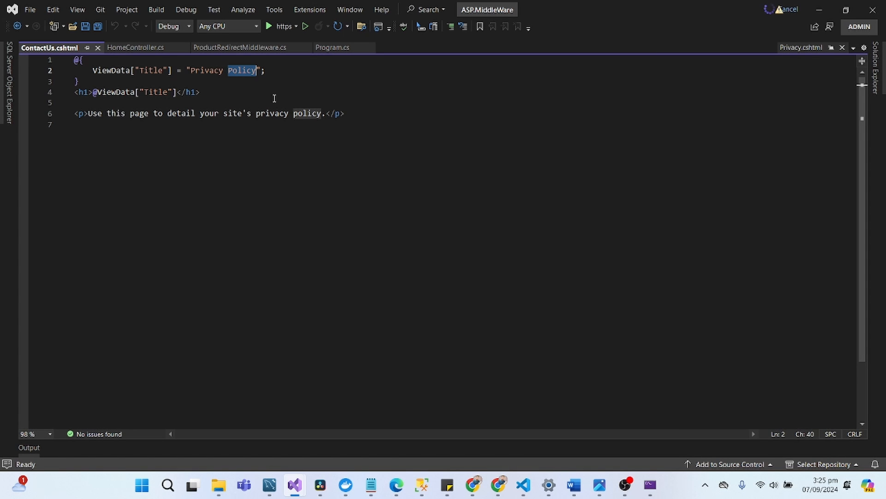
pyautogui.press('Delete')
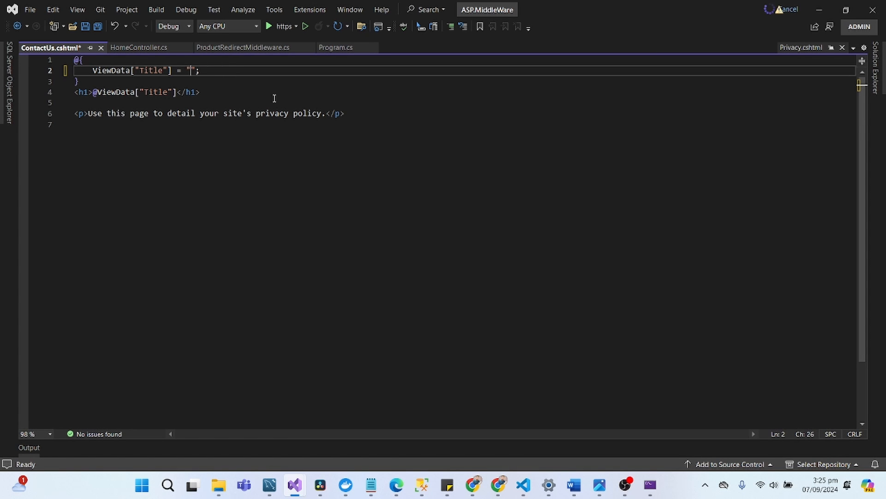
pyautogui.write('ContactUs')
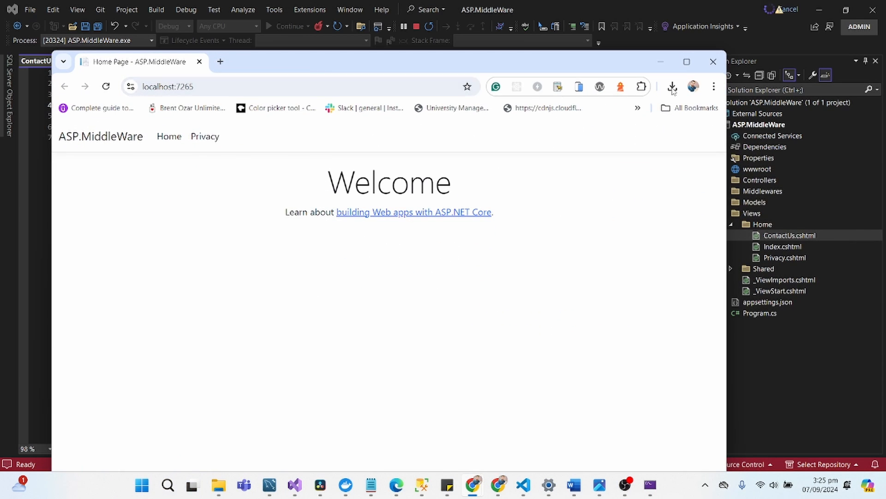
# Maximize Chrome, load the Privacy page and append ?productId=20 to its URL.
pyautogui.click(205, 136)
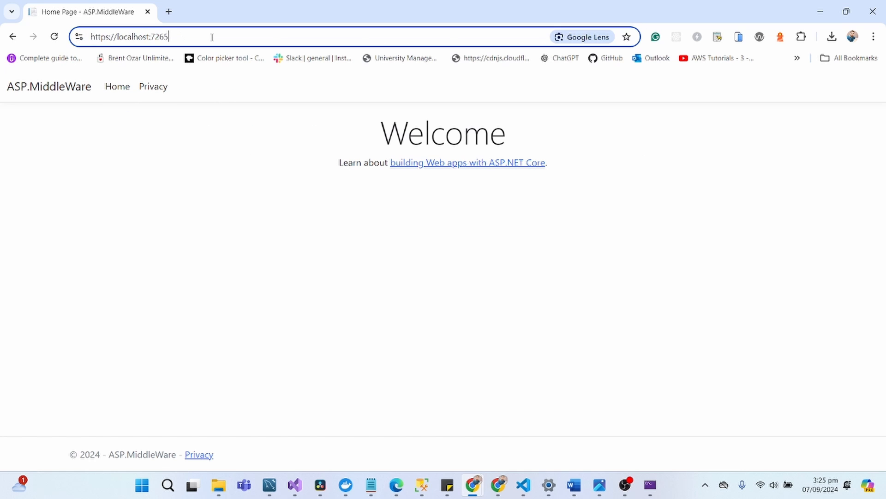
pyautogui.moveTo(194, 95)
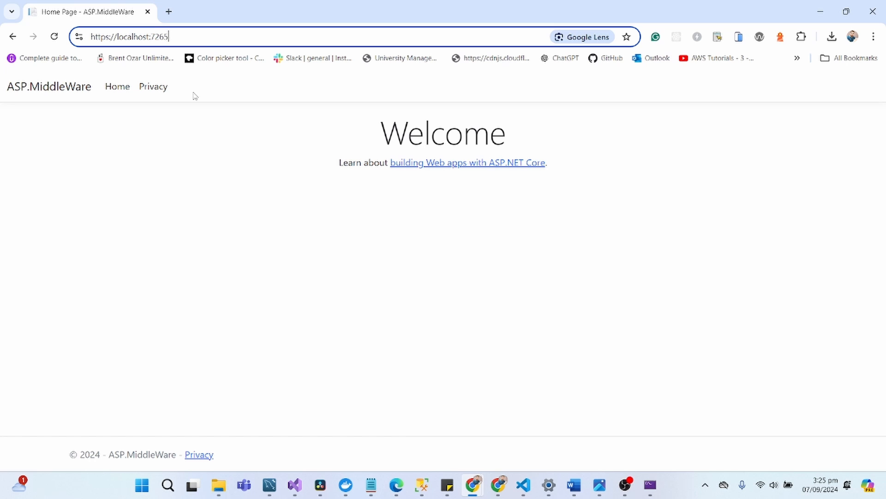
pyautogui.click(152, 87)
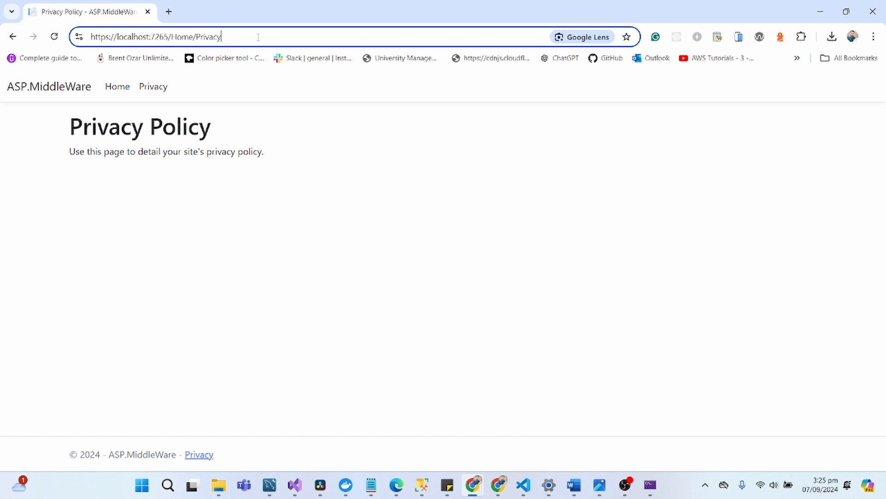
pyautogui.write('?')
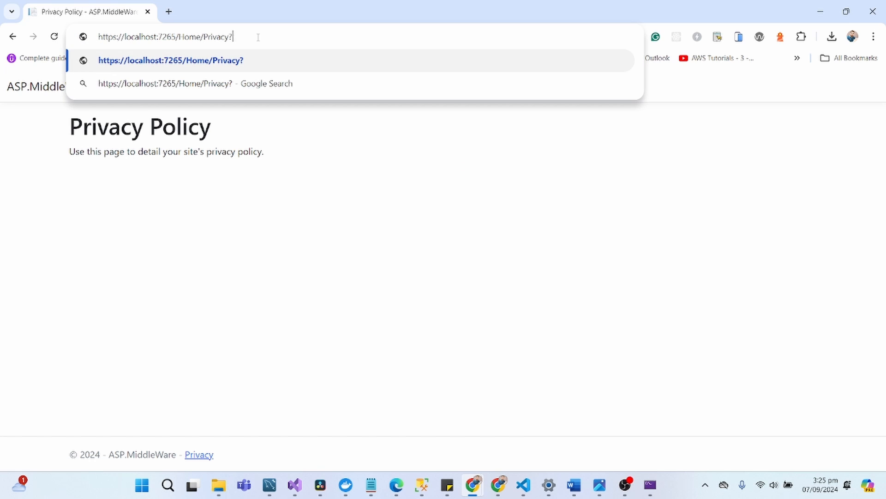
pyautogui.write('product')
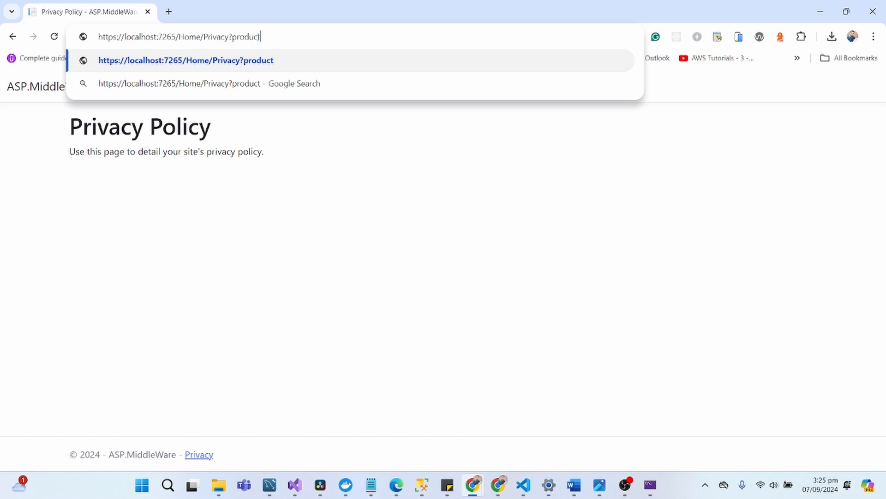
pyautogui.write('Id=')
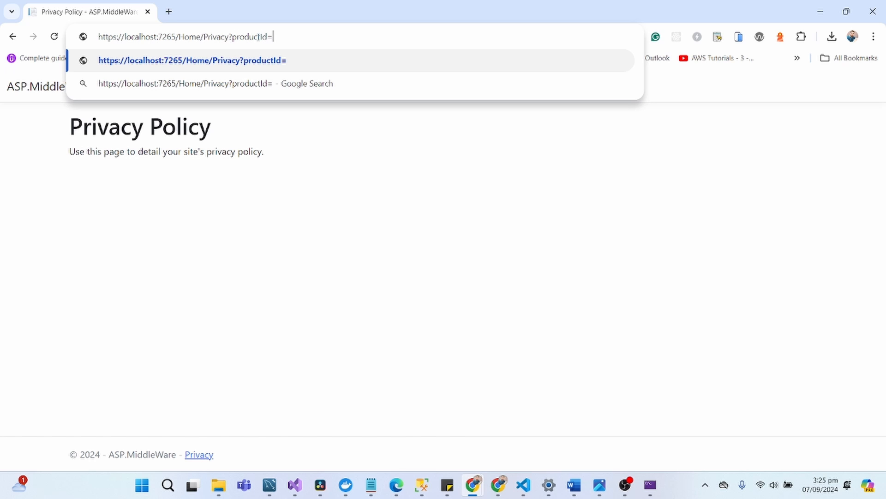
pyautogui.write('20')
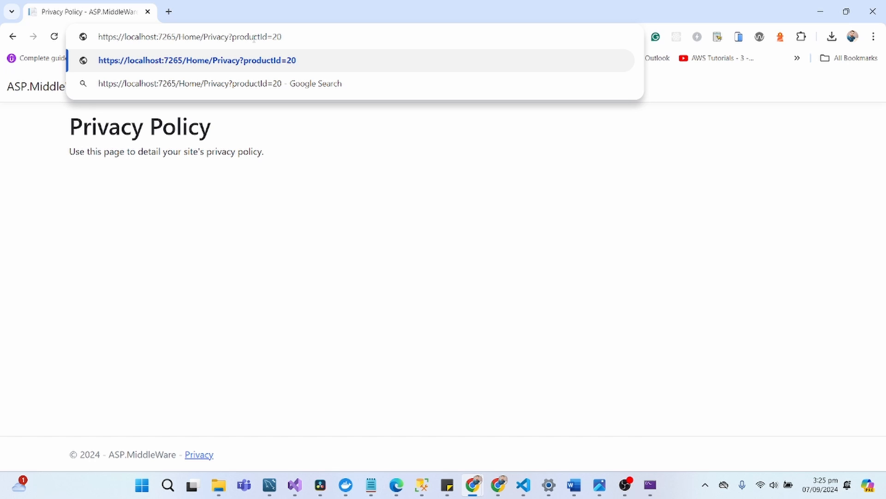
pyautogui.doubleClick(255, 37)
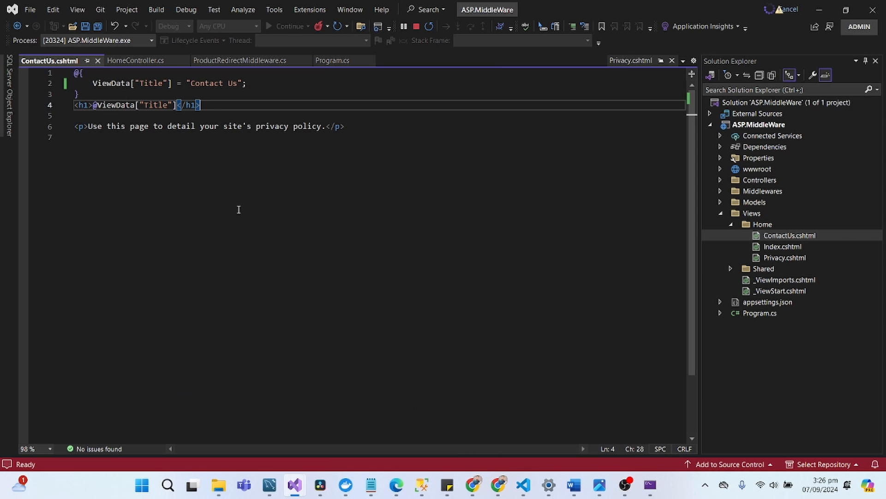
# Set a breakpoint in ProductRedirectMiddleware's InvokeAsync and resend the productId=20 request.
pyautogui.click(239, 61)
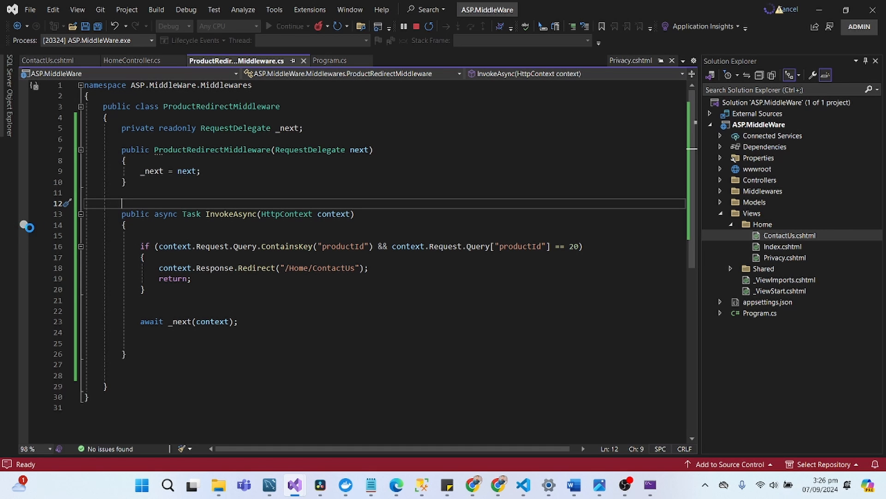
pyautogui.click(473, 485)
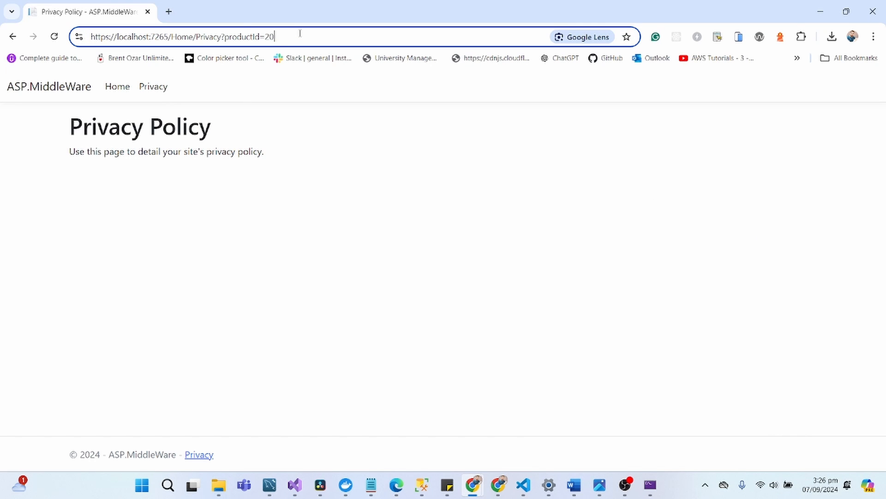
pyautogui.click(294, 485)
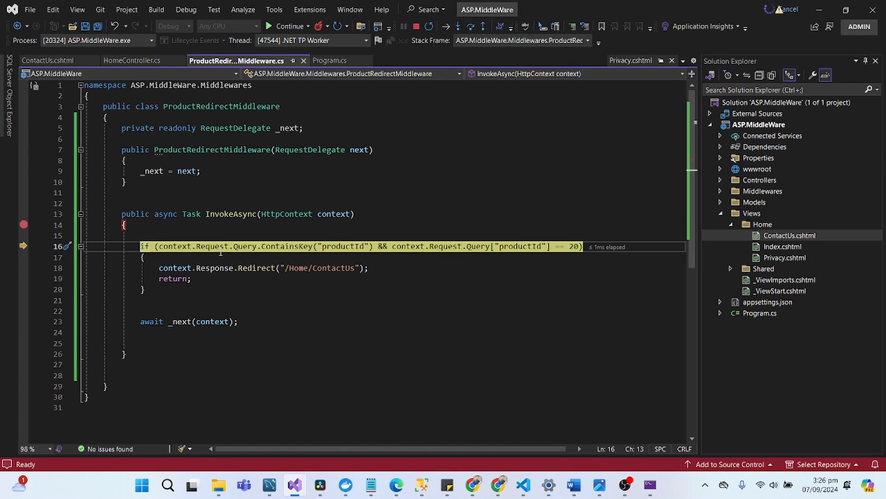
# Step over the if and confirm in QuickWatch that productId arrives as the string "20".
pyautogui.click(470, 26)
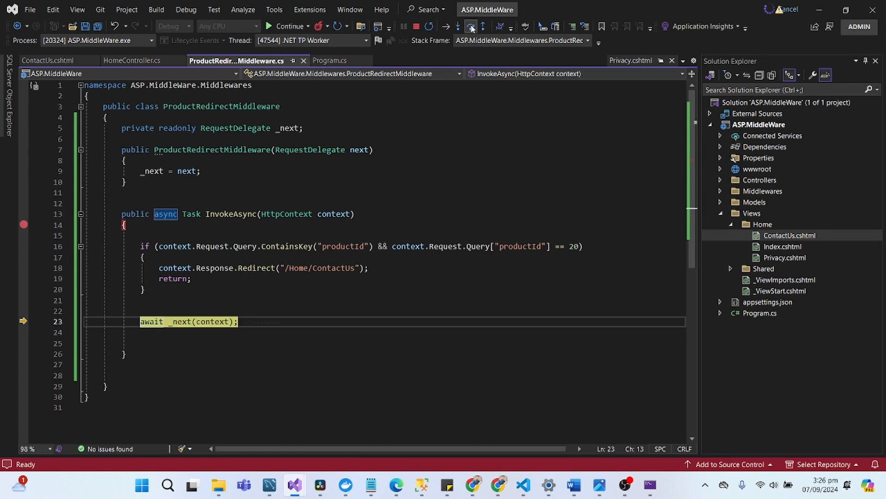
pyautogui.click(470, 27)
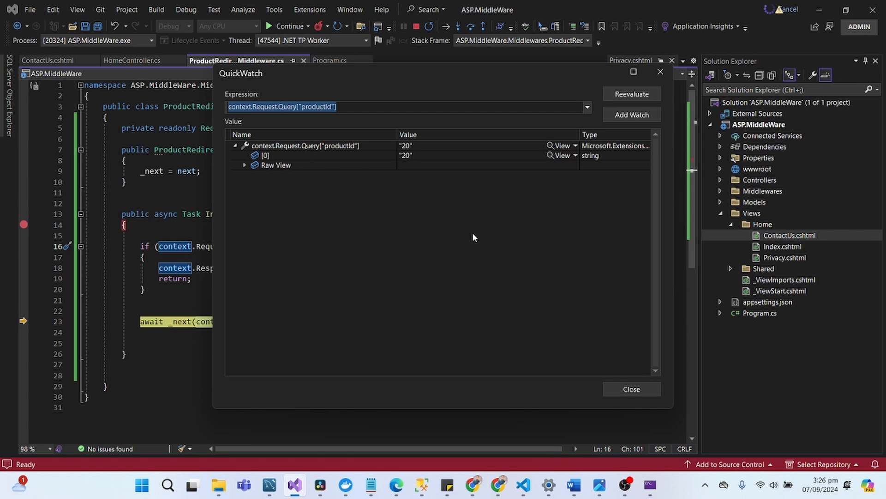
pyautogui.click(631, 388)
pyautogui.write(' == ')
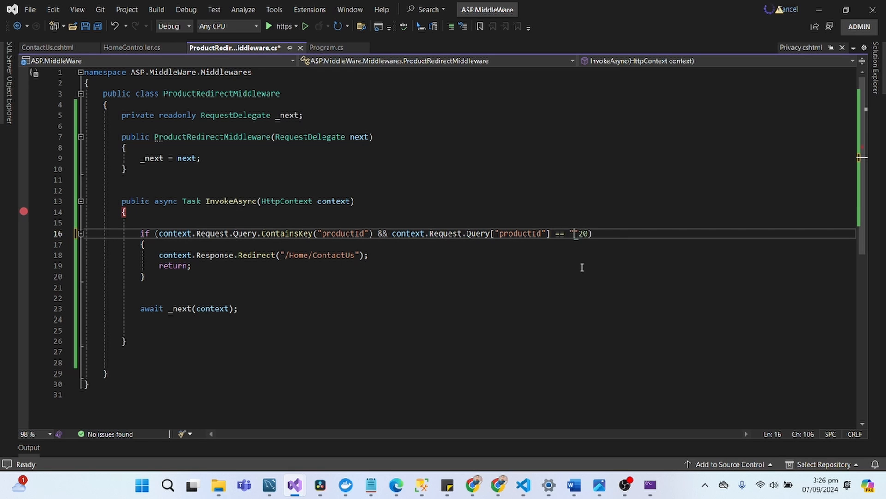
# Fix the quotes so productId is compared to "20", then launch the app under the debugger.
pyautogui.write('"')
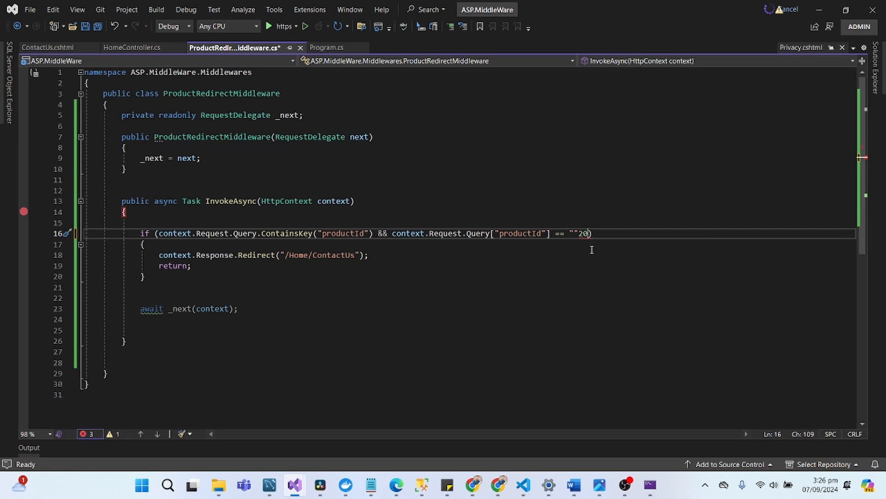
pyautogui.press('Backspace')
pyautogui.write('"')
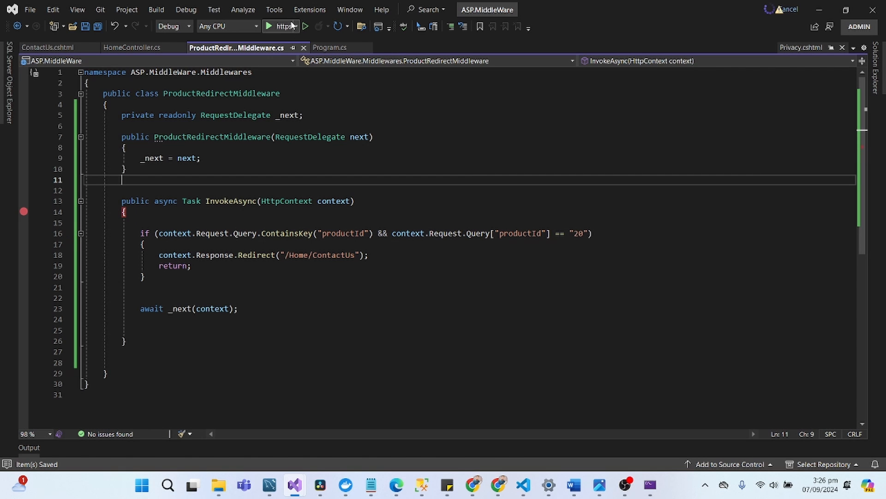
pyautogui.click(270, 25)
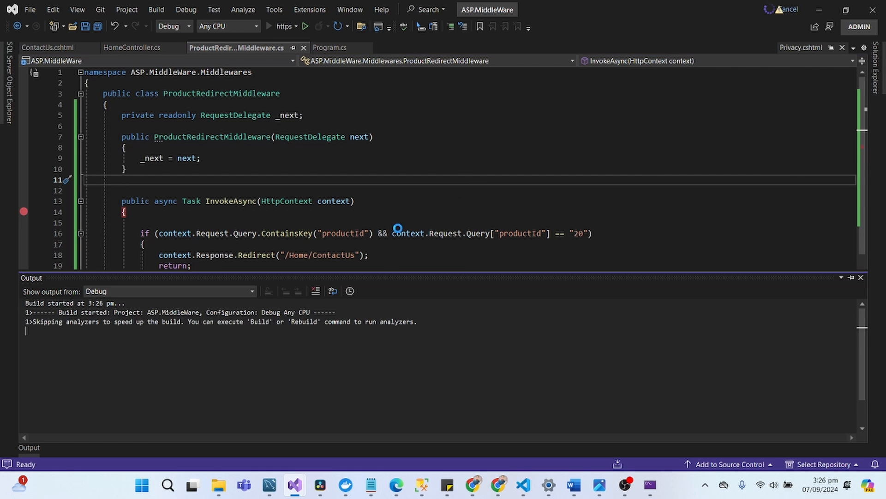
pyautogui.click(305, 26)
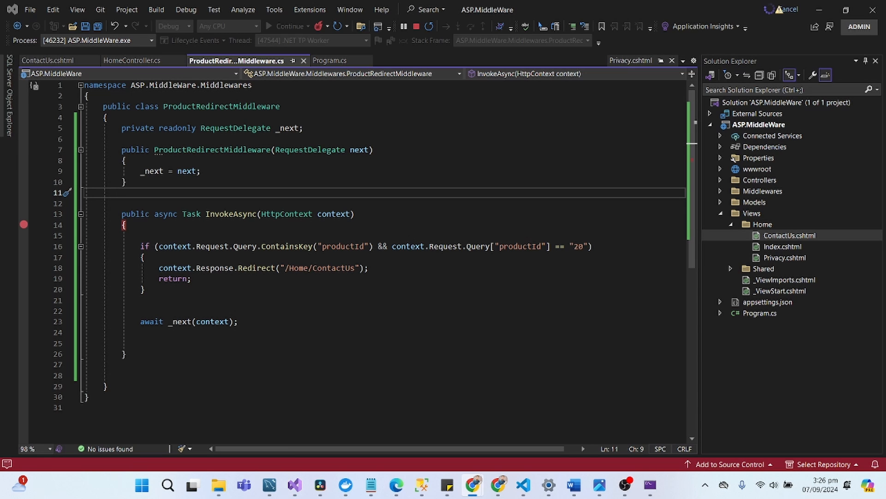
pyautogui.click(270, 26)
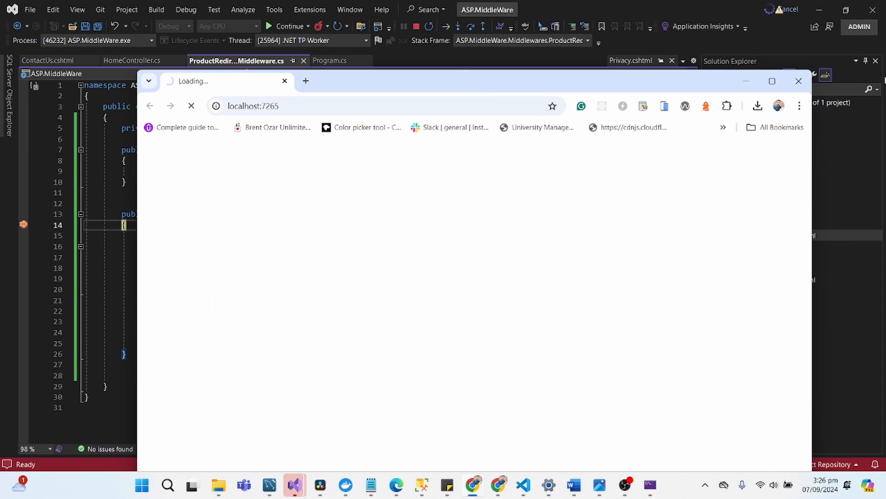
# Return to the paused session and continue past InvokeAsync so the Welcome page loads.
pyautogui.click(771, 81)
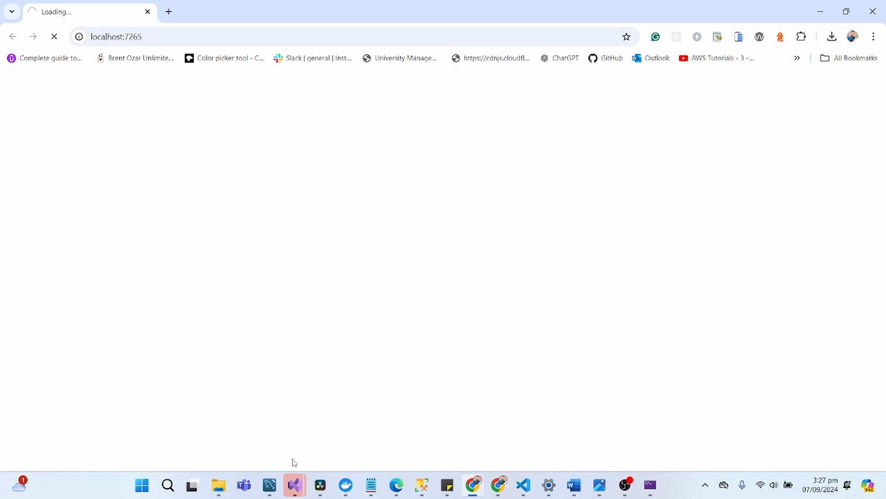
pyautogui.click(292, 485)
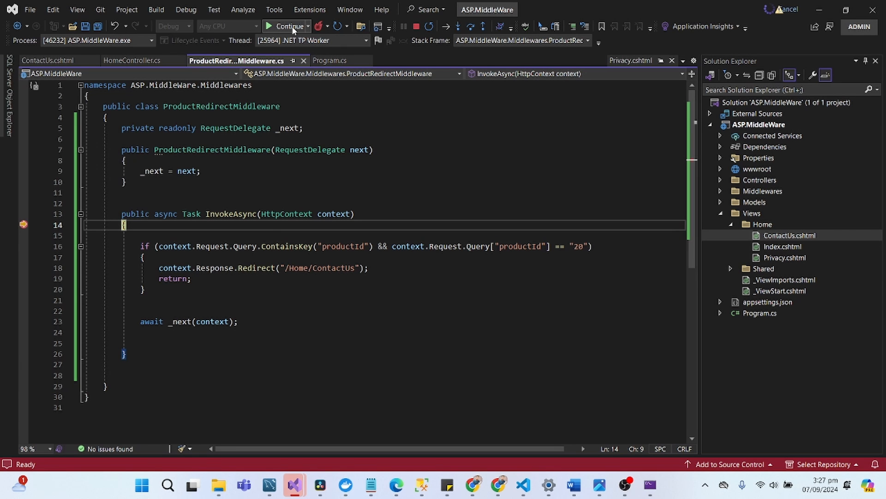
pyautogui.click(473, 485)
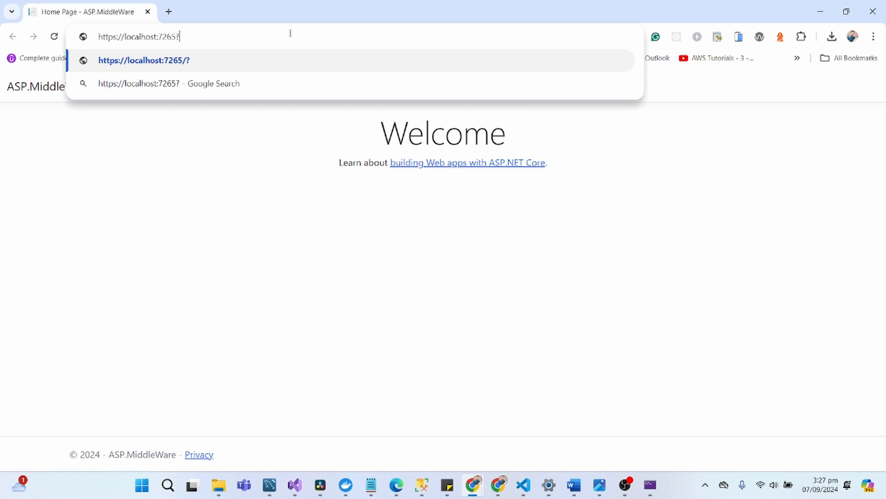
# Load the address with ?productId=20 and get redirected to /Home/ContactUs.
pyautogui.write('product')
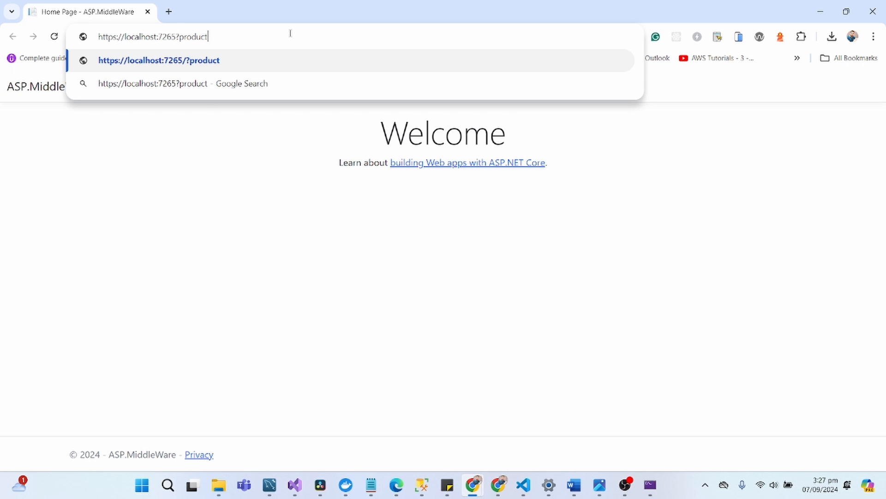
pyautogui.write('Id=')
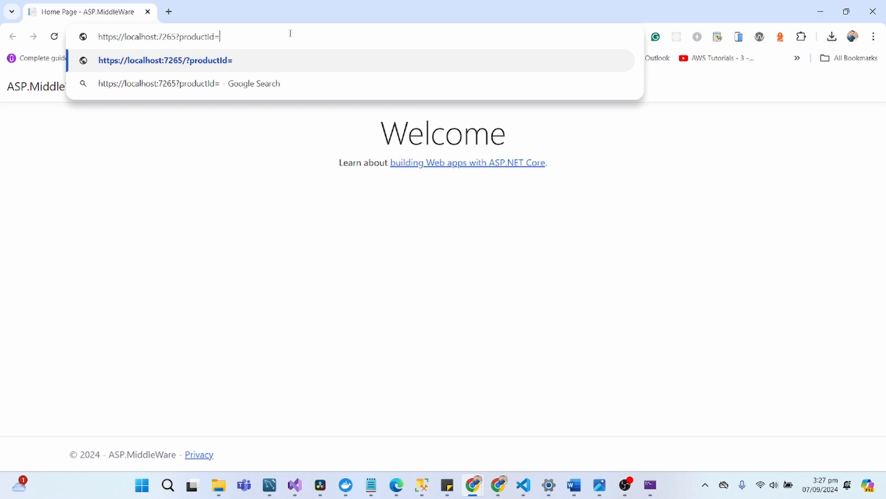
pyautogui.press('Return')
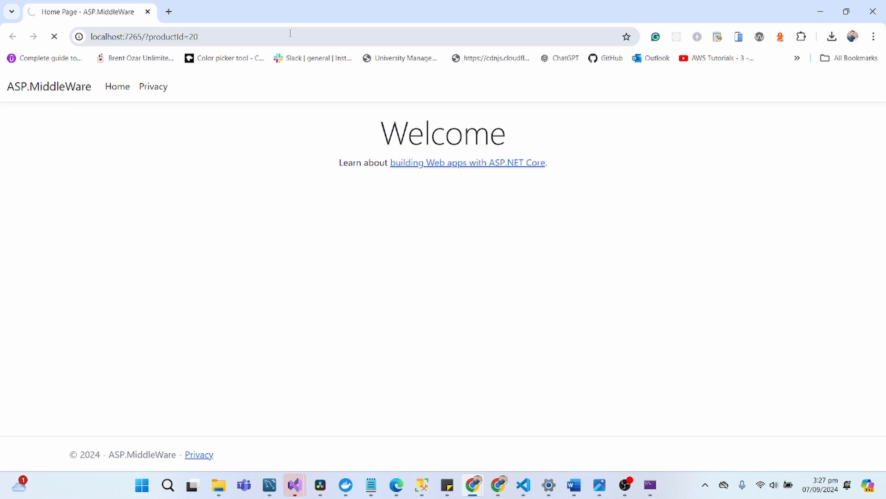
pyautogui.moveTo(294, 485)
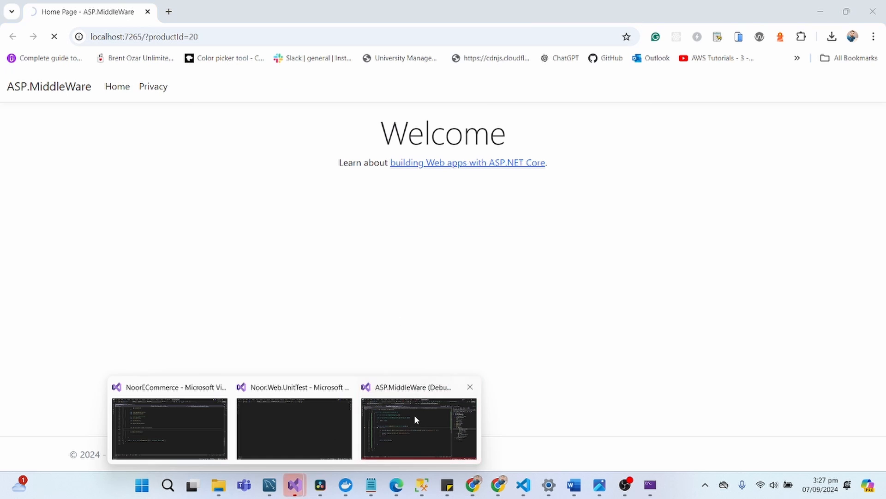
pyautogui.click(418, 428)
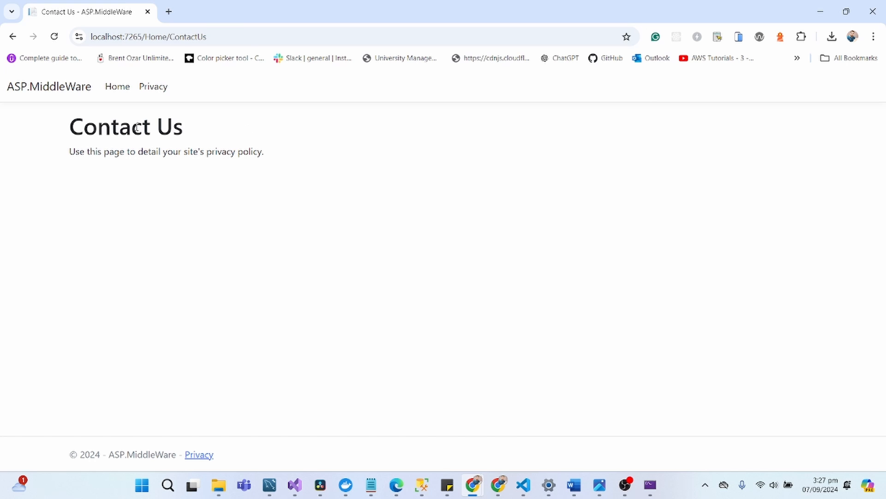
pyautogui.moveTo(293, 484)
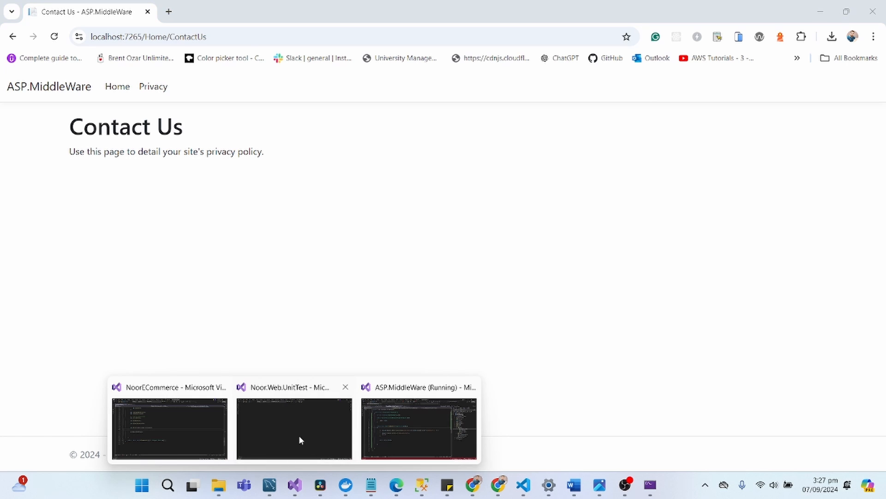
pyautogui.click(418, 428)
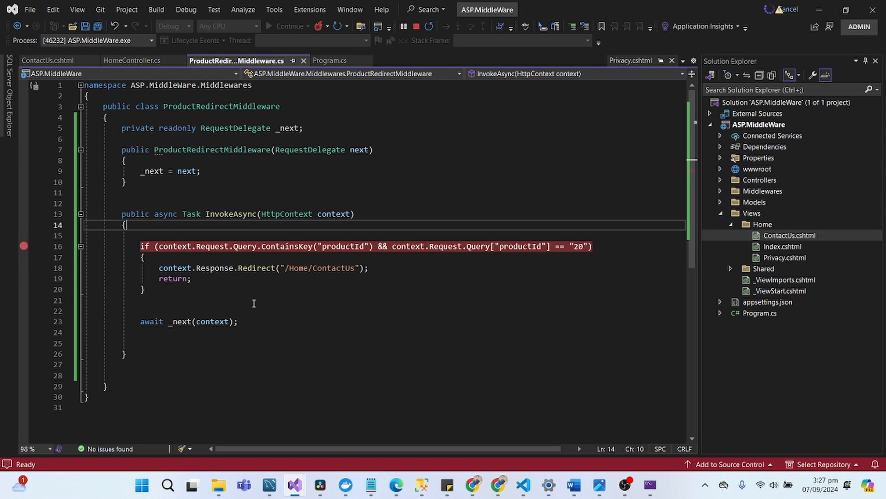
# Visit the Privacy page, continue, and request it again with ?productId=20.
pyautogui.click(471, 485)
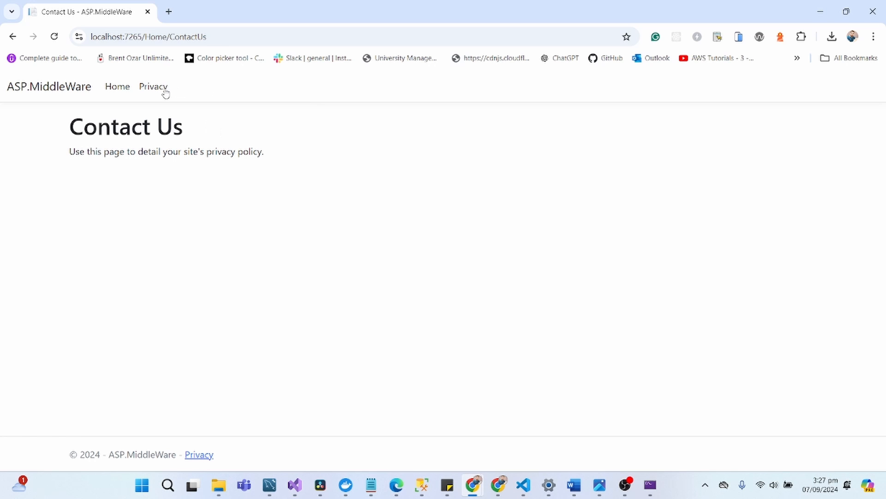
pyautogui.click(293, 484)
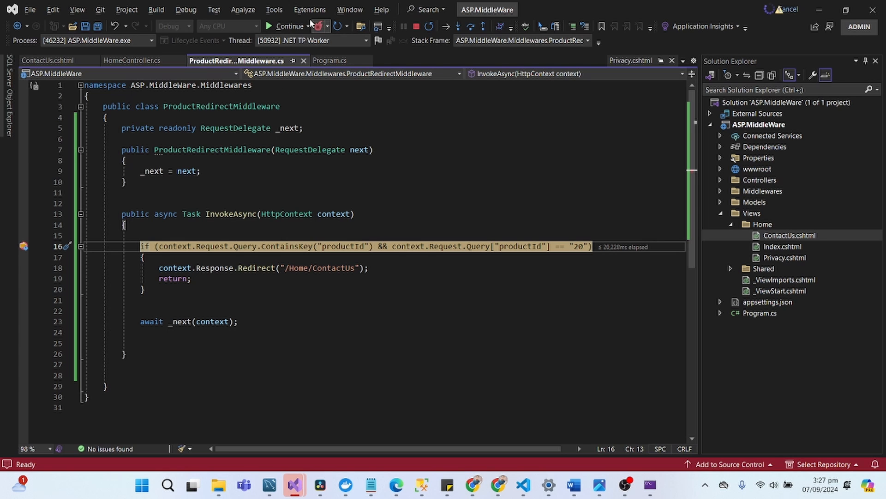
pyautogui.click(473, 484)
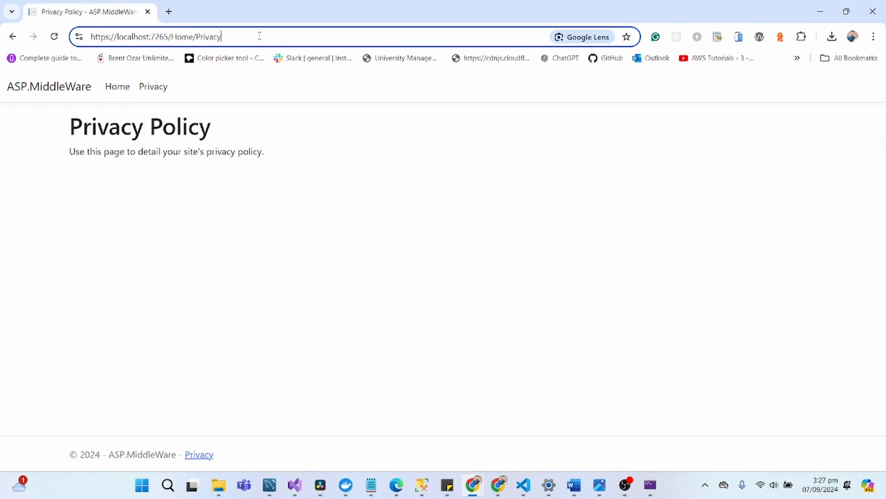
pyautogui.write('?productId=20')
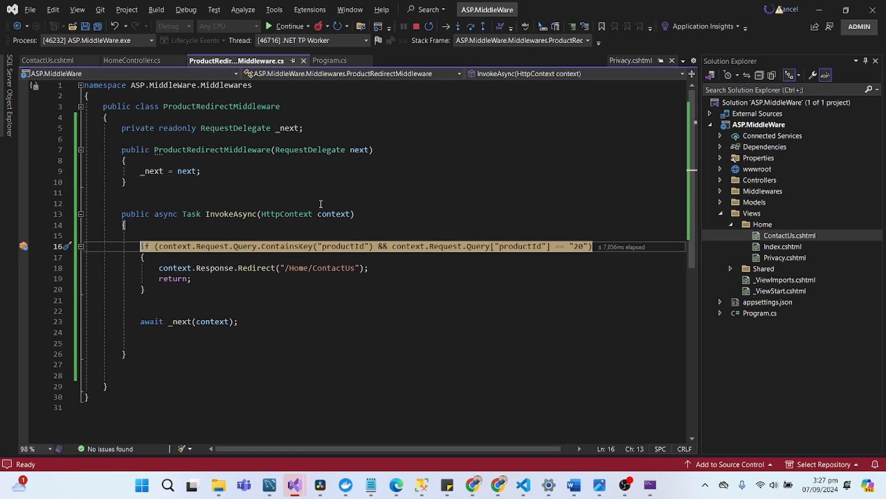
# Step over the productId condition into the redirect branch, continue, and check the Contact Us page.
pyautogui.click(472, 26)
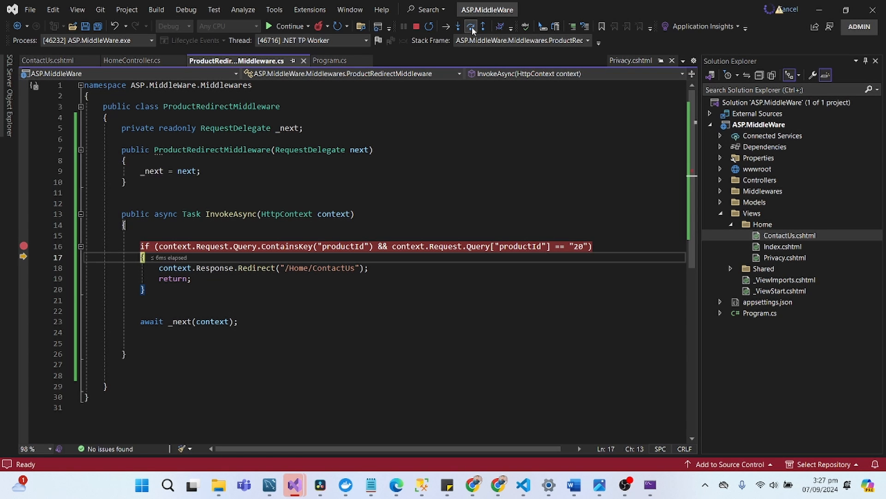
pyautogui.click(458, 26)
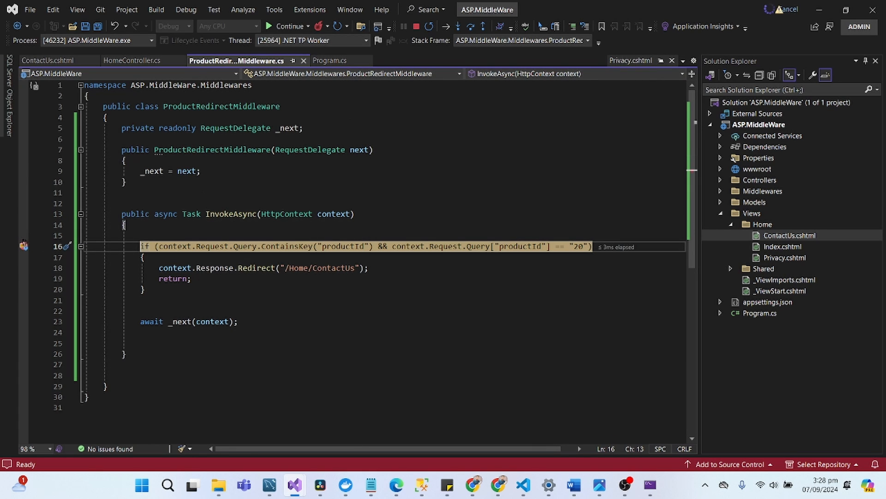
pyautogui.click(288, 26)
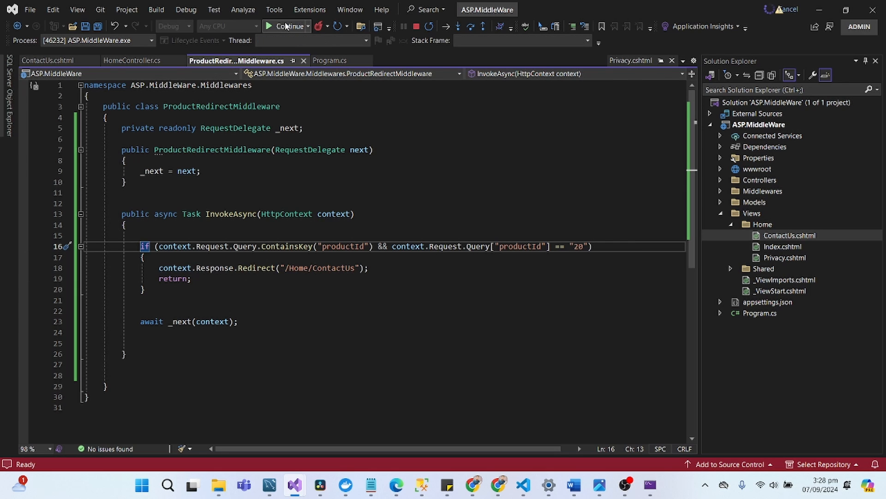
pyautogui.click(472, 485)
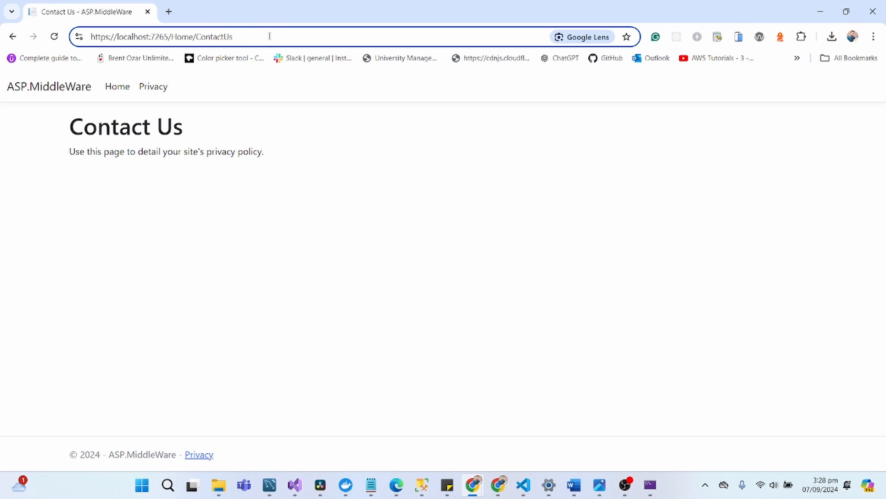
pyautogui.moveTo(425, 458)
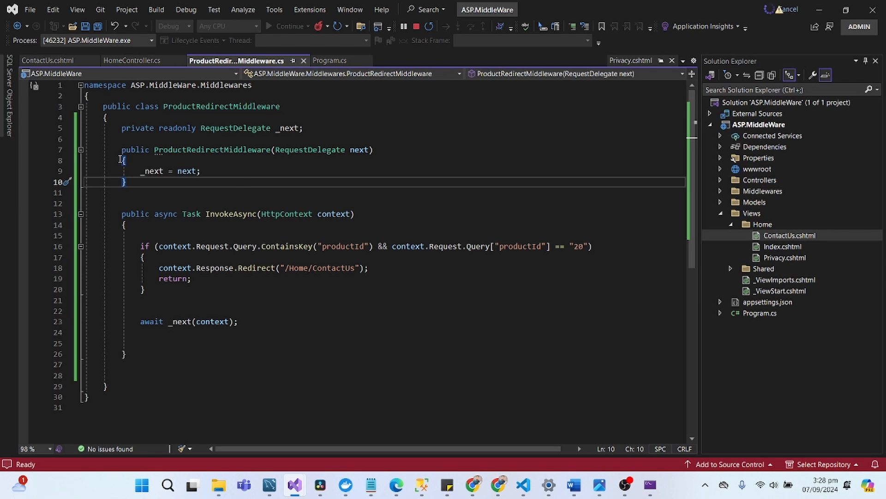
pyautogui.moveTo(255, 185)
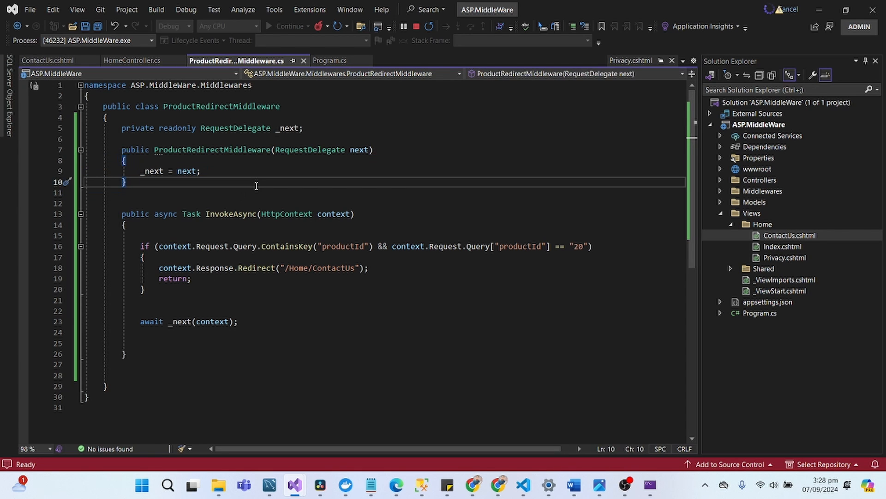
# Show Program.cs with the app.UseMiddleware<ProductRedirectMiddleware>() registration.
pyautogui.click(91, 138)
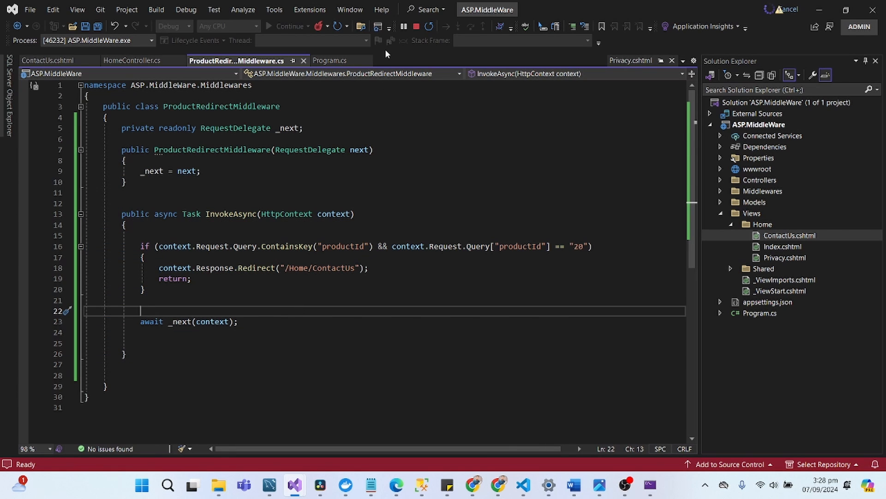
pyautogui.moveTo(330, 61)
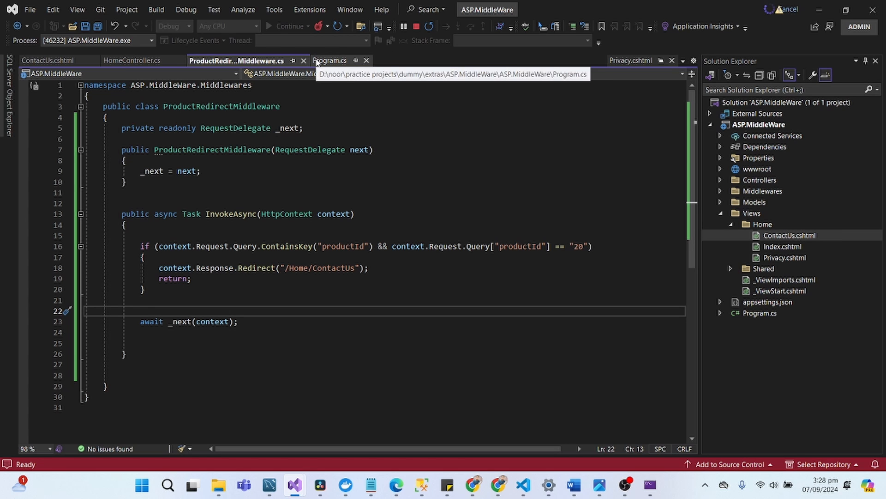
pyautogui.click(330, 61)
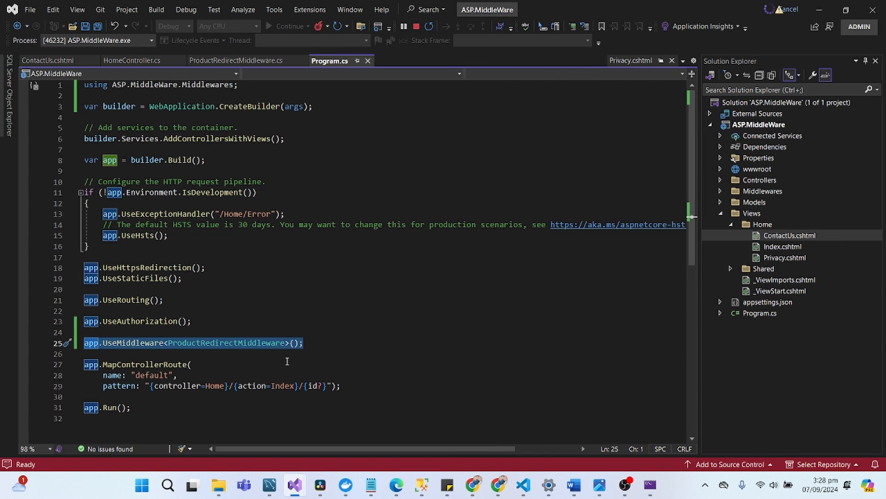
pyautogui.moveTo(255, 327)
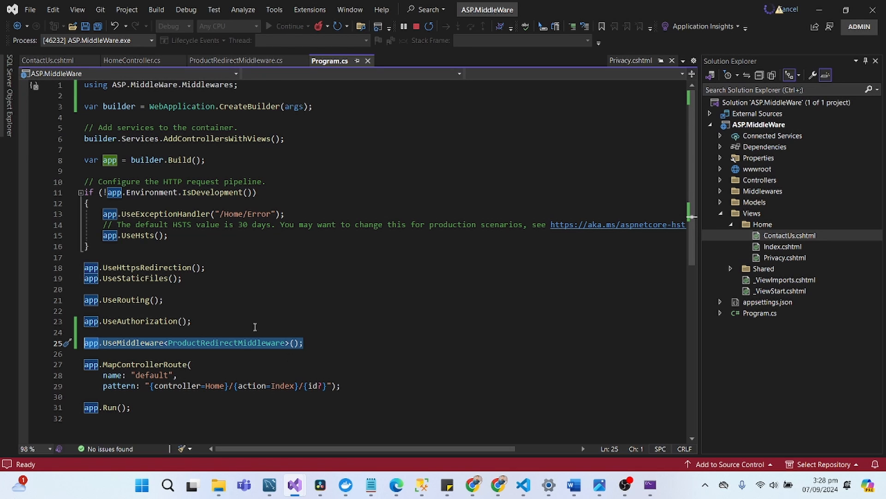